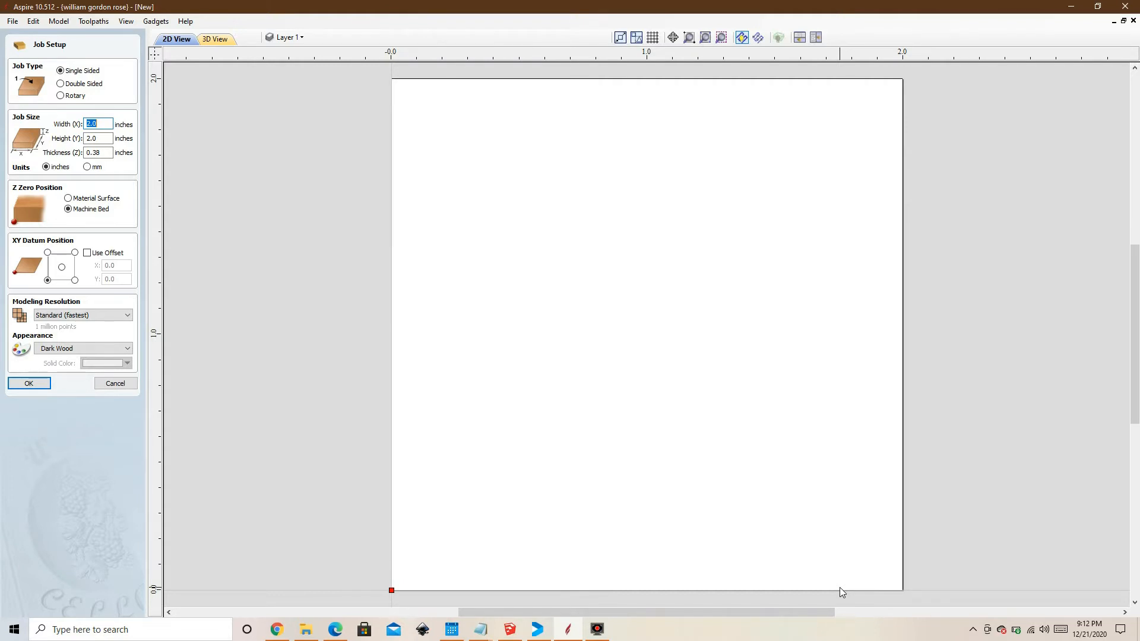
mouse_move(729, 539)
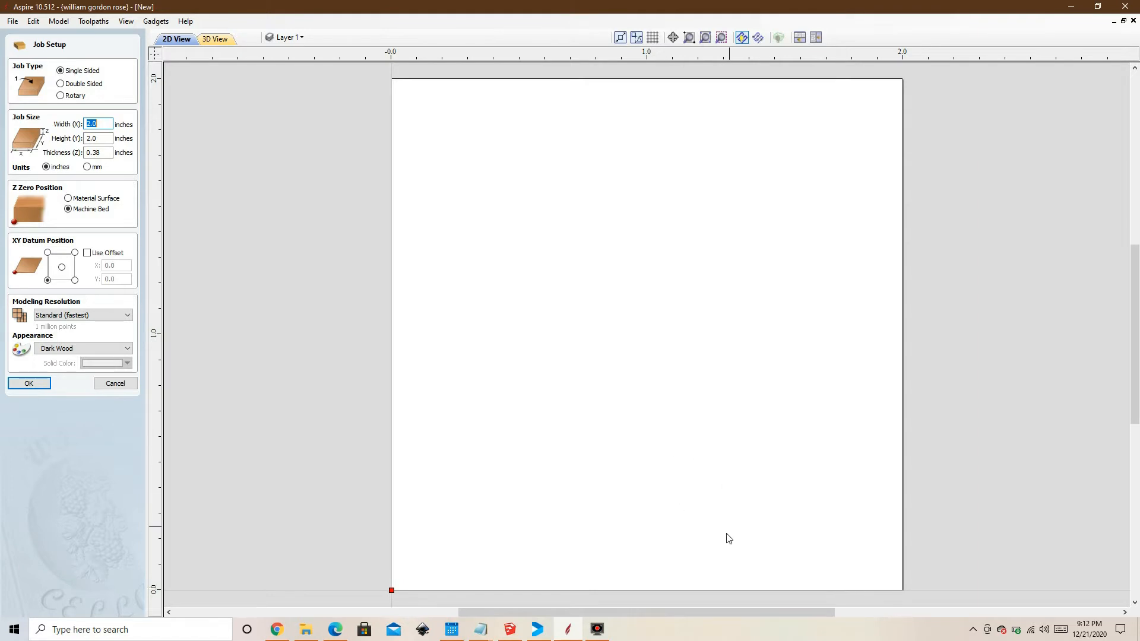
mouse_move(213, 252)
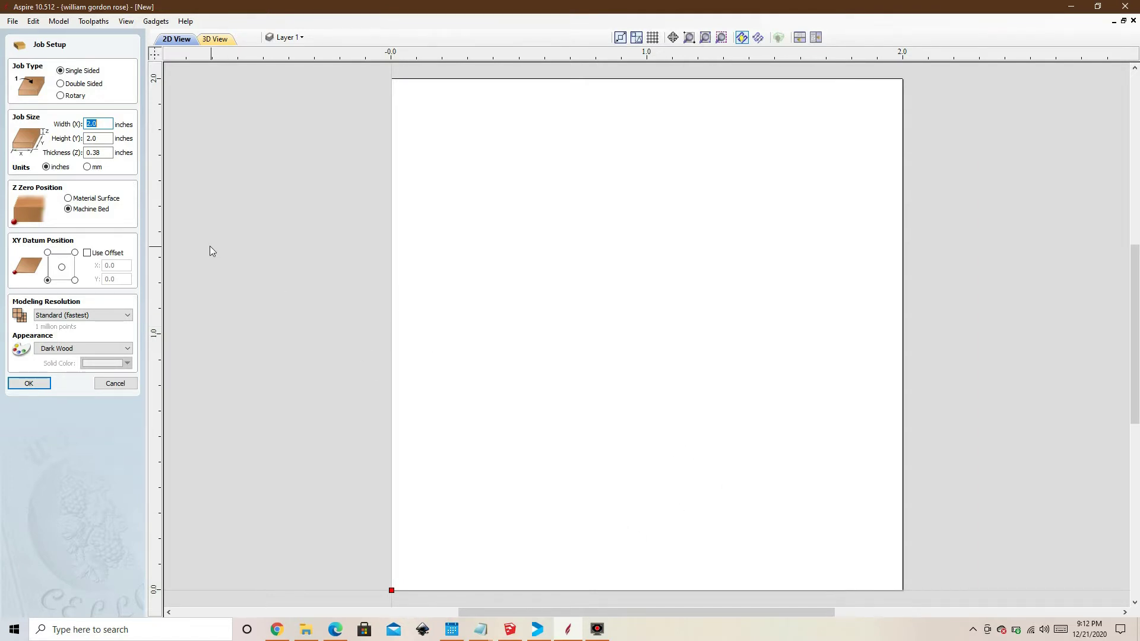
mouse_move(458, 162)
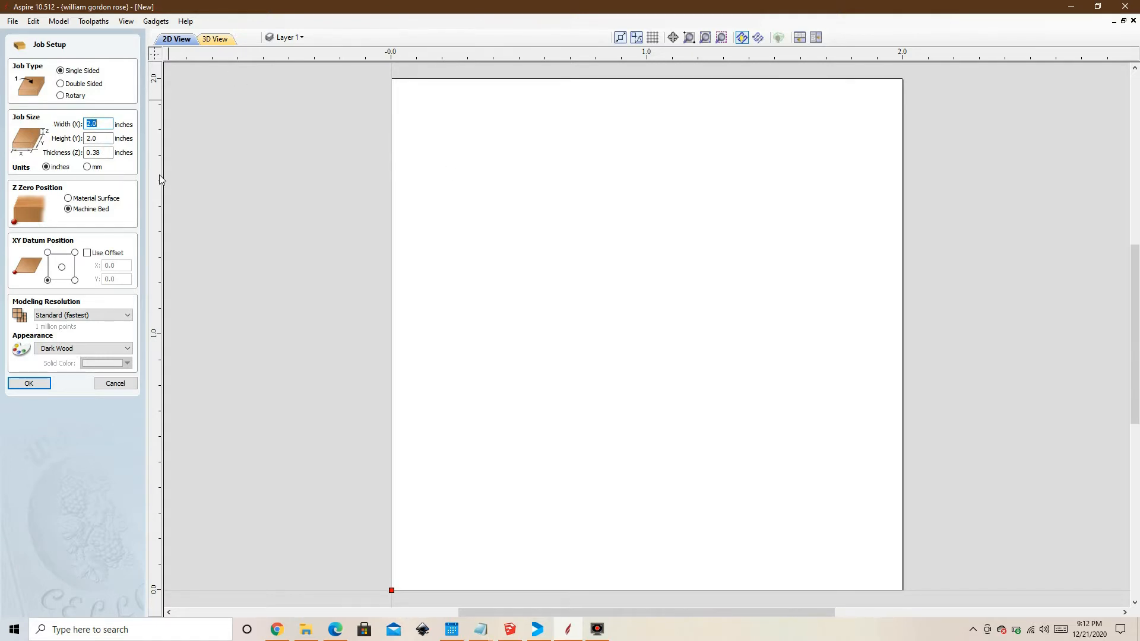
mouse_move(149, 172)
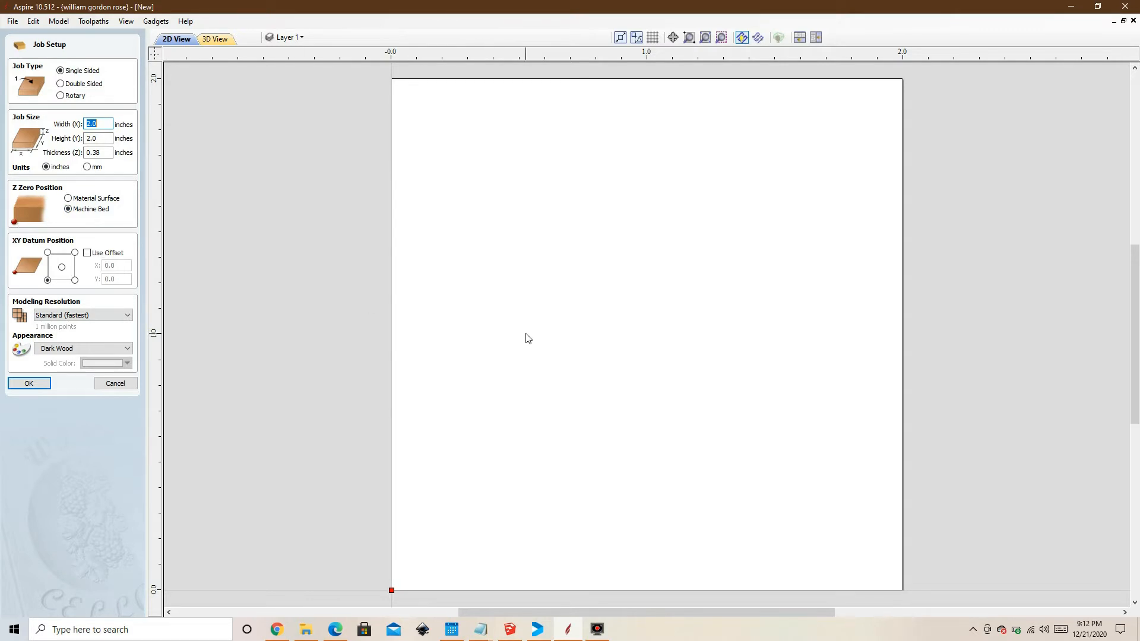
mouse_move(266, 283)
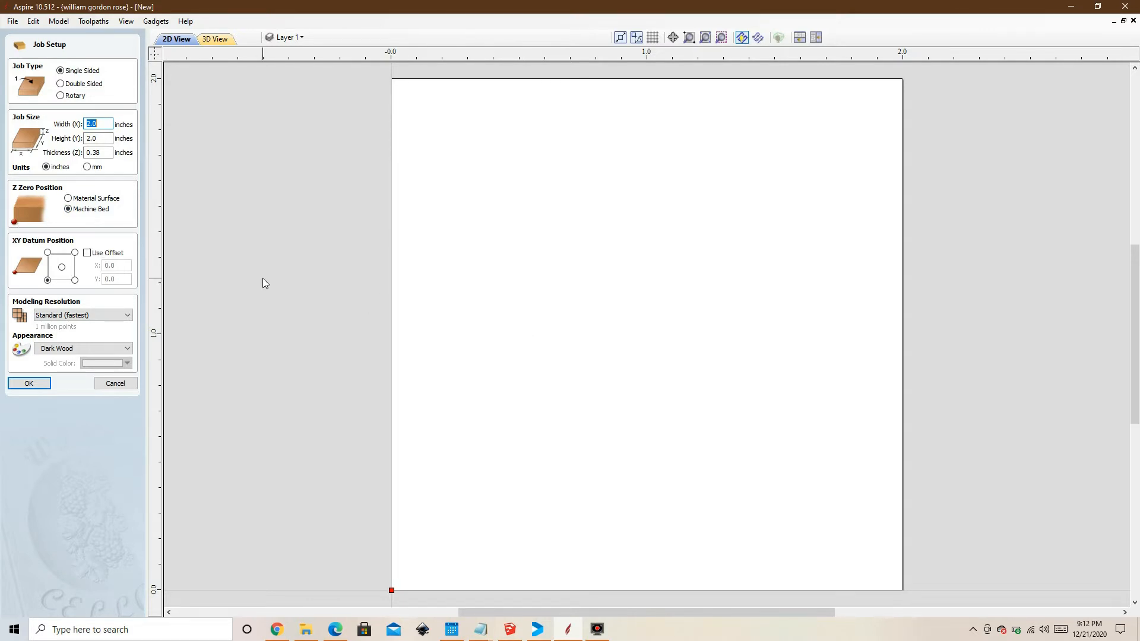
mouse_move(31, 399)
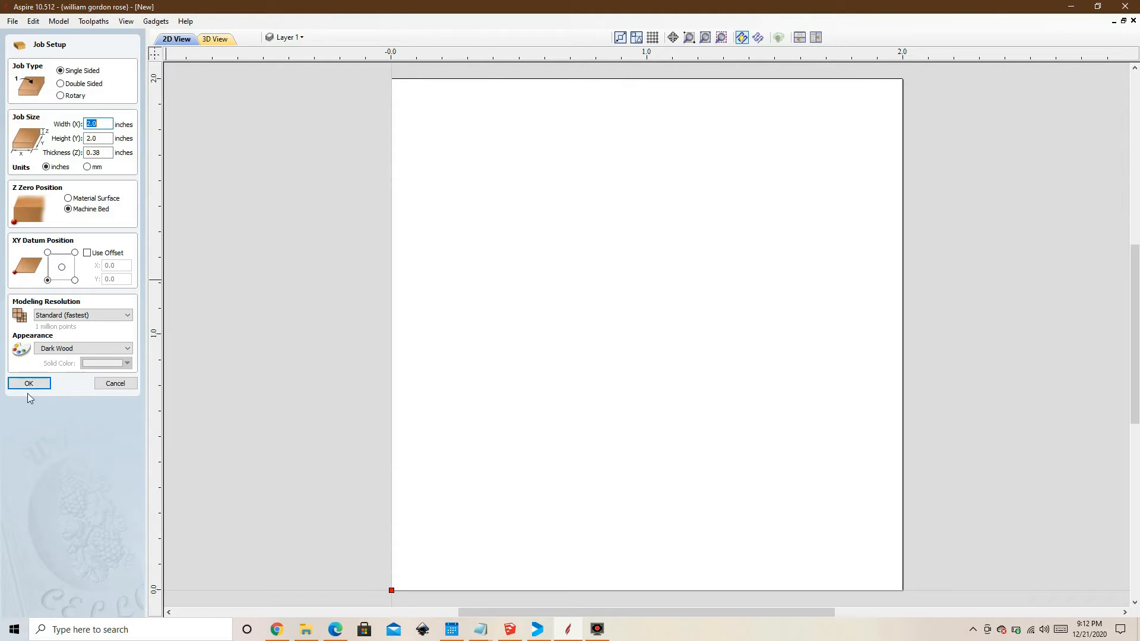
- Confirm the single-sided 2 × 2 inch, 0.38 inch thick job setup
click(28, 384)
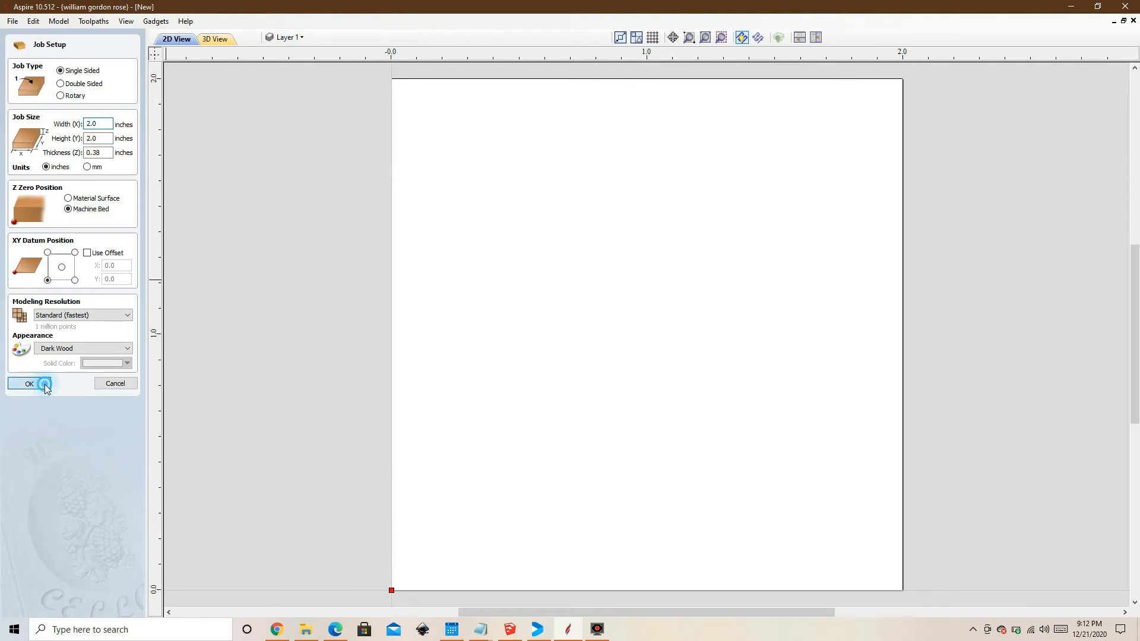
- Draw a 1-inch diameter circle on the job
click(25, 384)
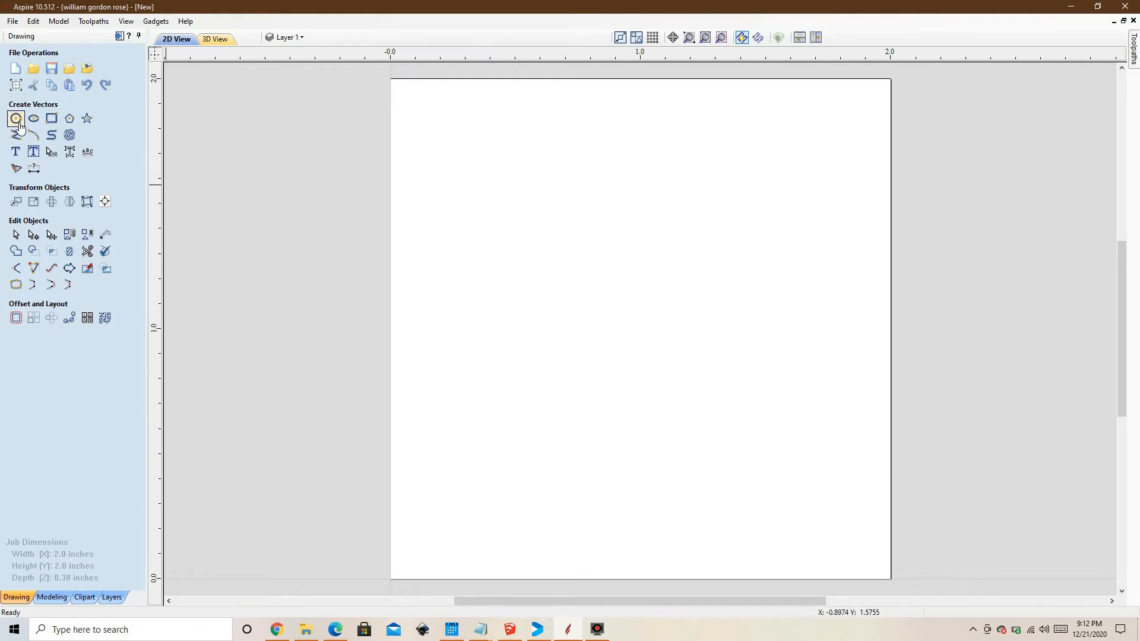
click(15, 119)
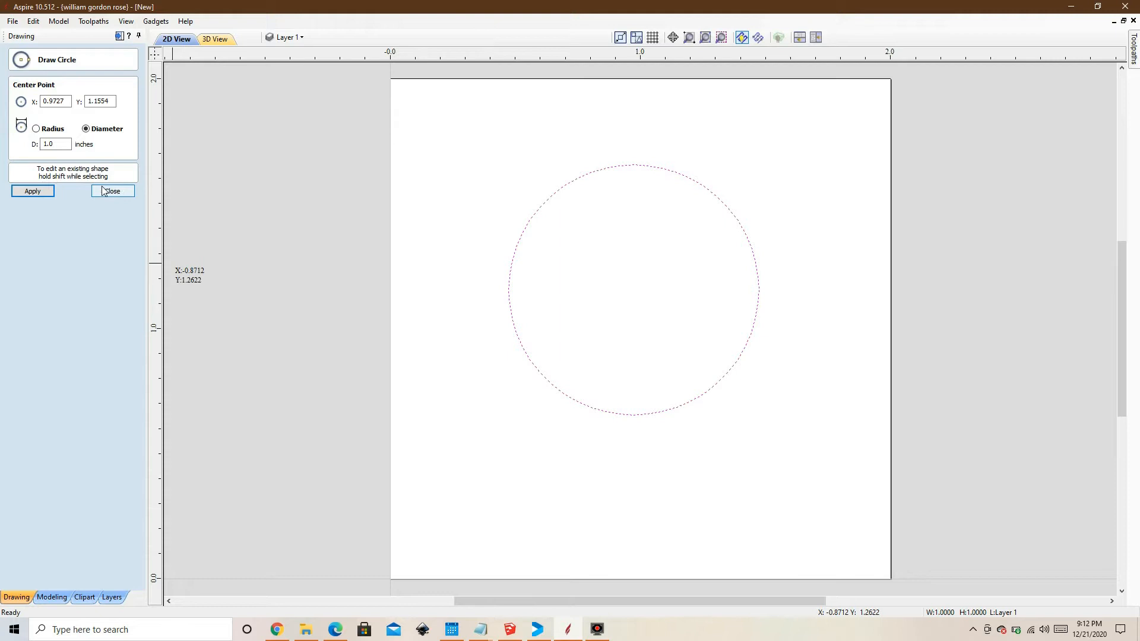
click(55, 144)
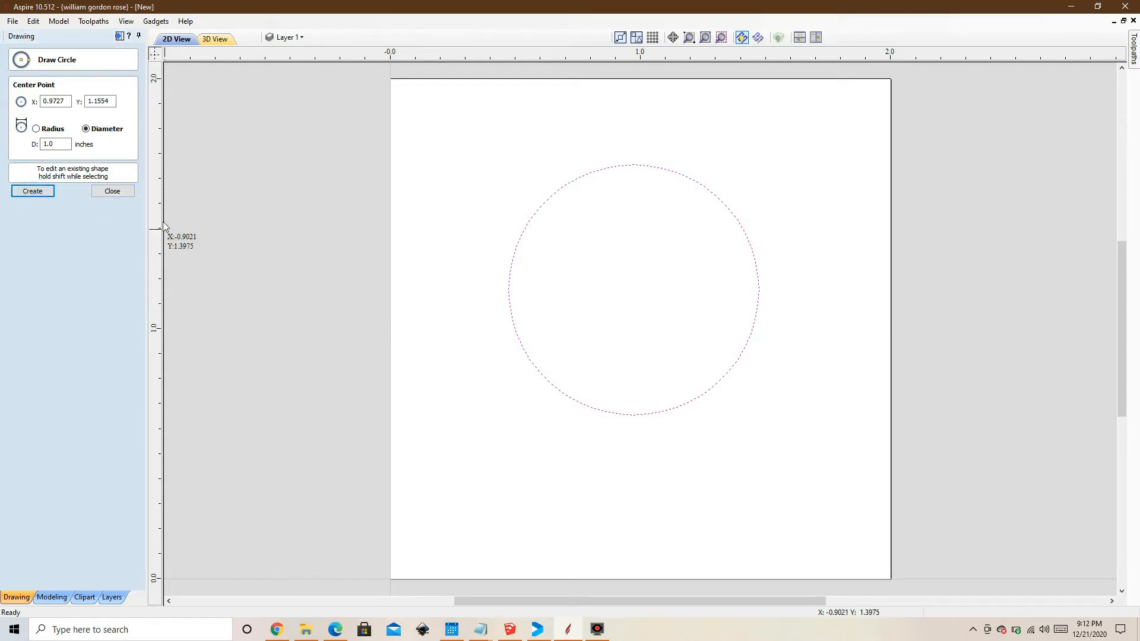
click(112, 190)
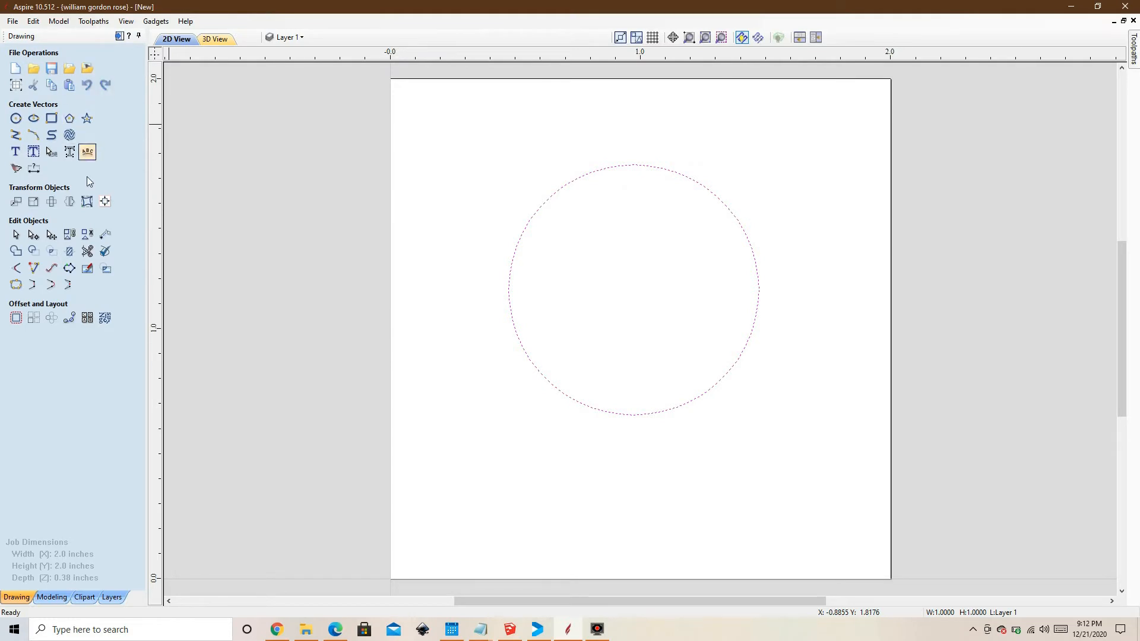
mouse_move(104, 201)
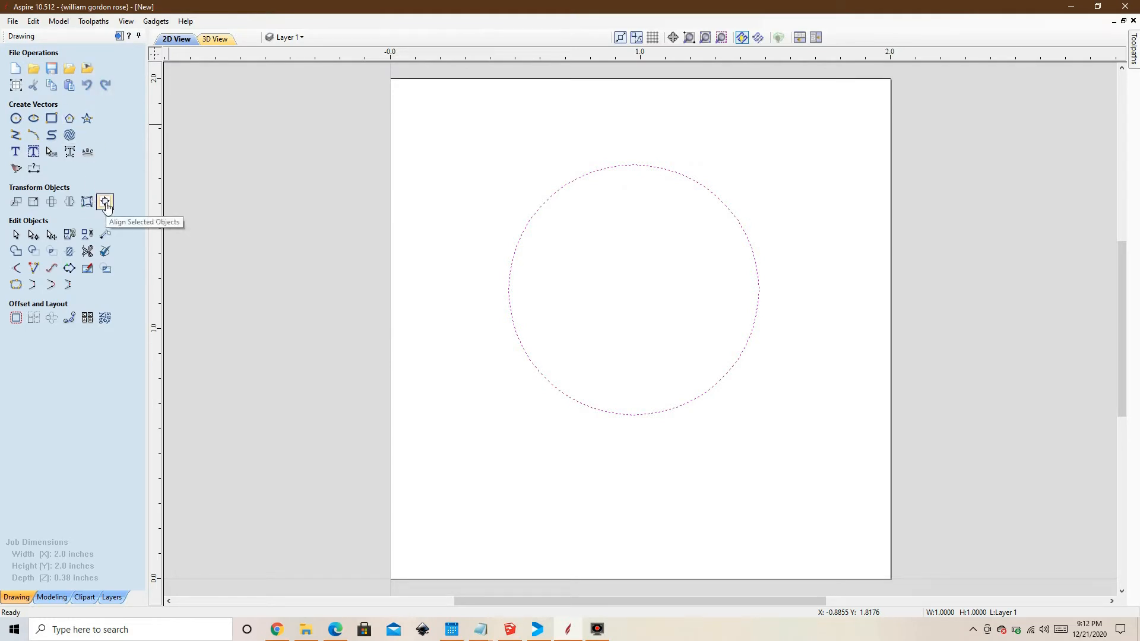
- Centre the circle on the material with the alignment tools
click(104, 202)
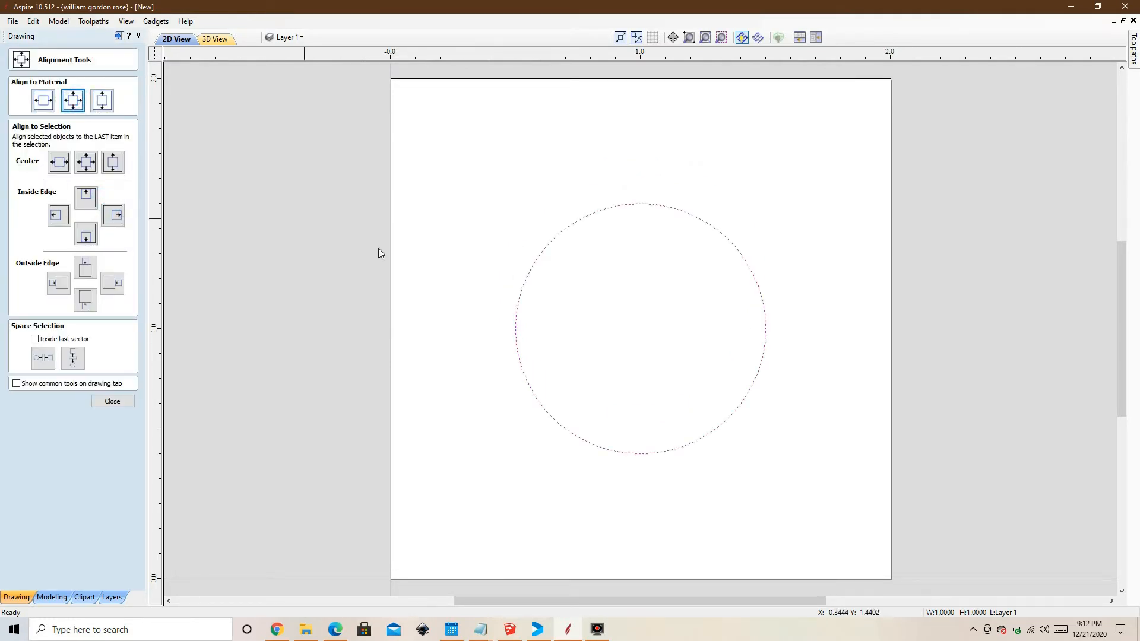
click(111, 402)
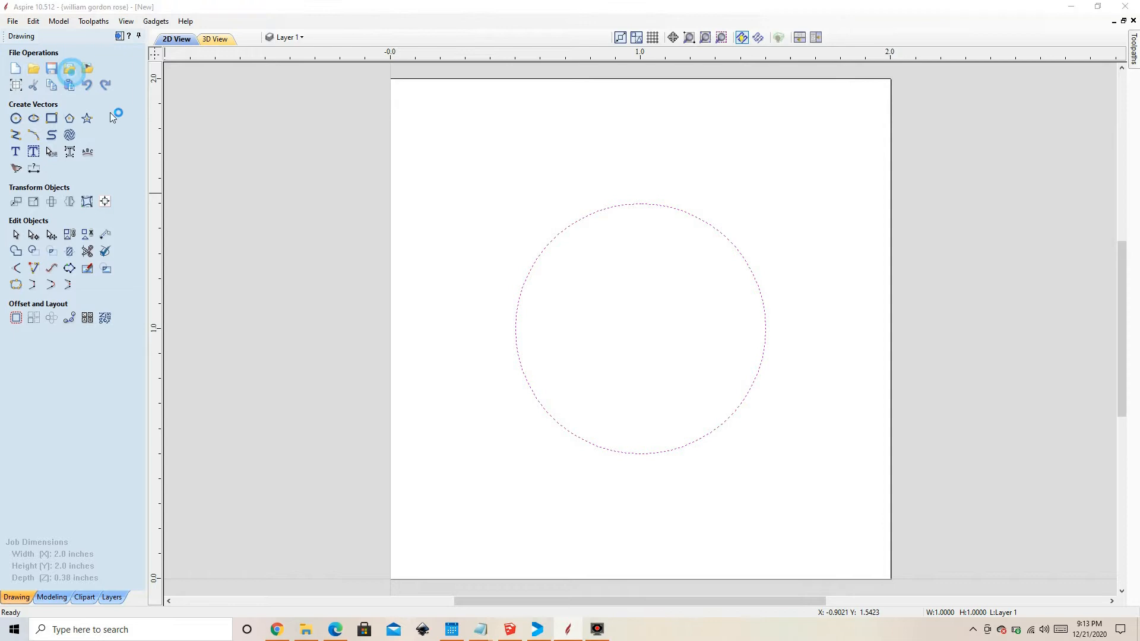
- Import the rose logo vector artwork and dismiss the low-battery warning
click(69, 69)
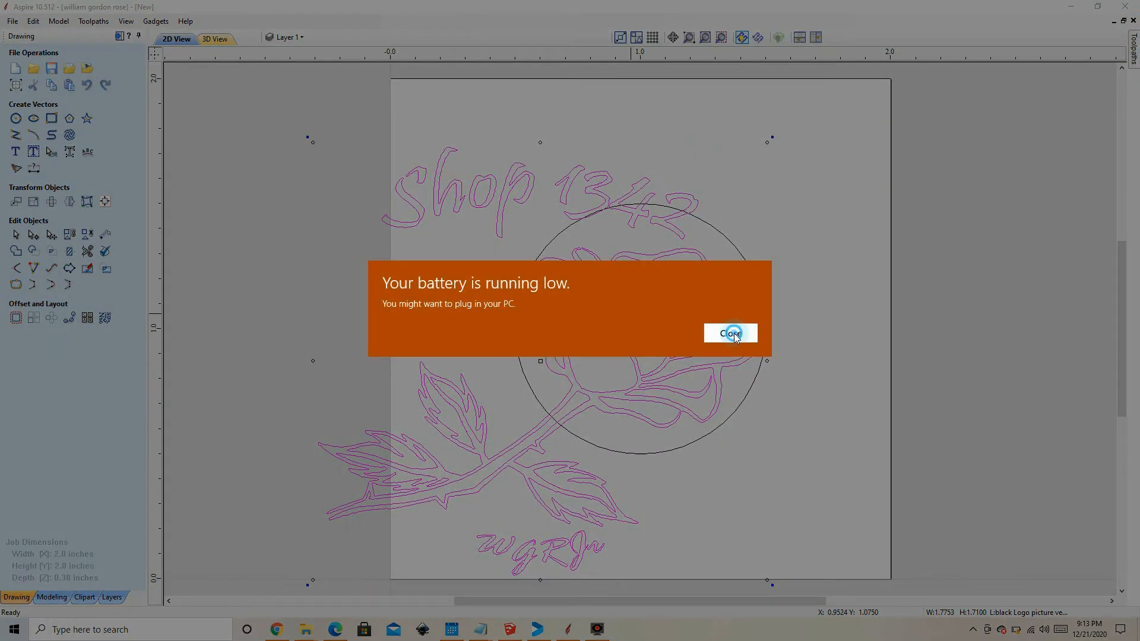
click(731, 333)
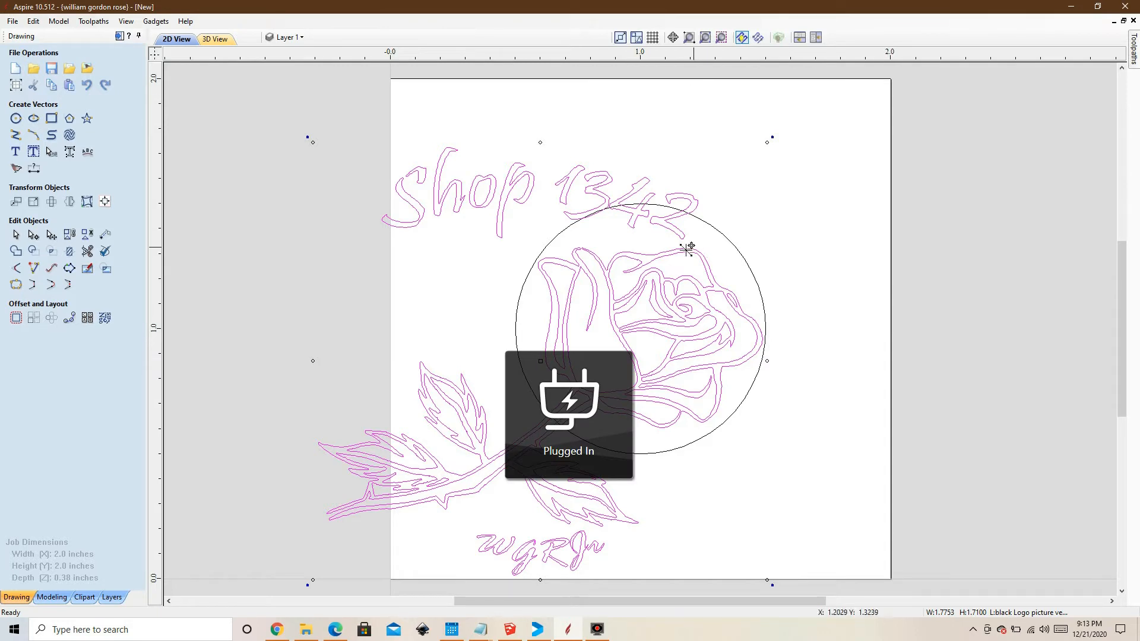
mouse_move(510, 215)
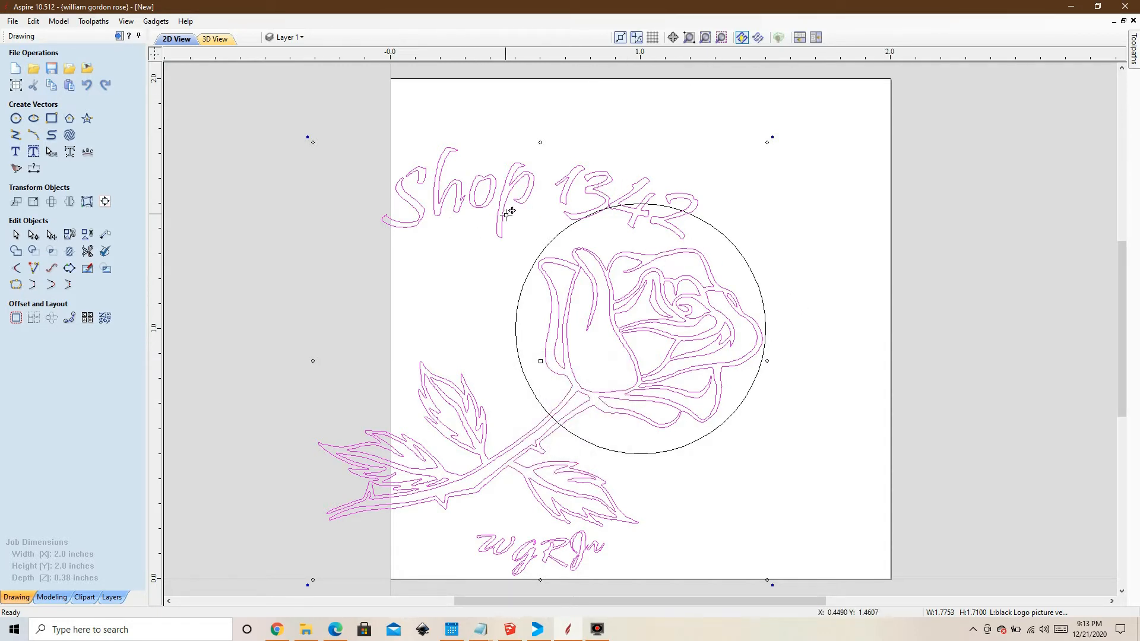
- Ungroup the logo so the Shop 1342 lettering and initials can be deleted
right_click(509, 216)
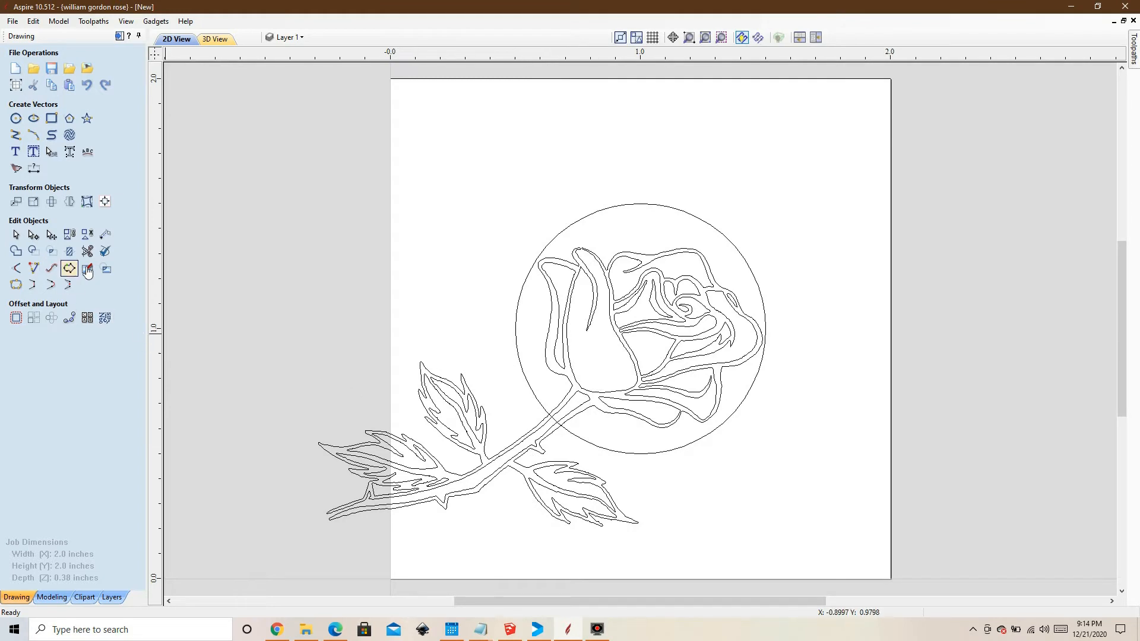
mouse_move(17, 135)
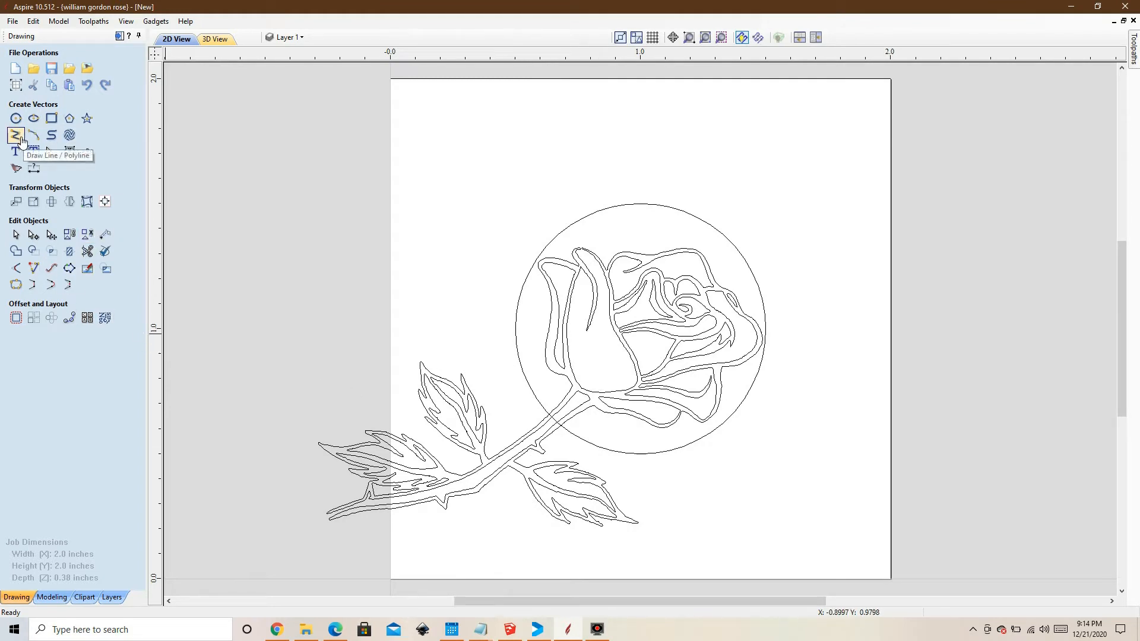
- Draw a straight cutting line across the rose stem inside the circle
click(16, 134)
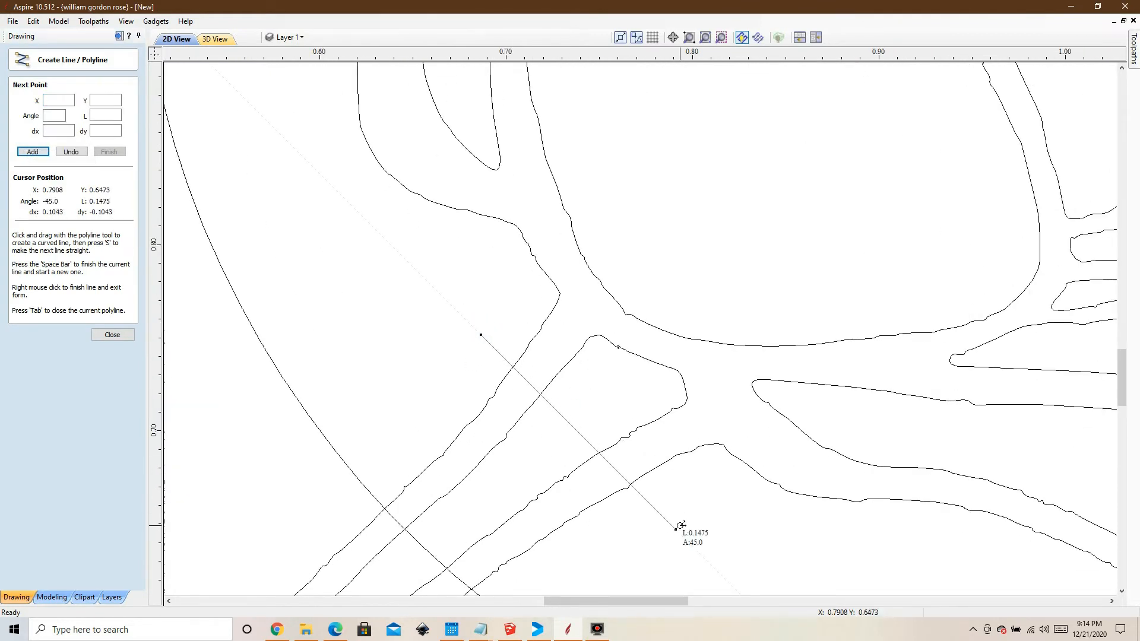
click(113, 335)
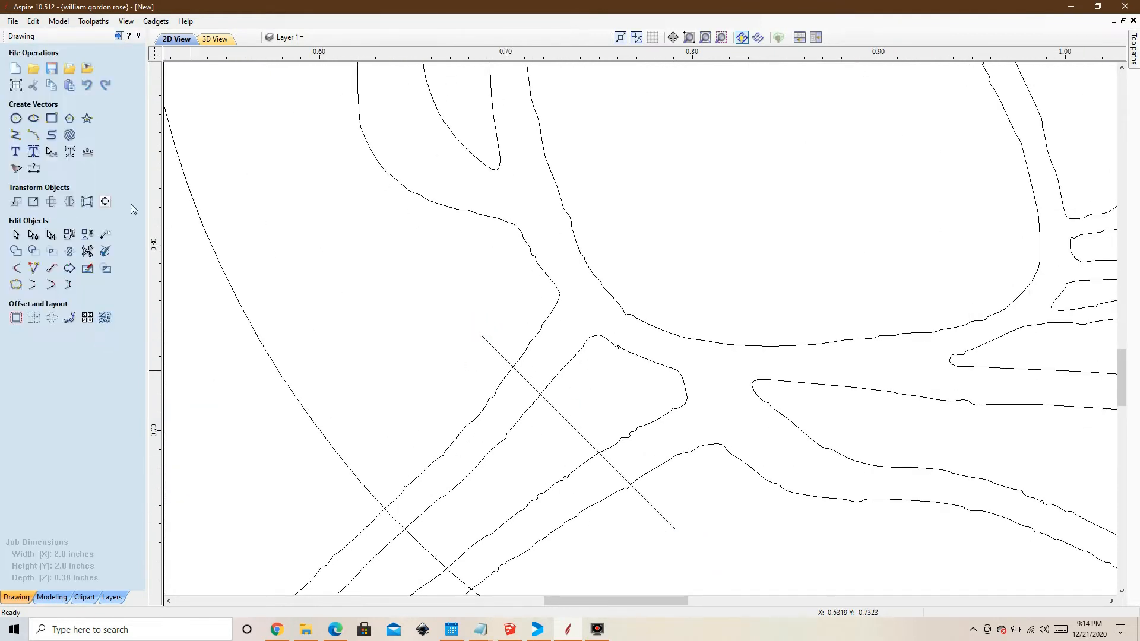
mouse_move(87, 250)
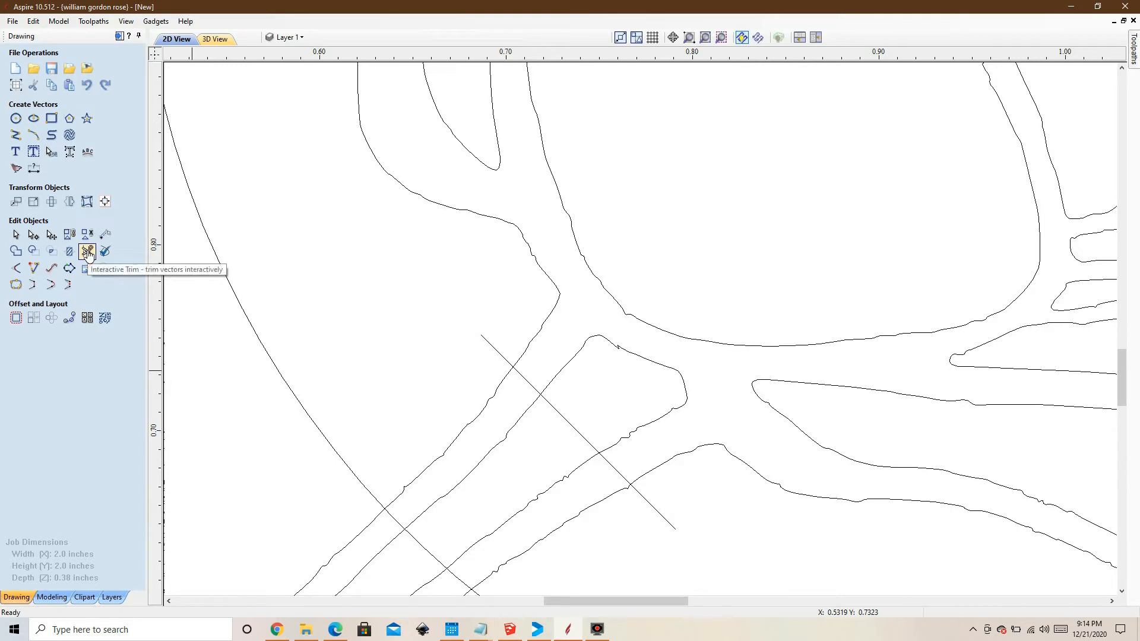
- Trim away the stem section beyond the cut line, leaving a closed end
click(87, 251)
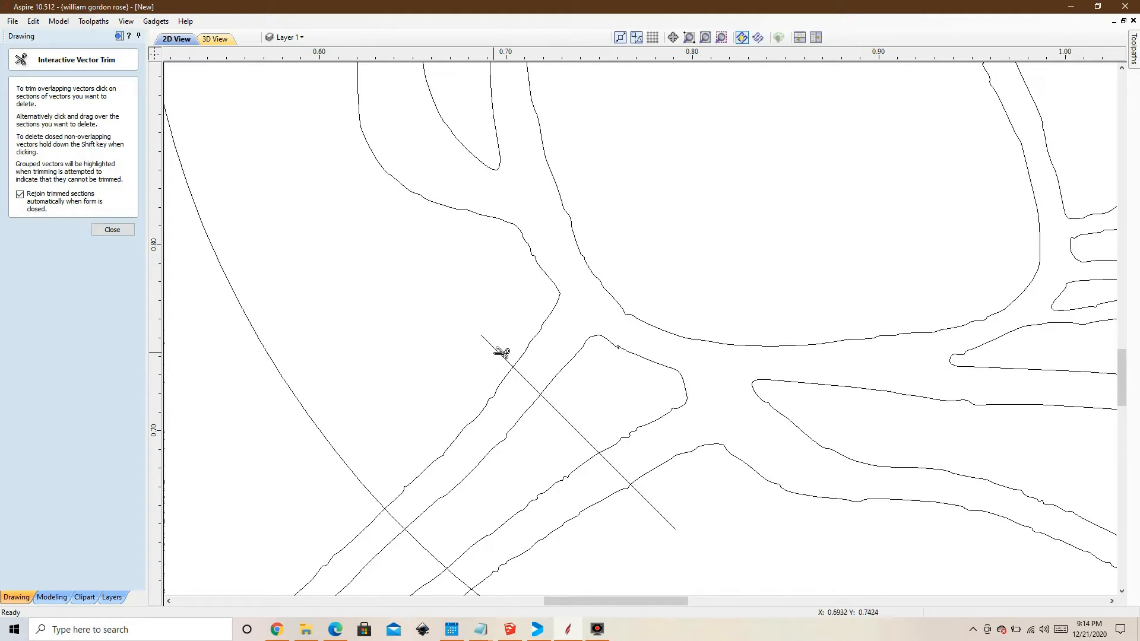
click(499, 356)
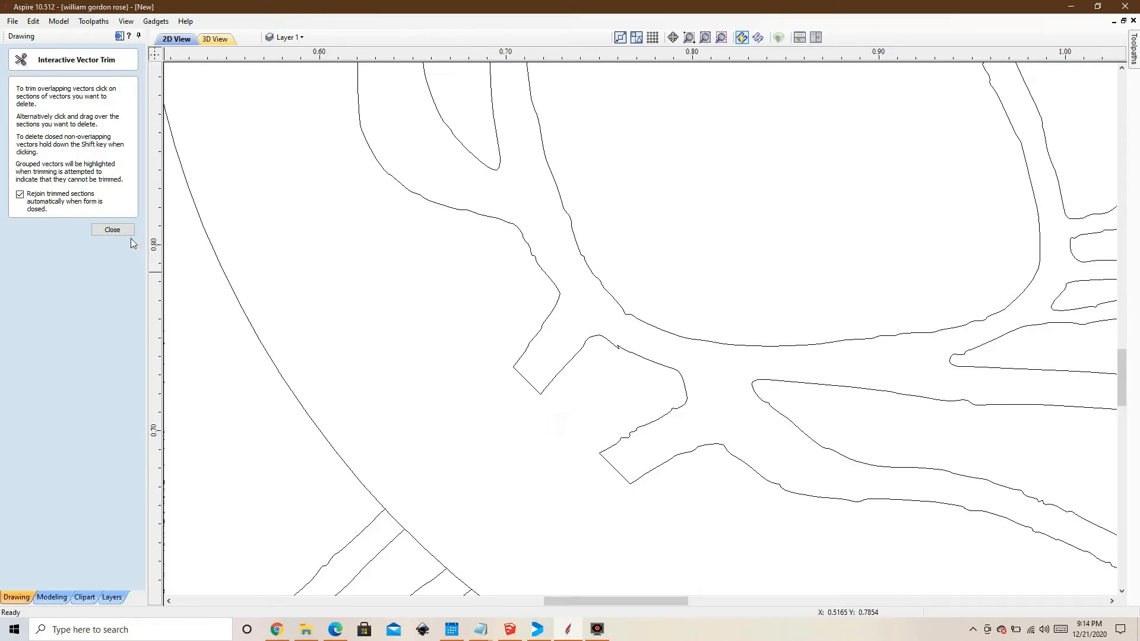
click(111, 229)
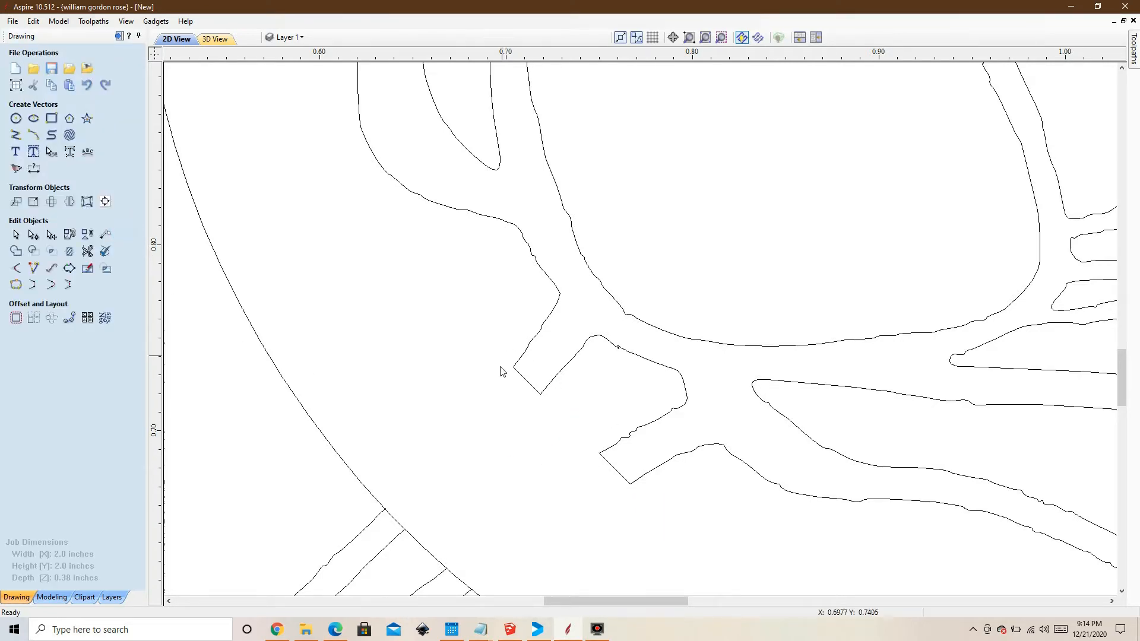
- Scroll the view of the rose-in-circle drawing
scroll(down, 3)
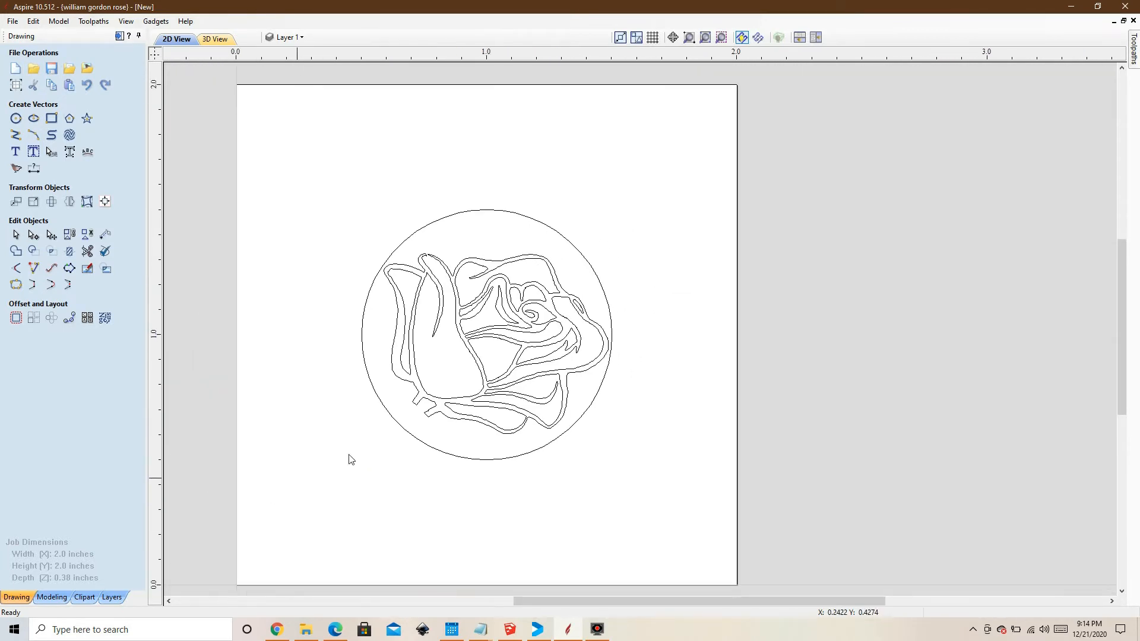
mouse_move(532, 399)
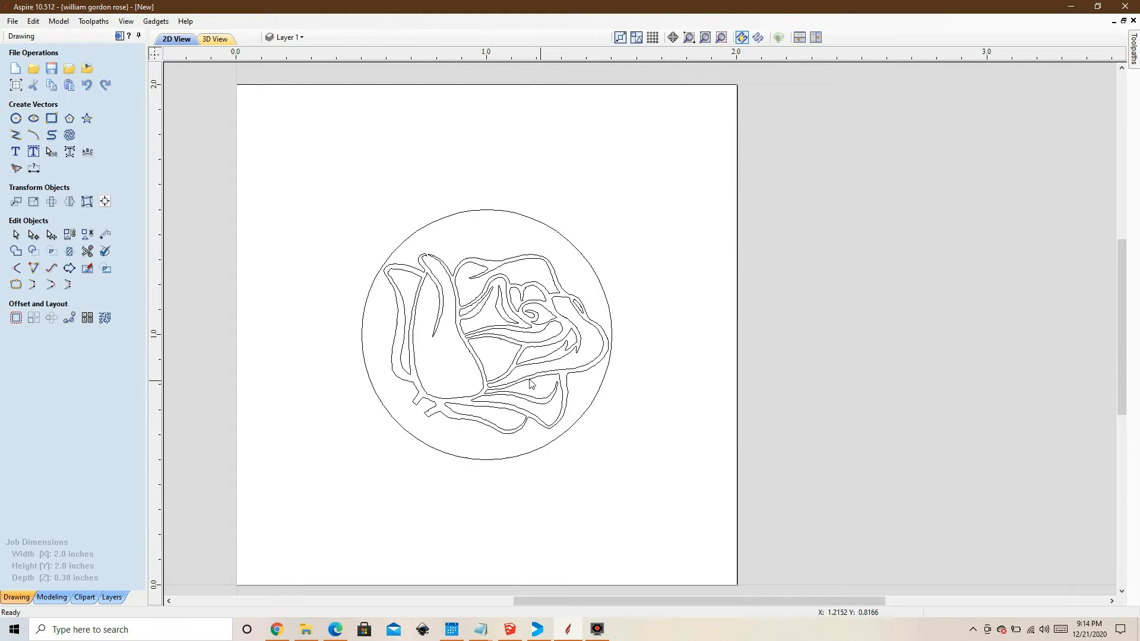
mouse_move(529, 384)
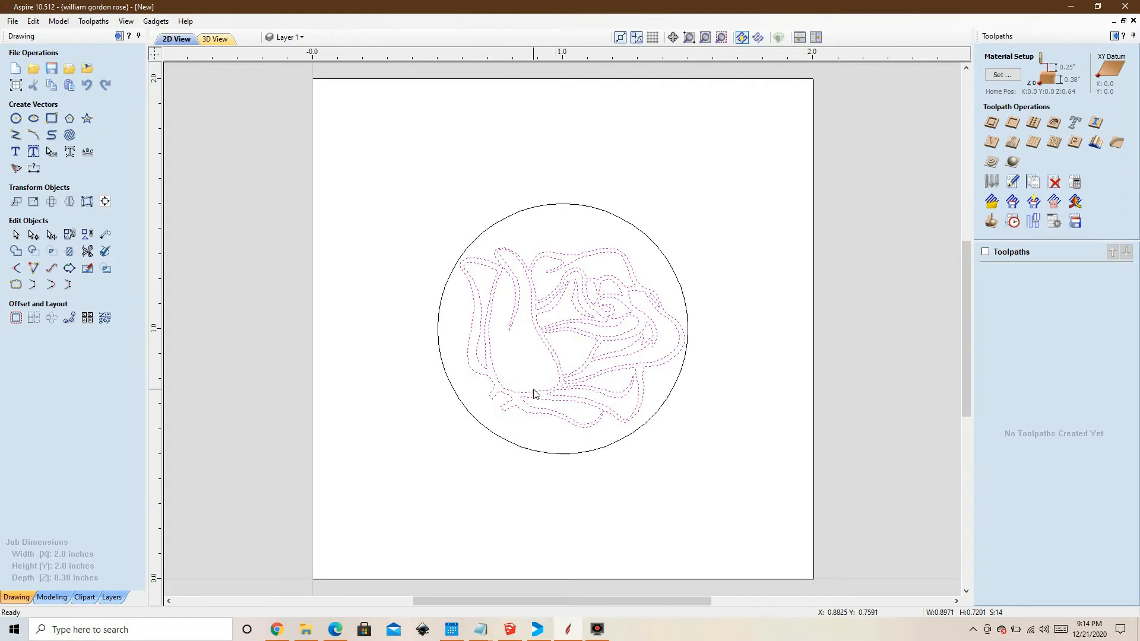
mouse_move(536, 388)
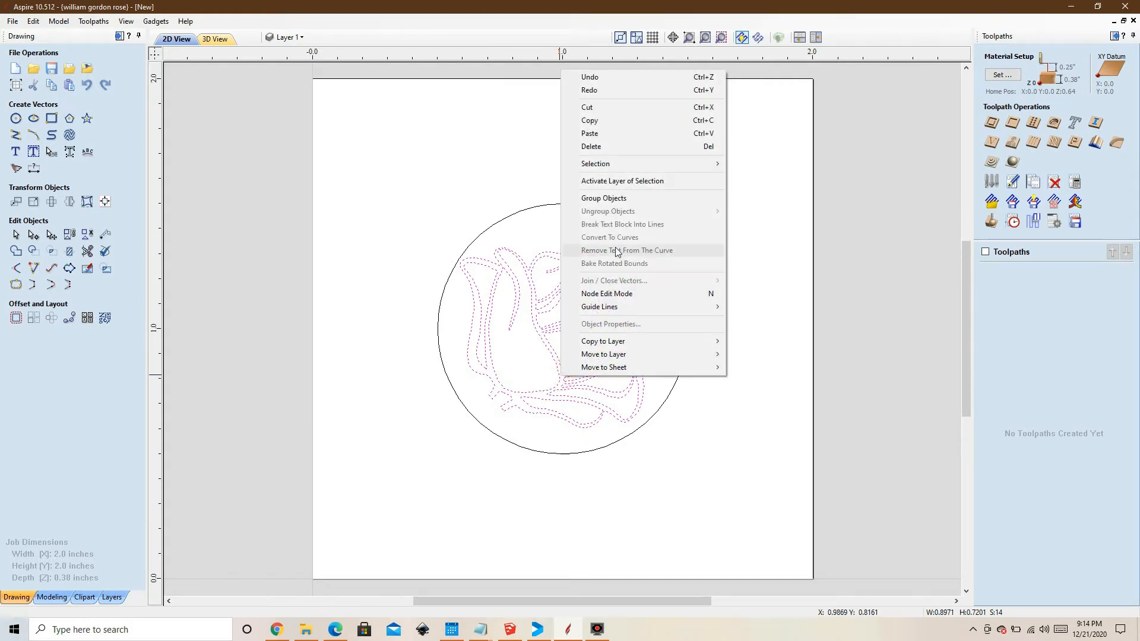
- Mirror the rose left-to-right as a copy and centre it inside the circle
click(627, 249)
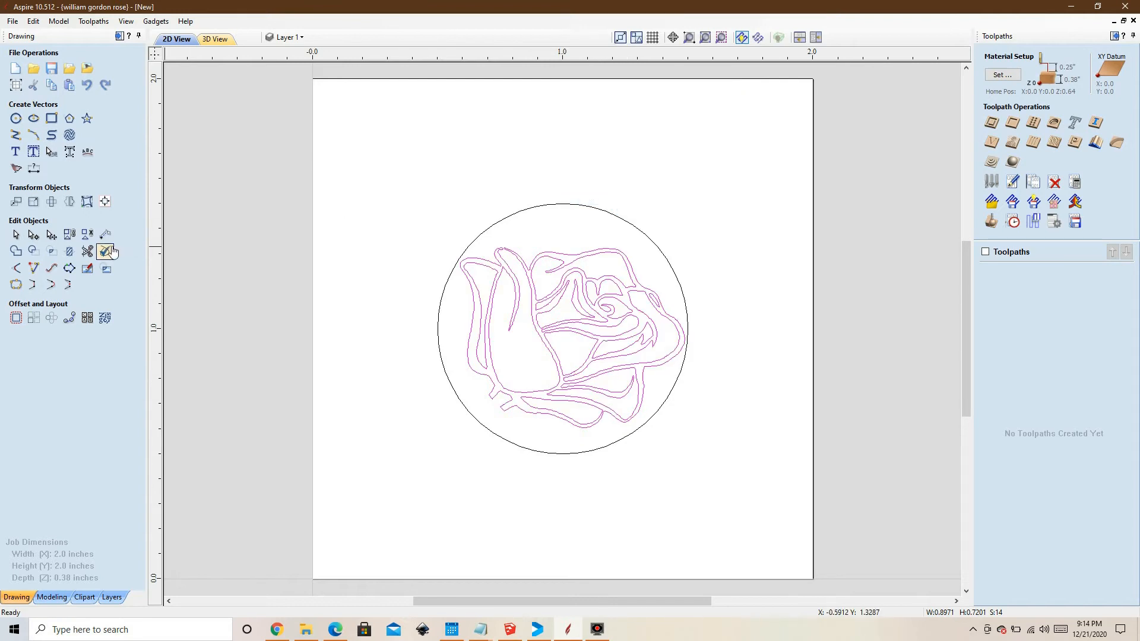
click(104, 252)
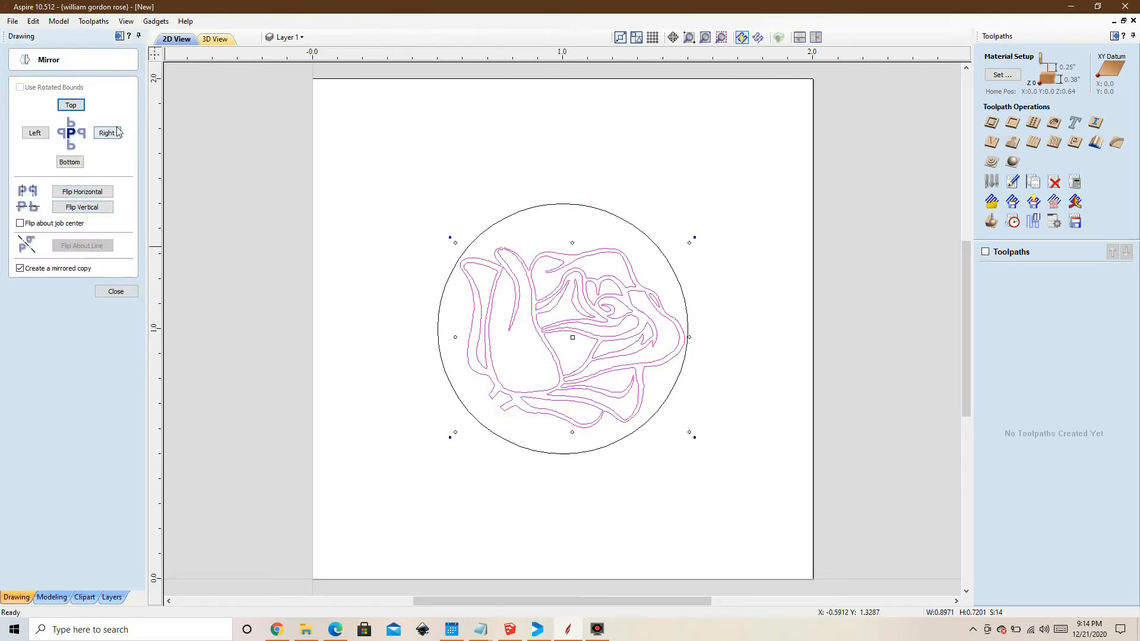
click(107, 133)
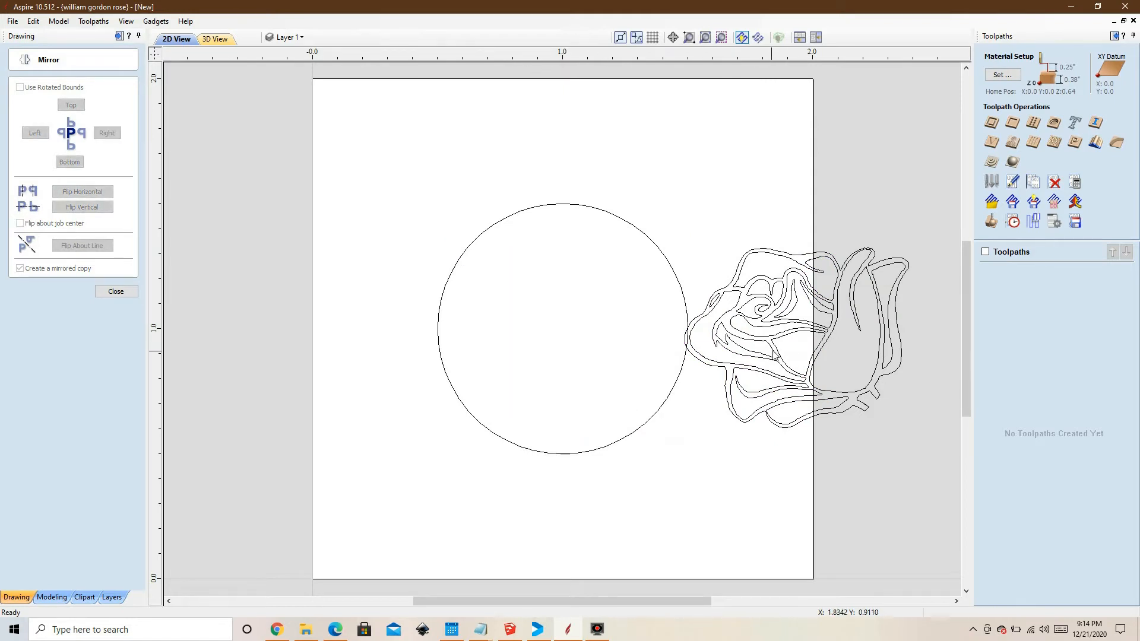
click(107, 133)
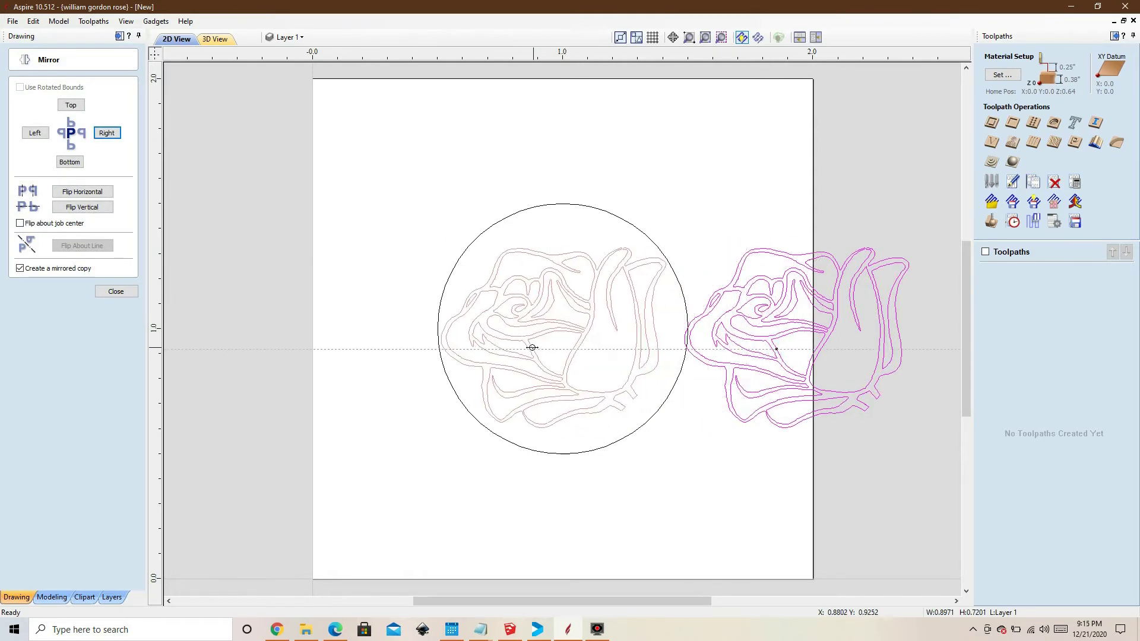
mouse_move(535, 344)
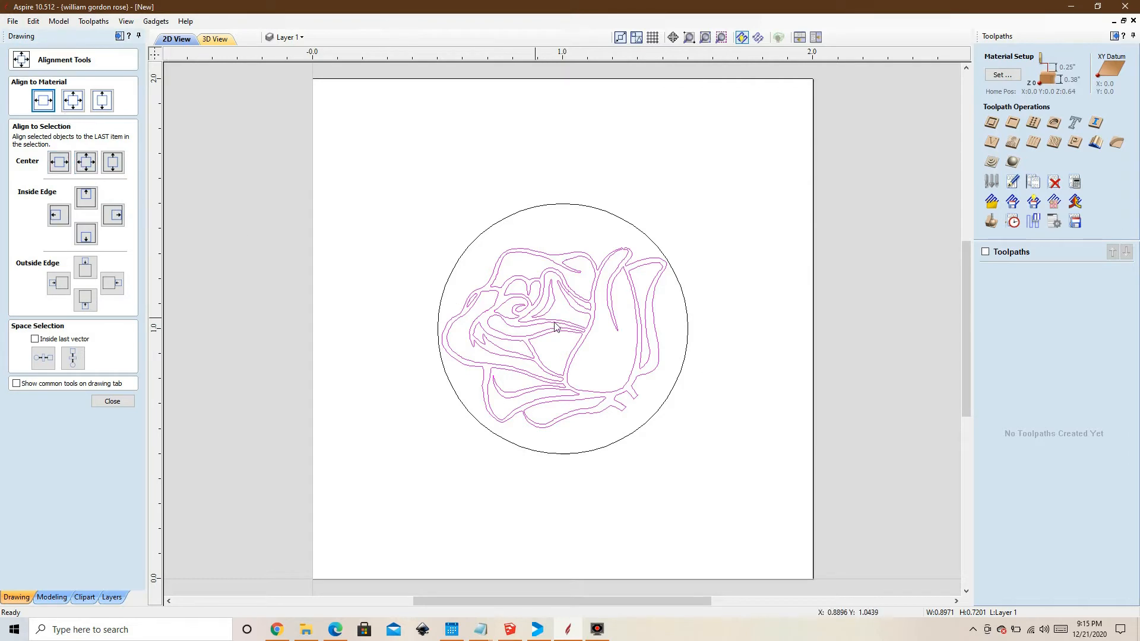
mouse_move(481, 365)
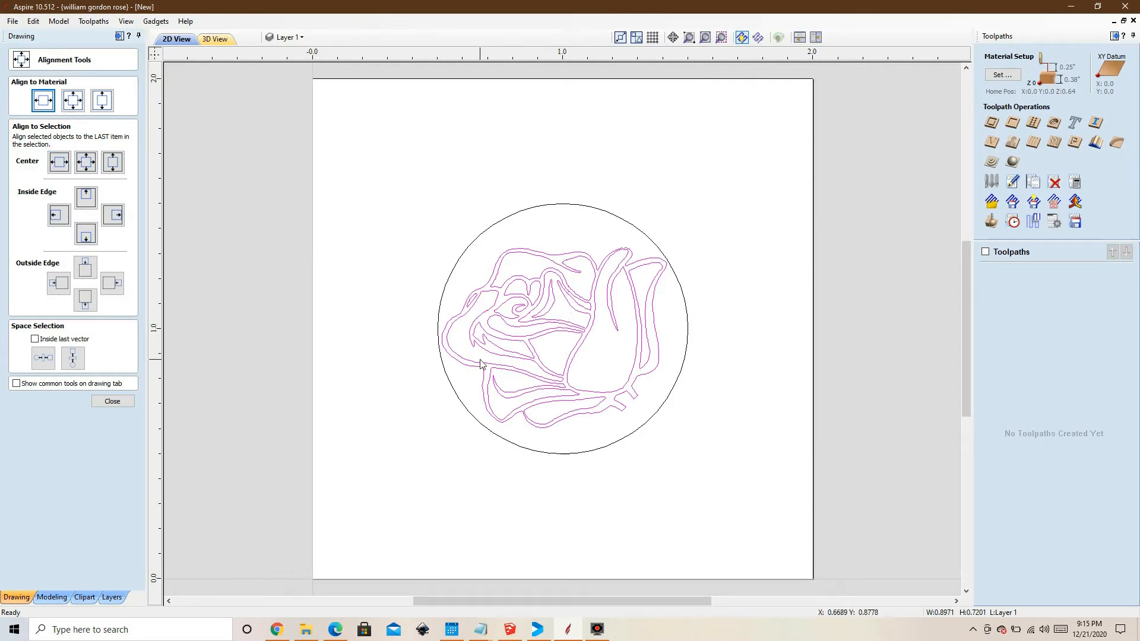
click(112, 401)
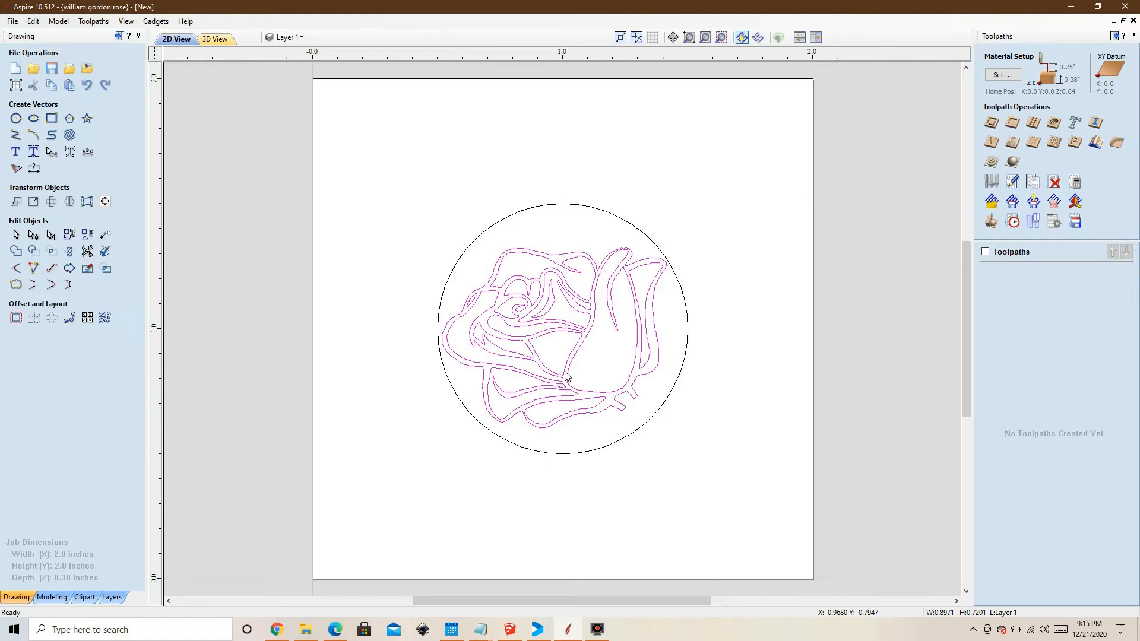
mouse_move(555, 235)
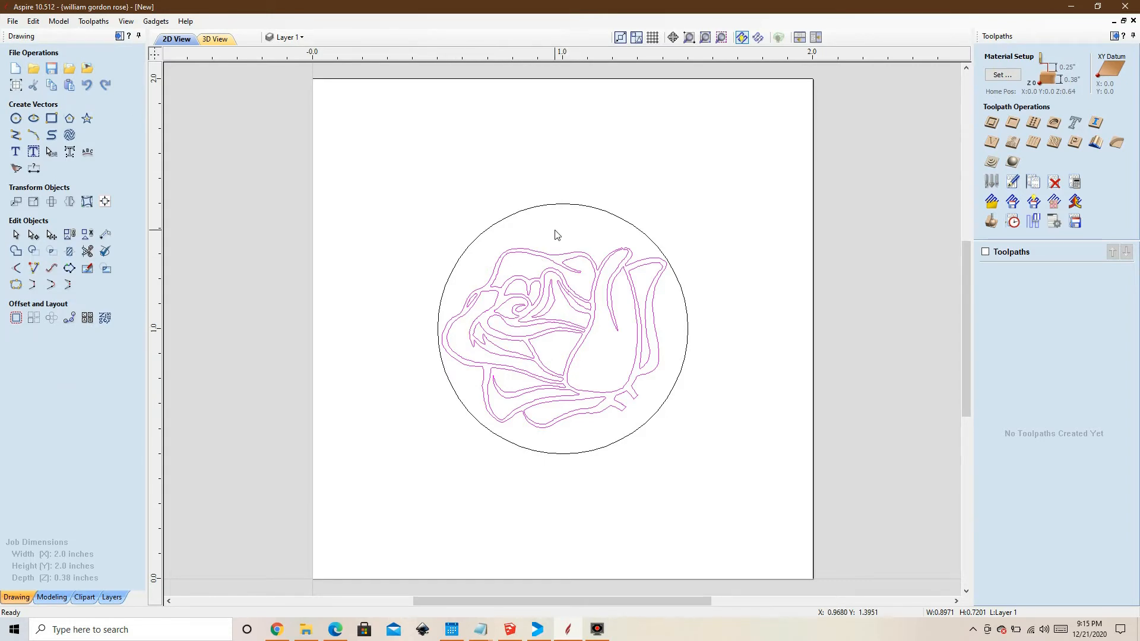
mouse_move(565, 285)
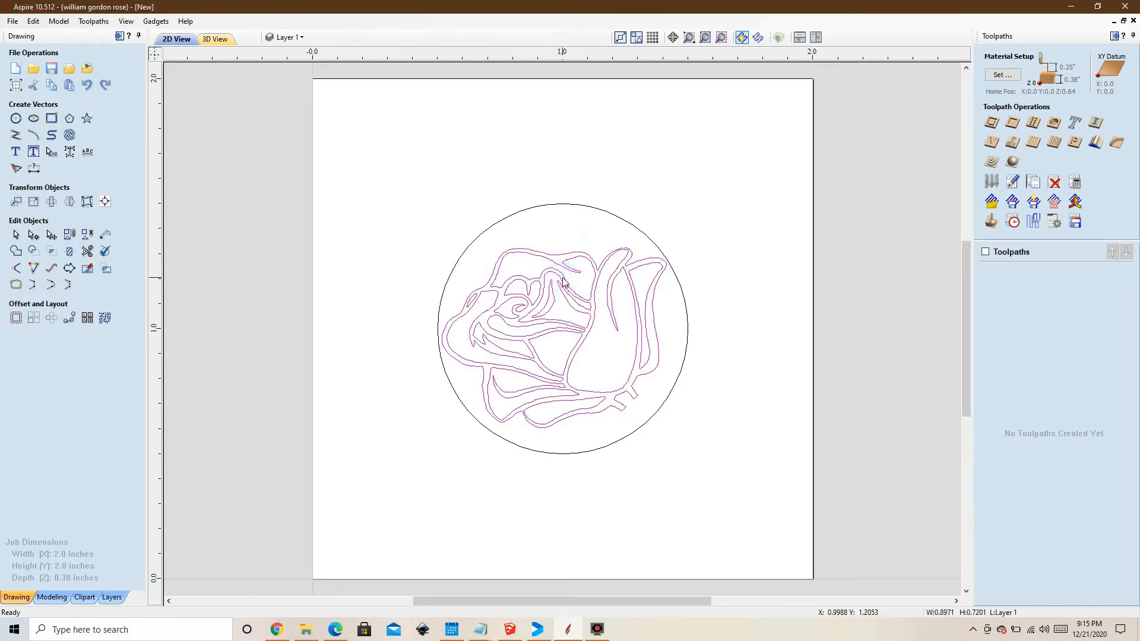
- Ungroup the rose back onto its original layers
right_click(564, 282)
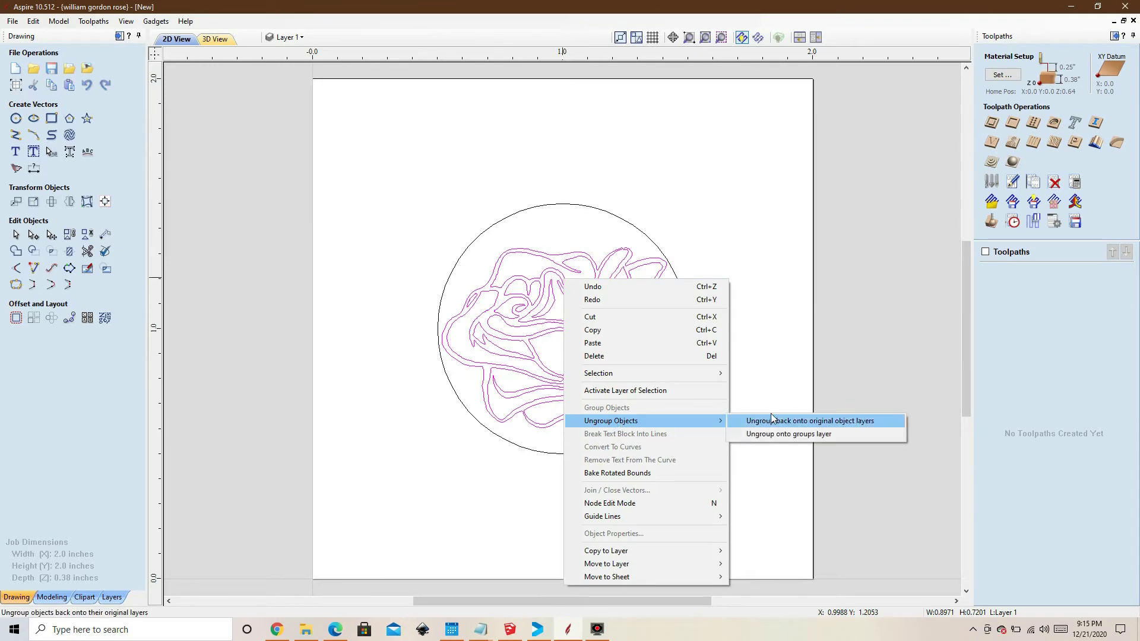
click(811, 421)
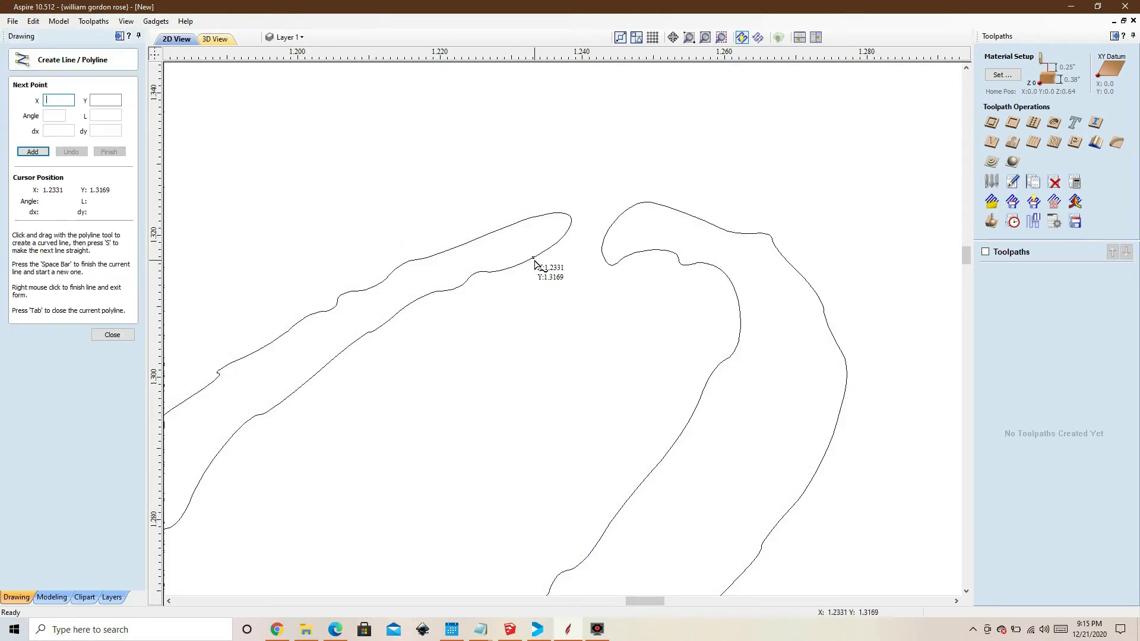
- Bridge the gap between two top petals with lines and trim into one closed outline
click(533, 272)
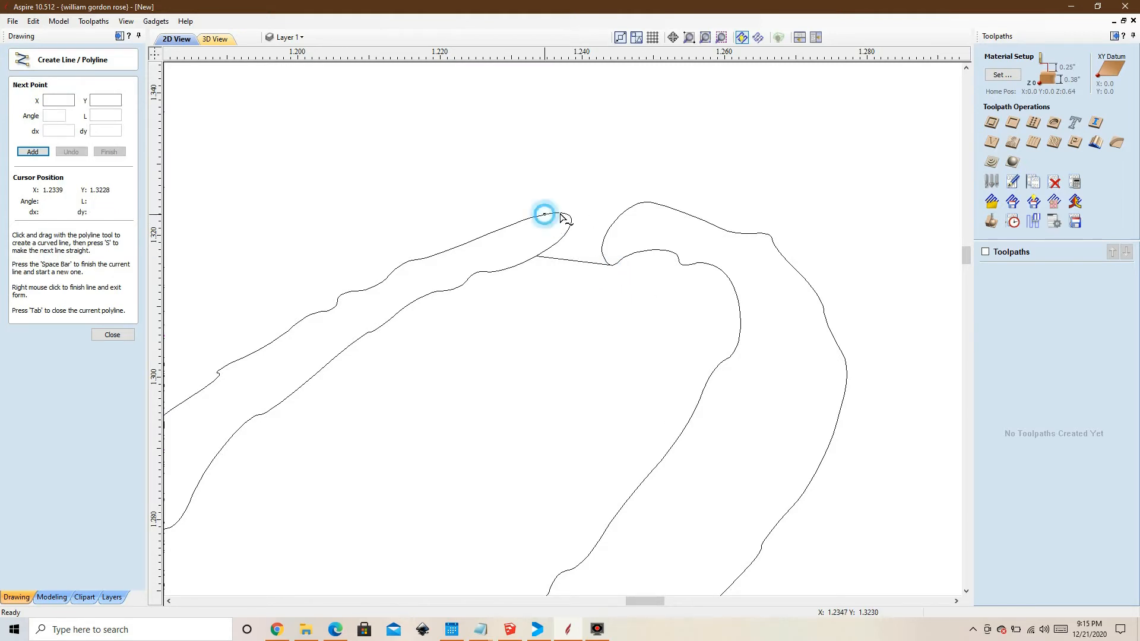
click(645, 201)
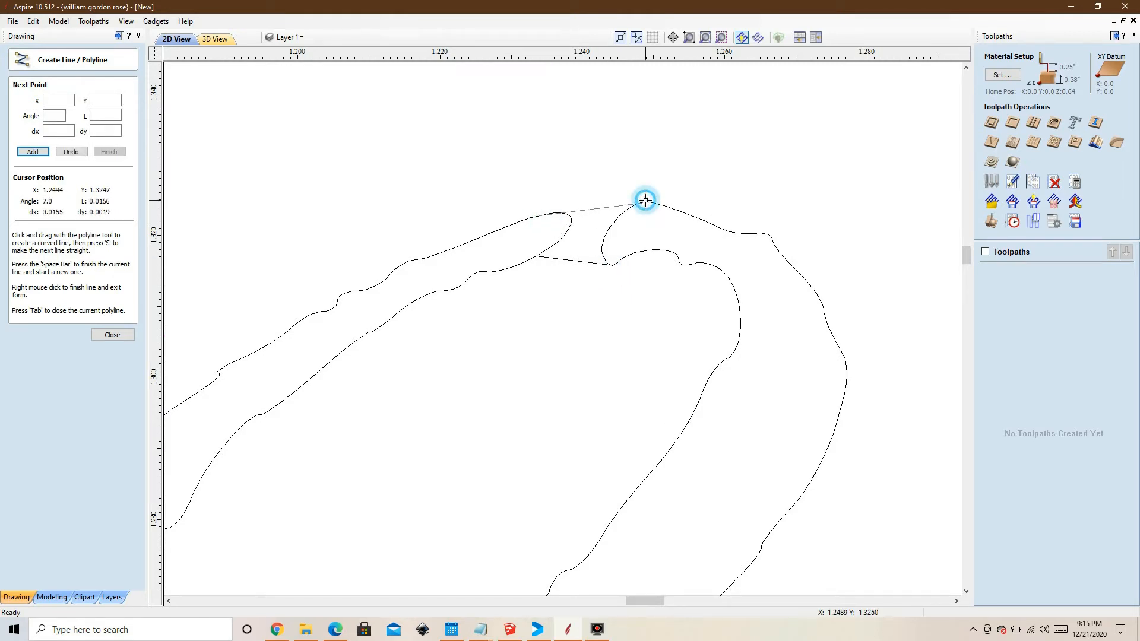
click(113, 335)
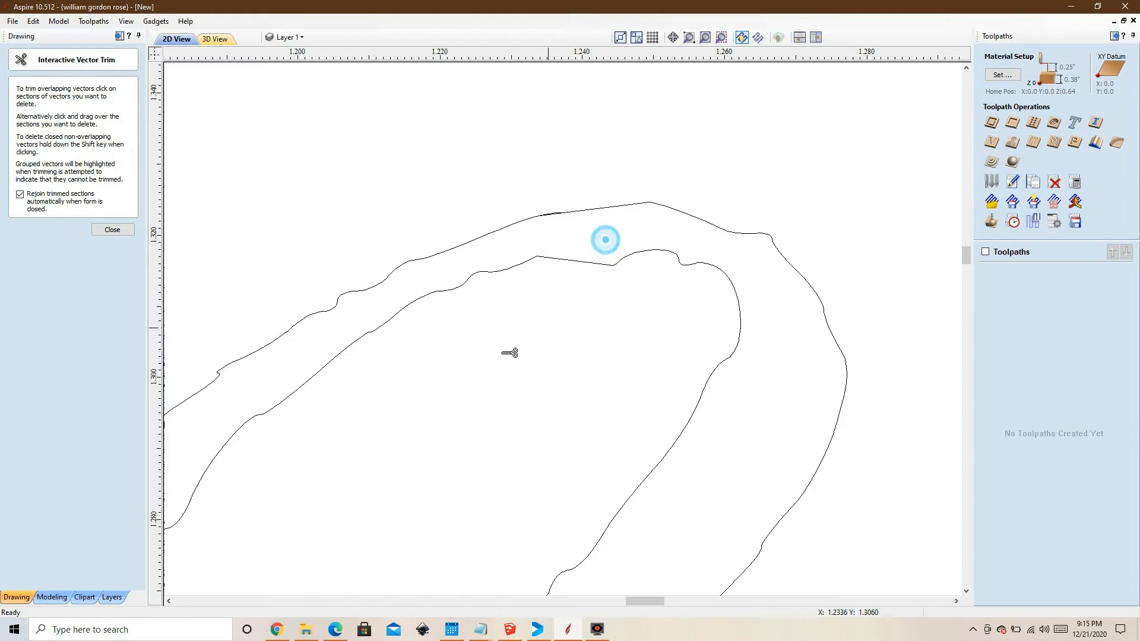
click(112, 231)
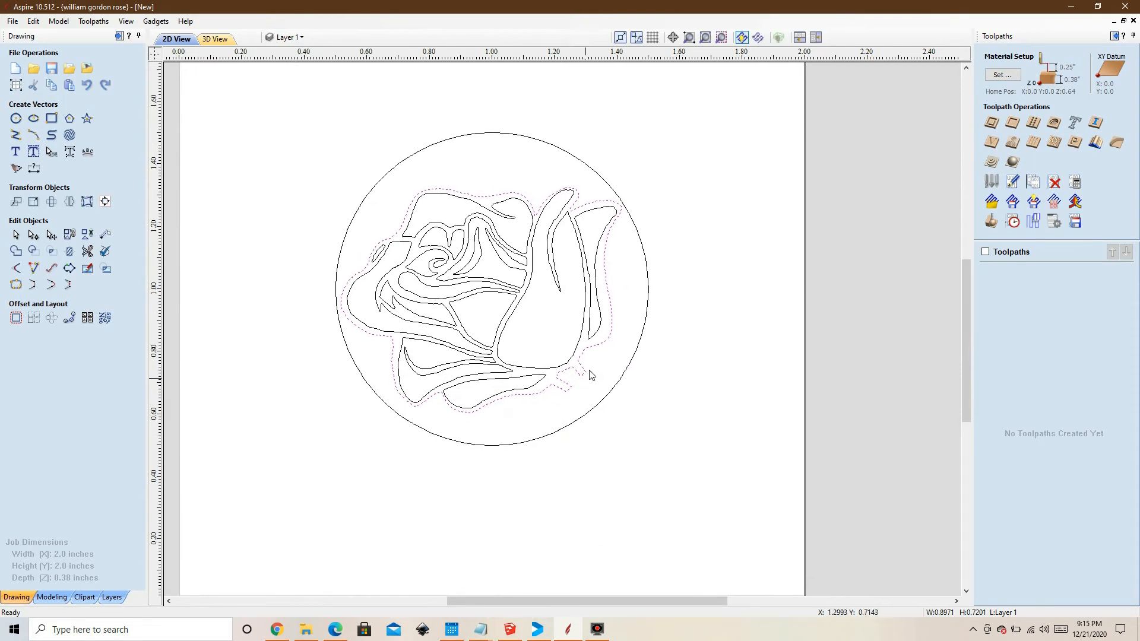
mouse_move(138, 292)
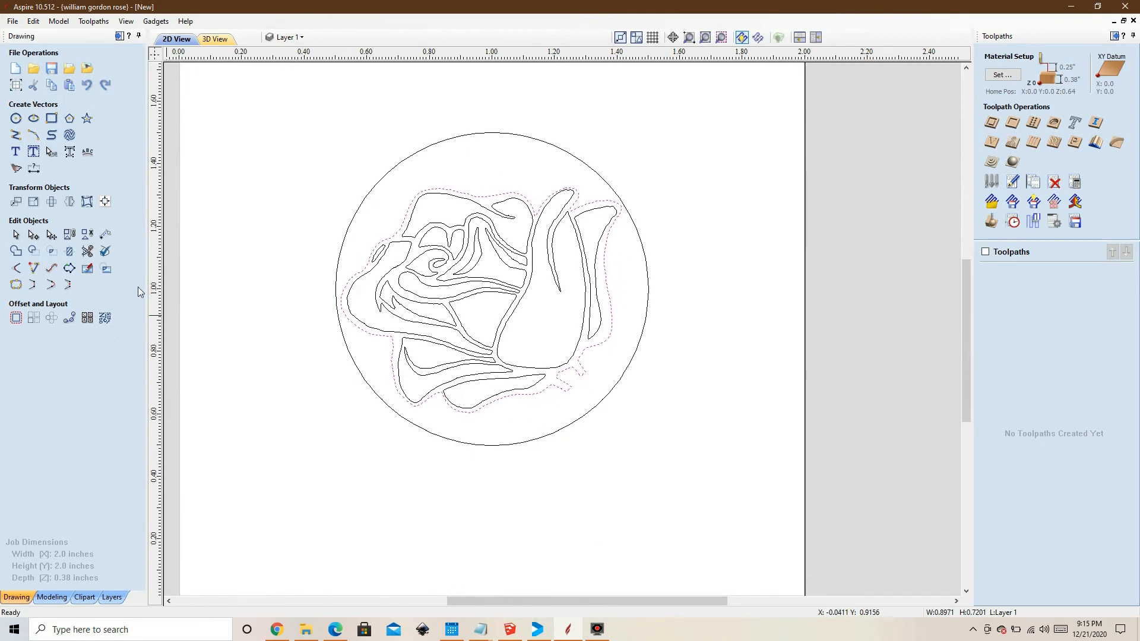
- Select the rose and circle vectors for the V-Carve / Engraving toolpath
click(340, 161)
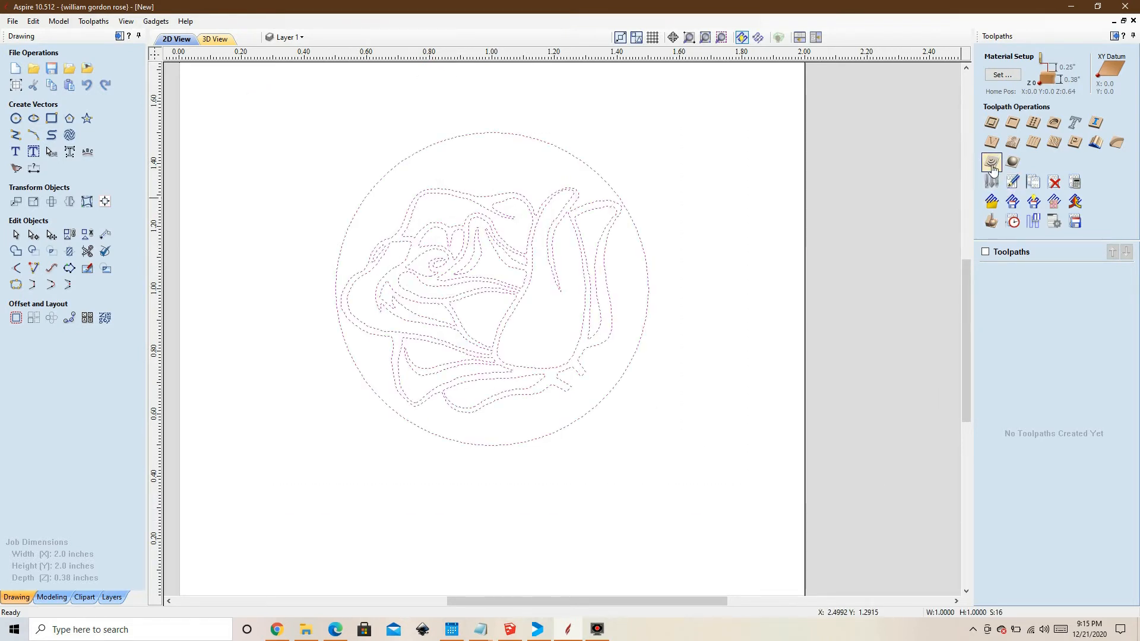
mouse_move(992, 143)
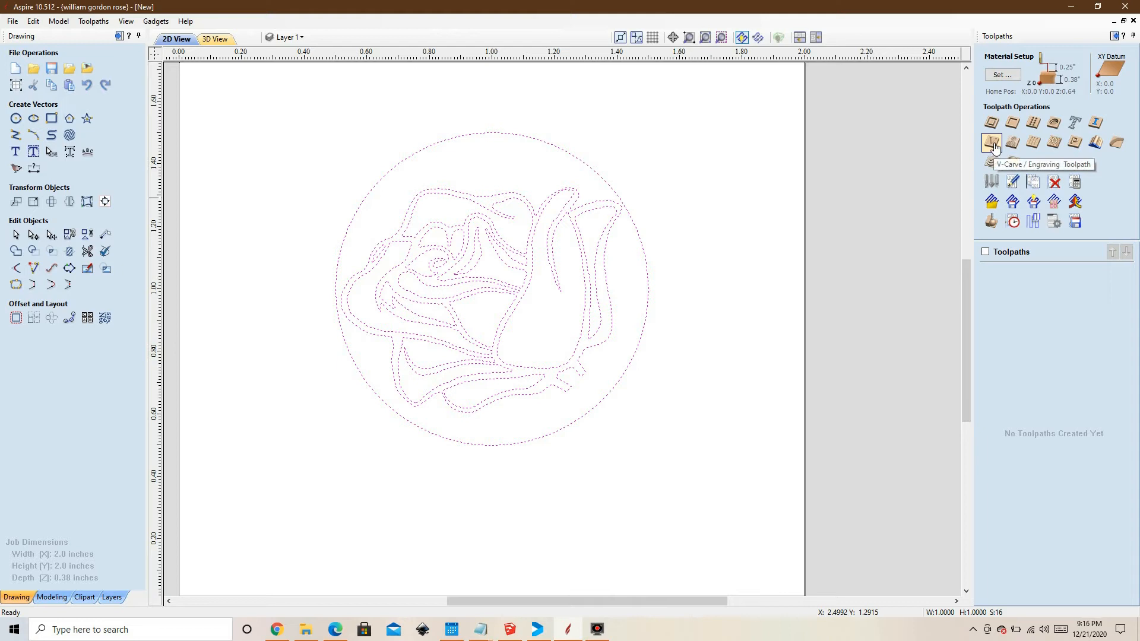
mouse_move(600, 171)
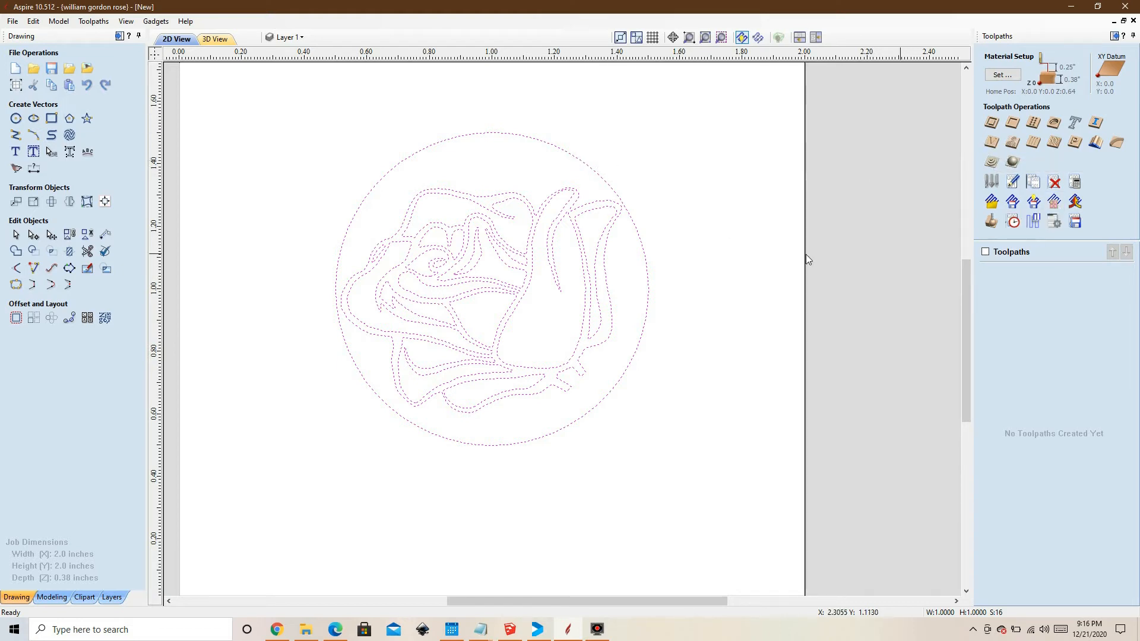
mouse_move(511, 351)
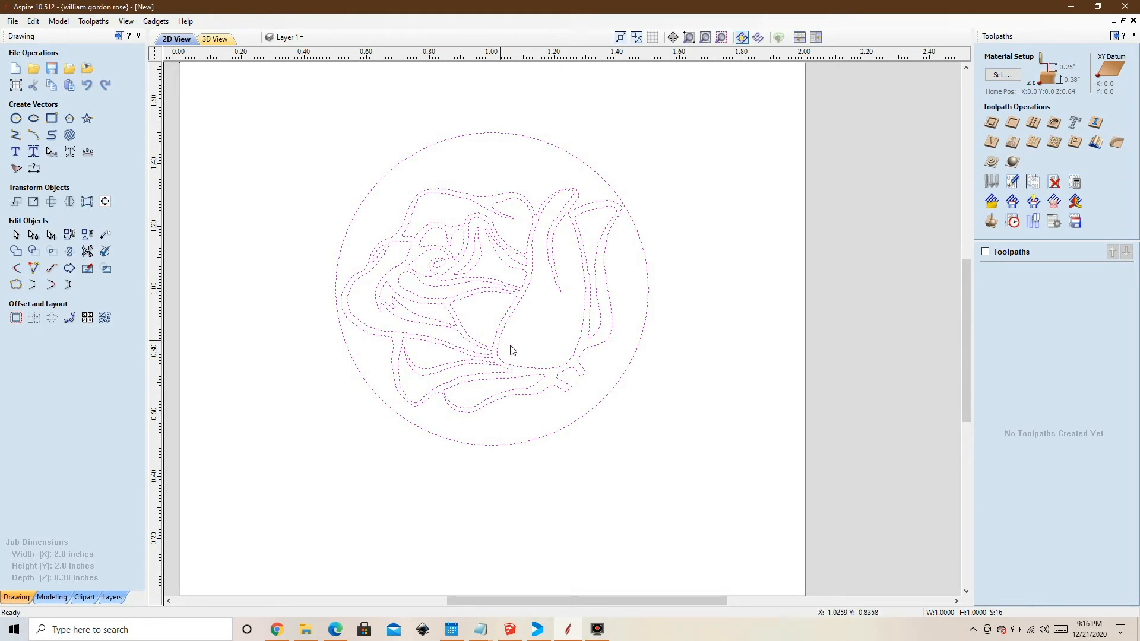
mouse_move(638, 207)
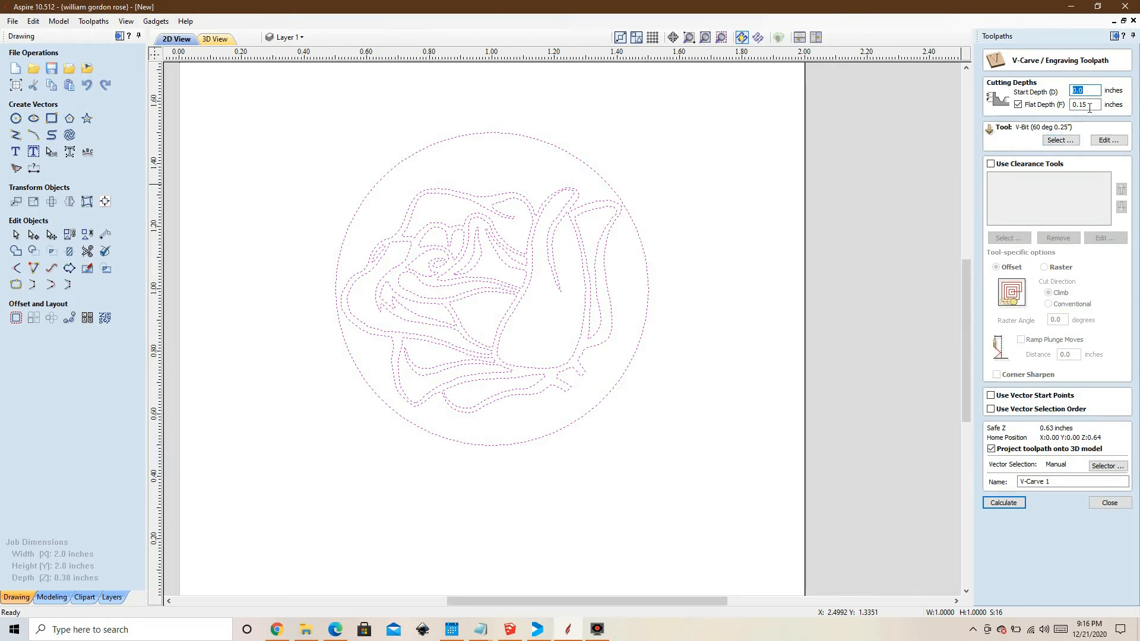
- Set the V-carve flat depth to 0.1 inch and calculate, raising an overlap warning
click(1086, 104)
text(0.1)
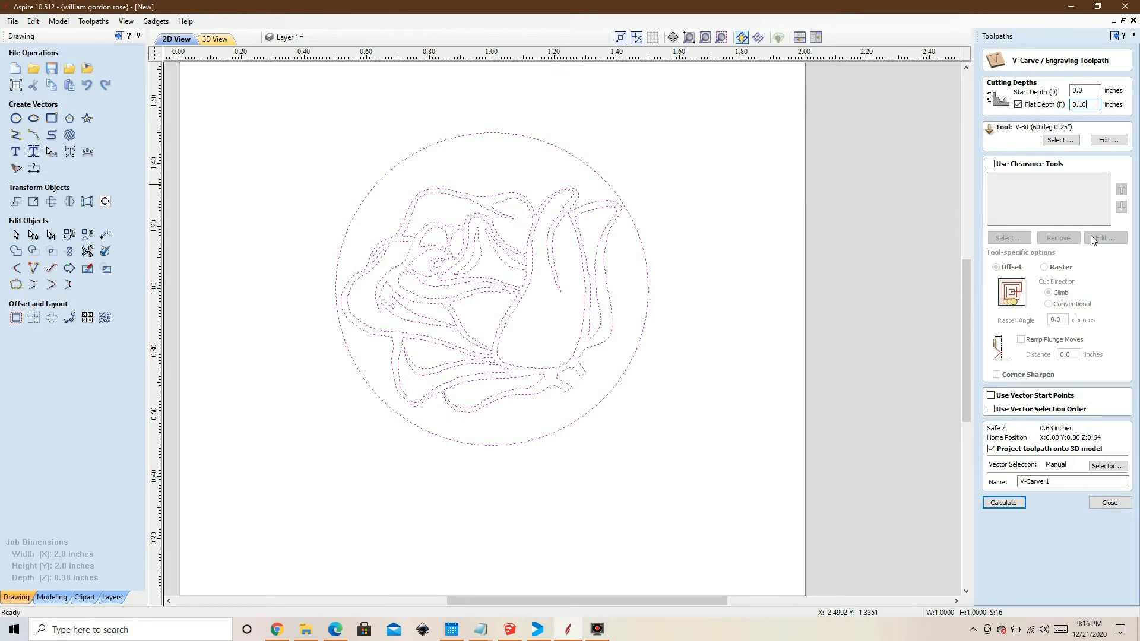
mouse_move(1068, 137)
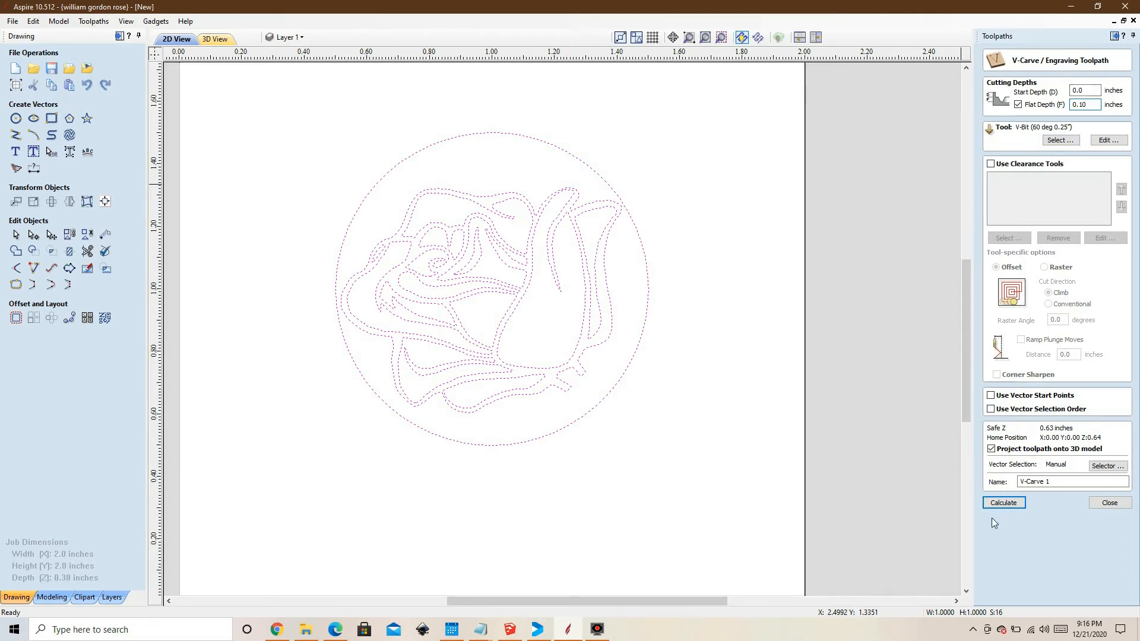
click(1005, 502)
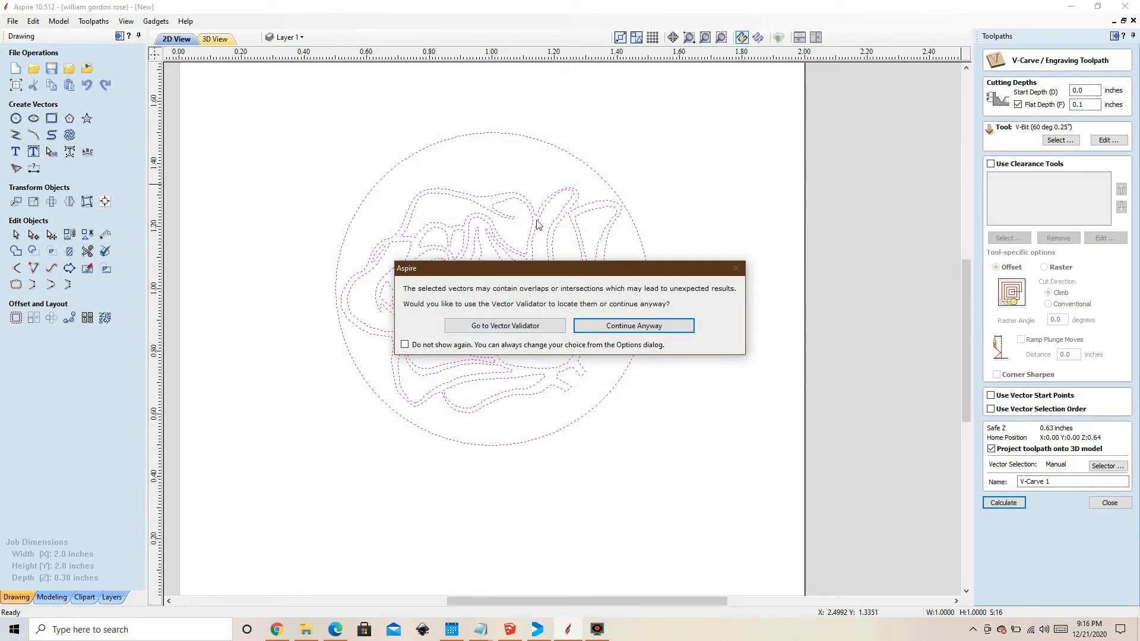
mouse_move(492, 247)
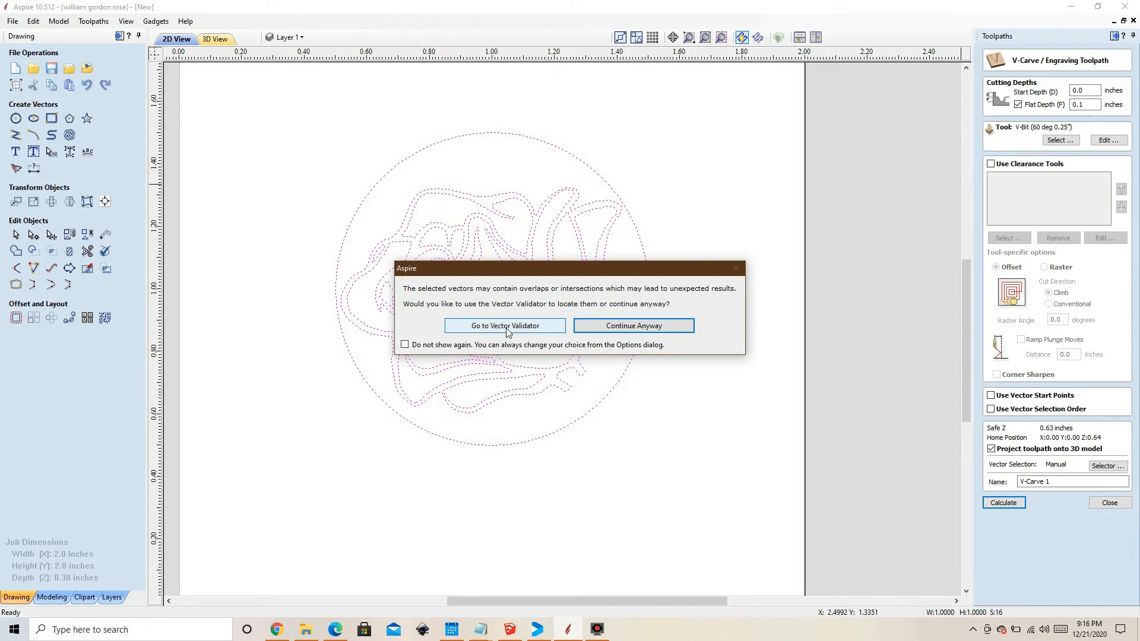
- Validate the rose vectors, fix the 13 zero-length spans, and calculate the V-Carve 1 toolpath
click(504, 325)
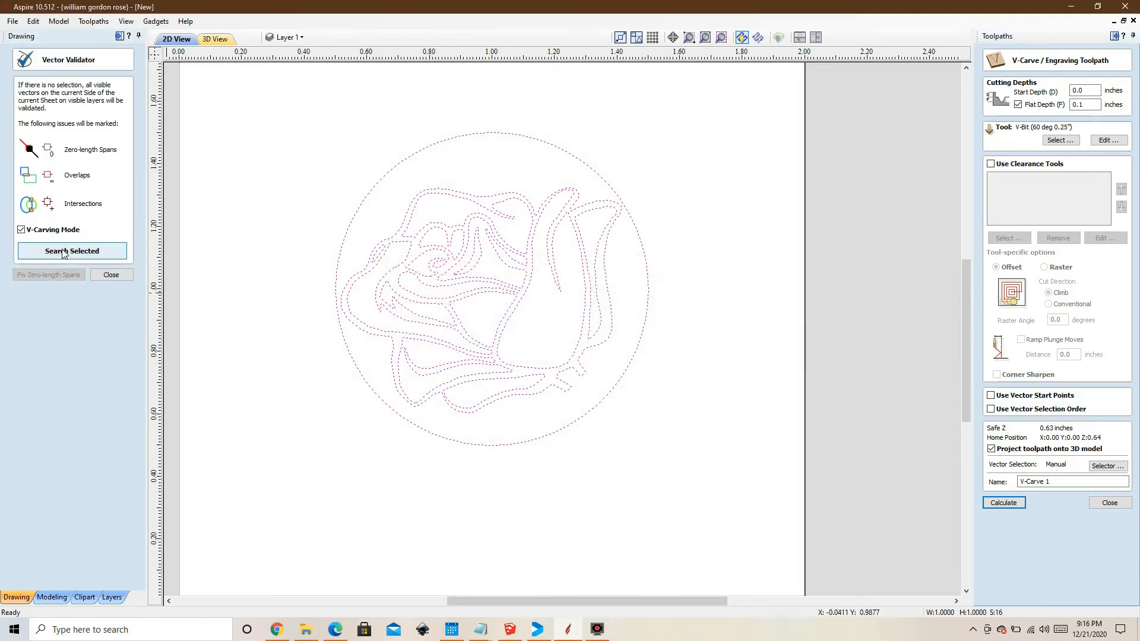
click(71, 250)
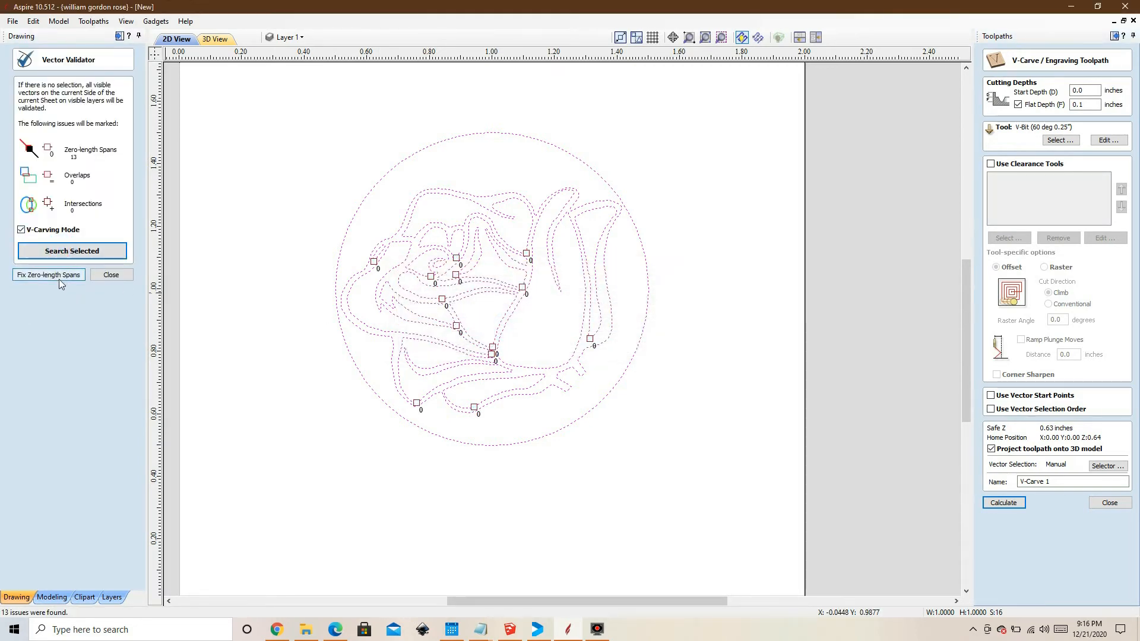
click(48, 276)
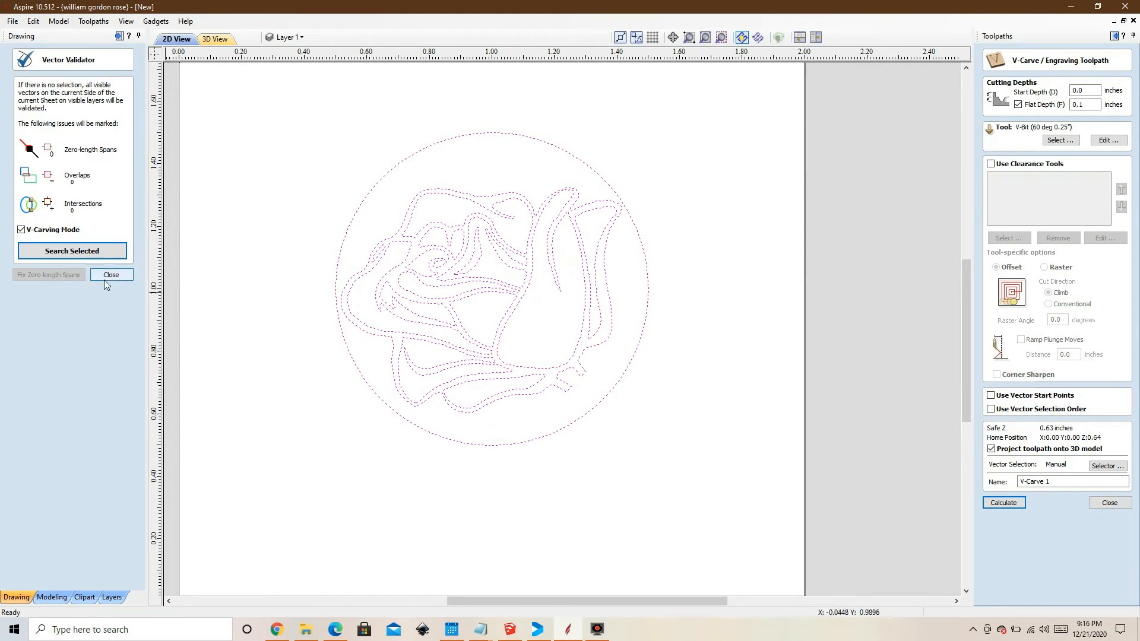
click(112, 274)
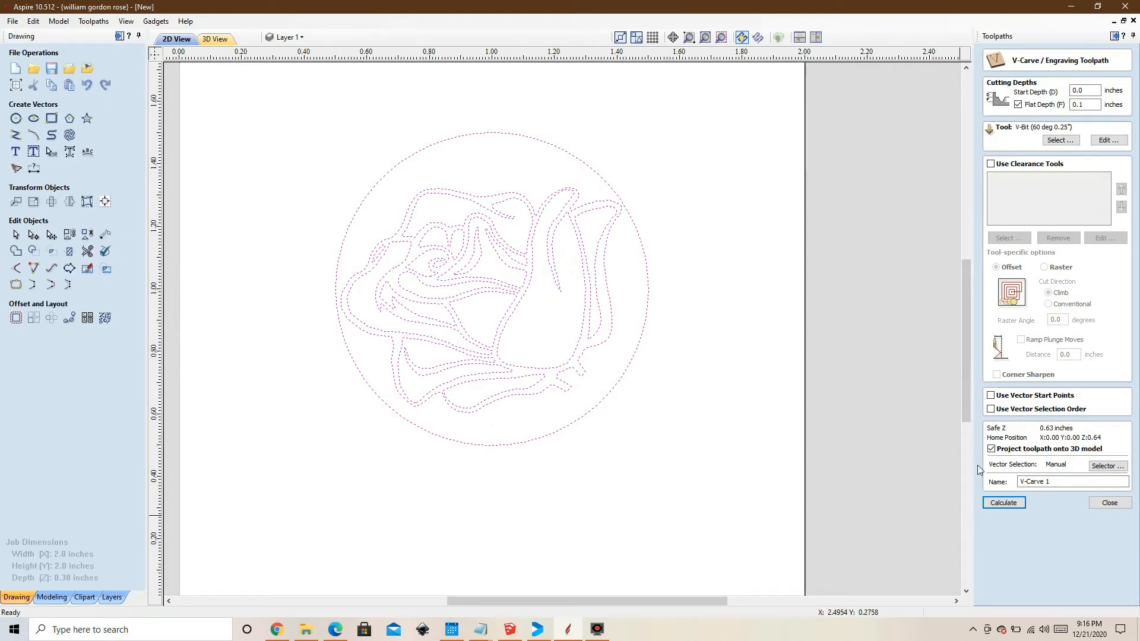
click(1005, 502)
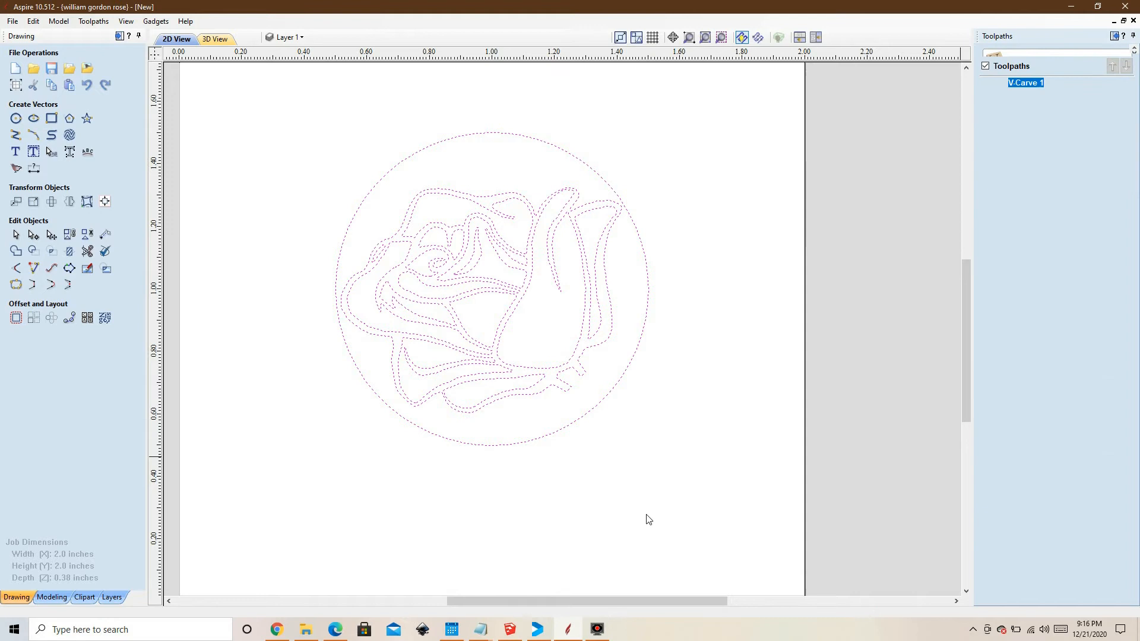
- Preview all toolpaths carving the rose into maple, checking both 2D and 3D views
click(1067, 247)
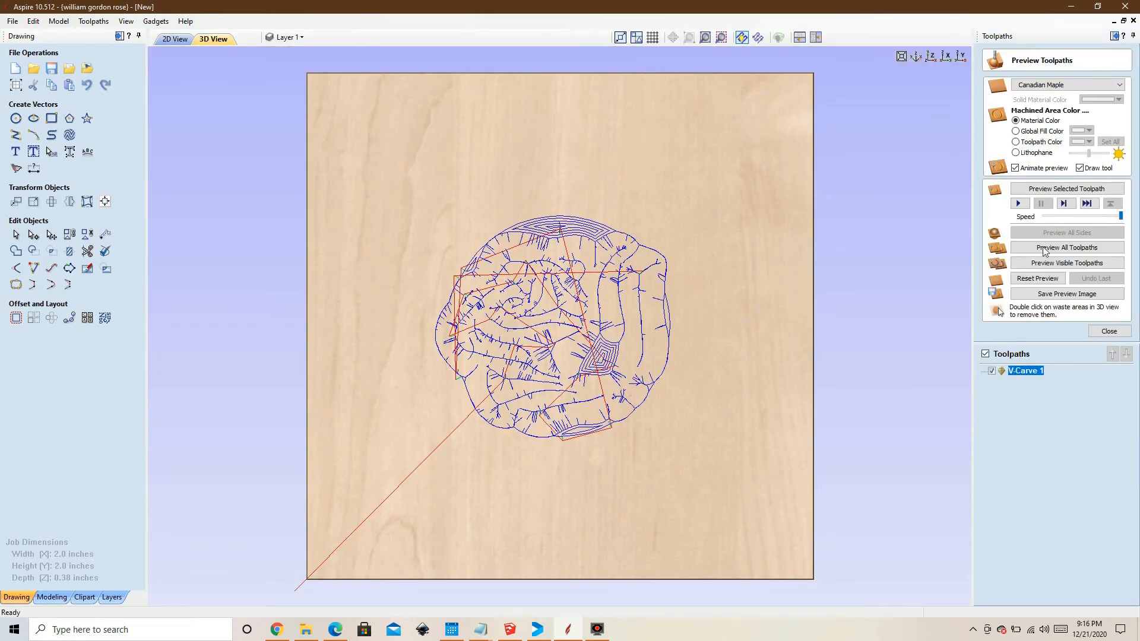
click(1066, 247)
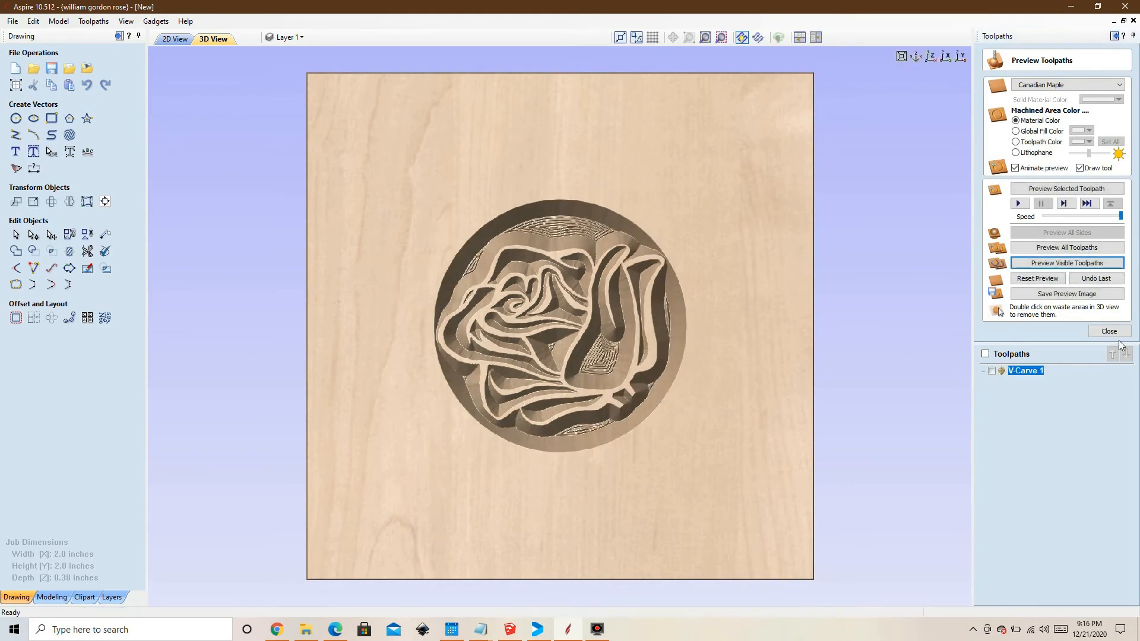
click(174, 38)
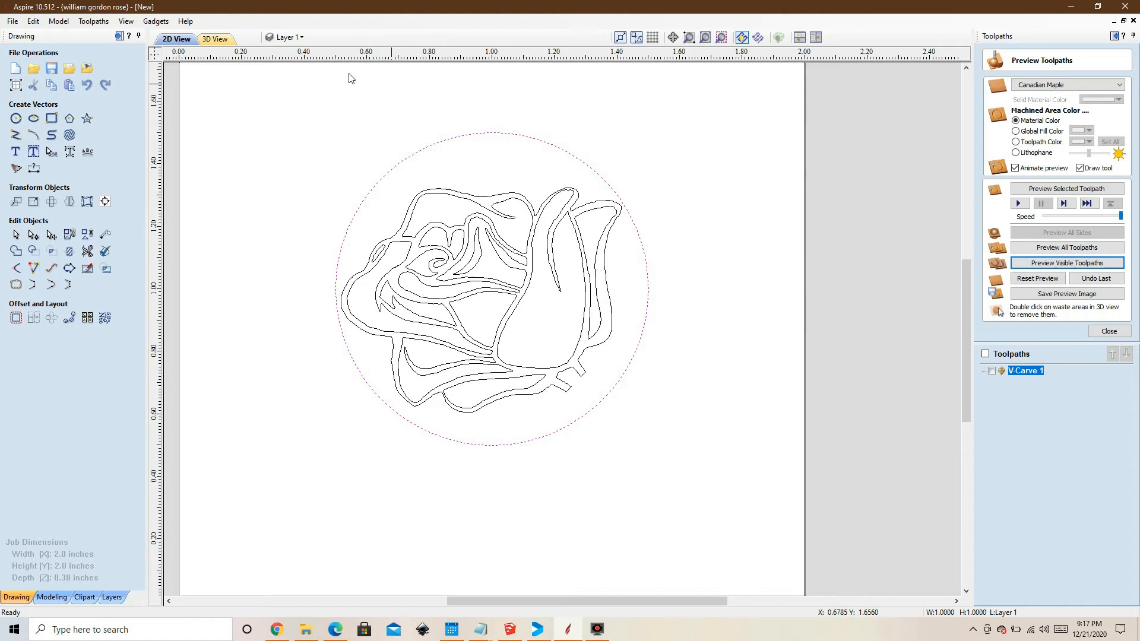
click(214, 38)
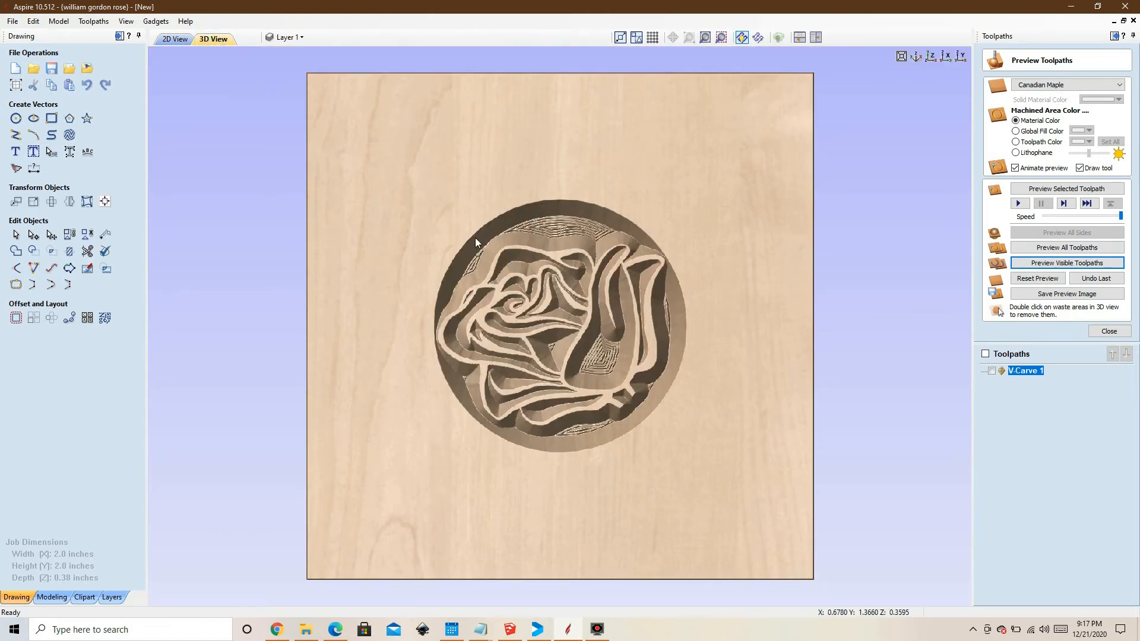
mouse_move(670, 443)
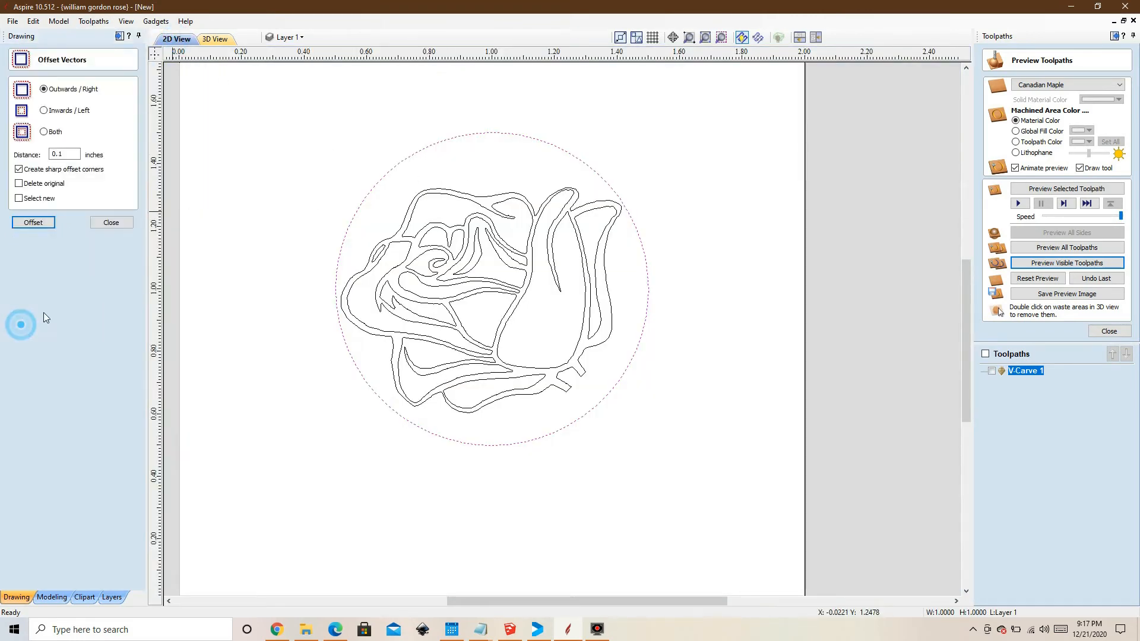
mouse_move(138, 253)
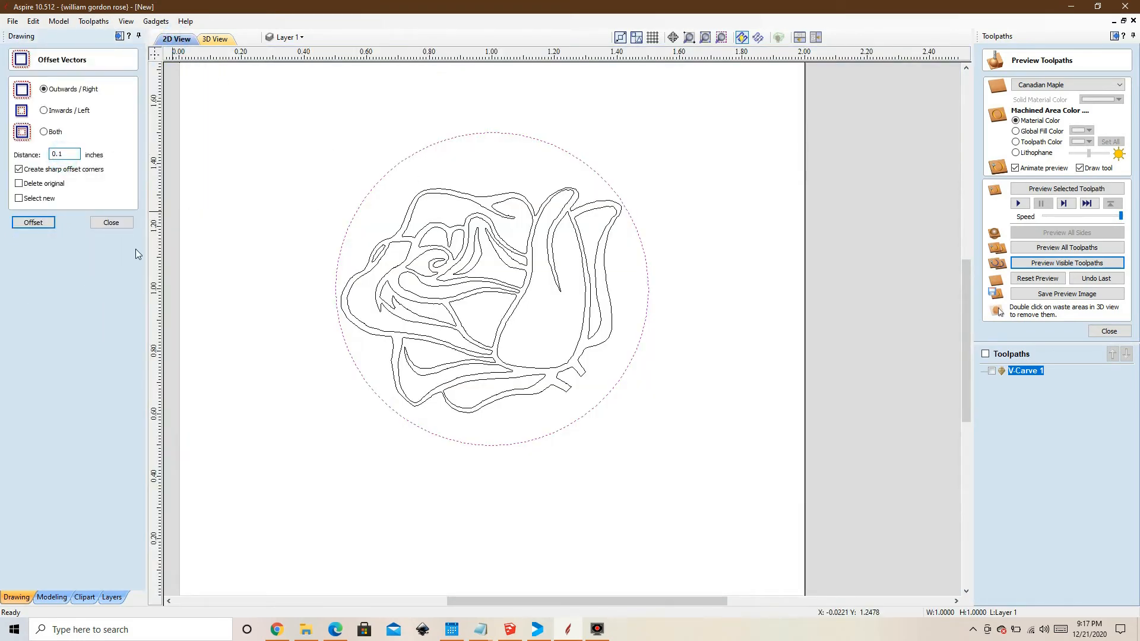
- Offset the disc outline 0.15 inch outwards to create a larger surrounding circle
click(33, 224)
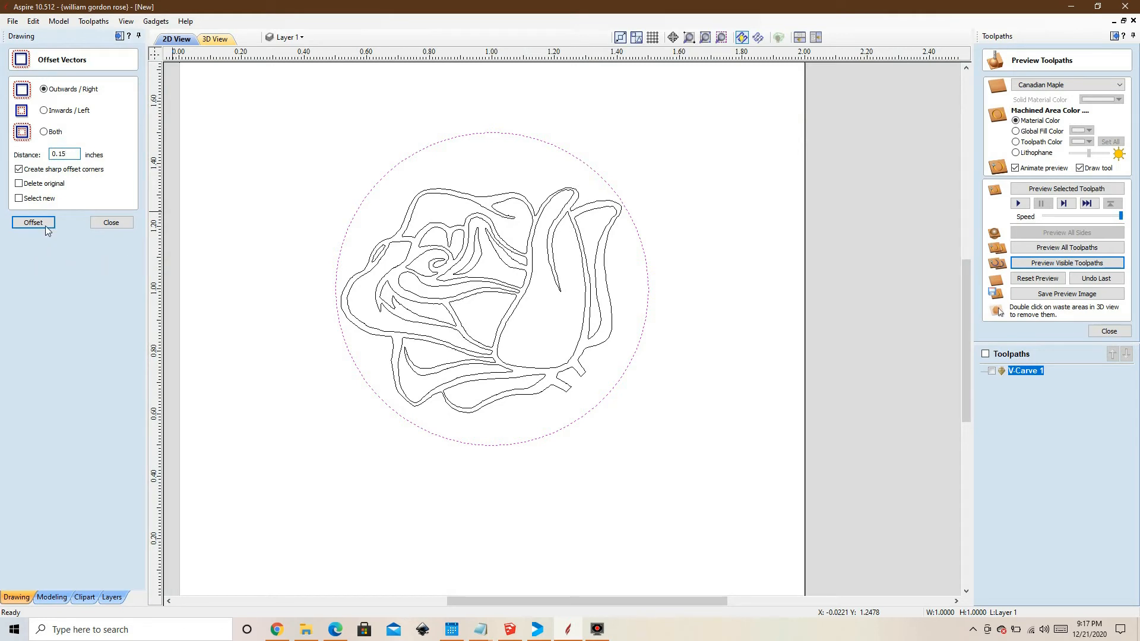
click(33, 224)
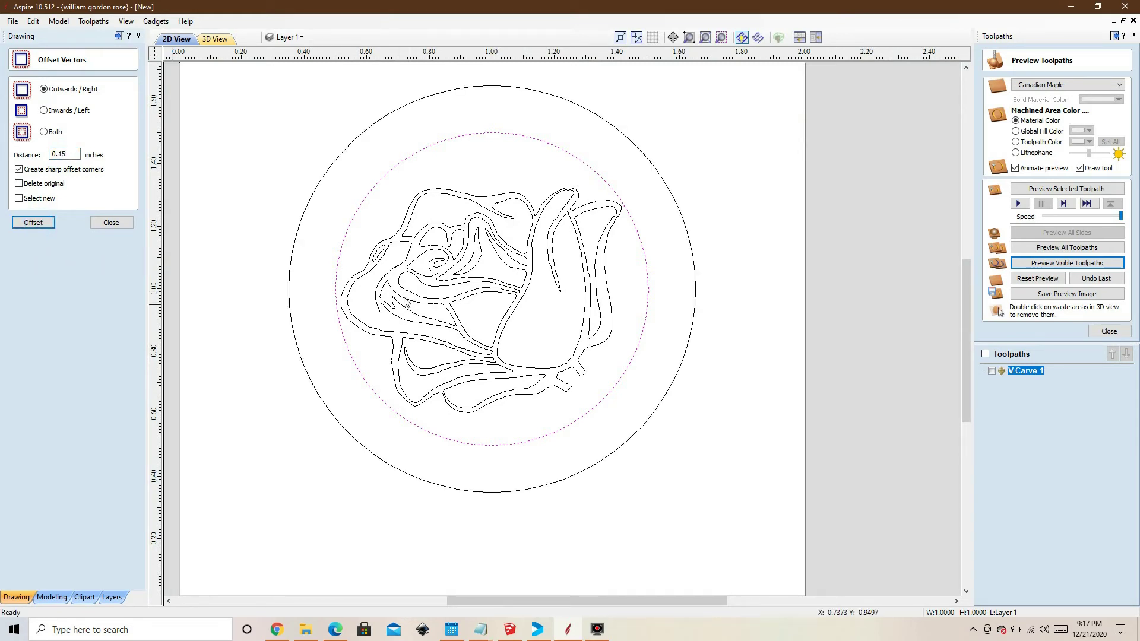
mouse_move(126, 311)
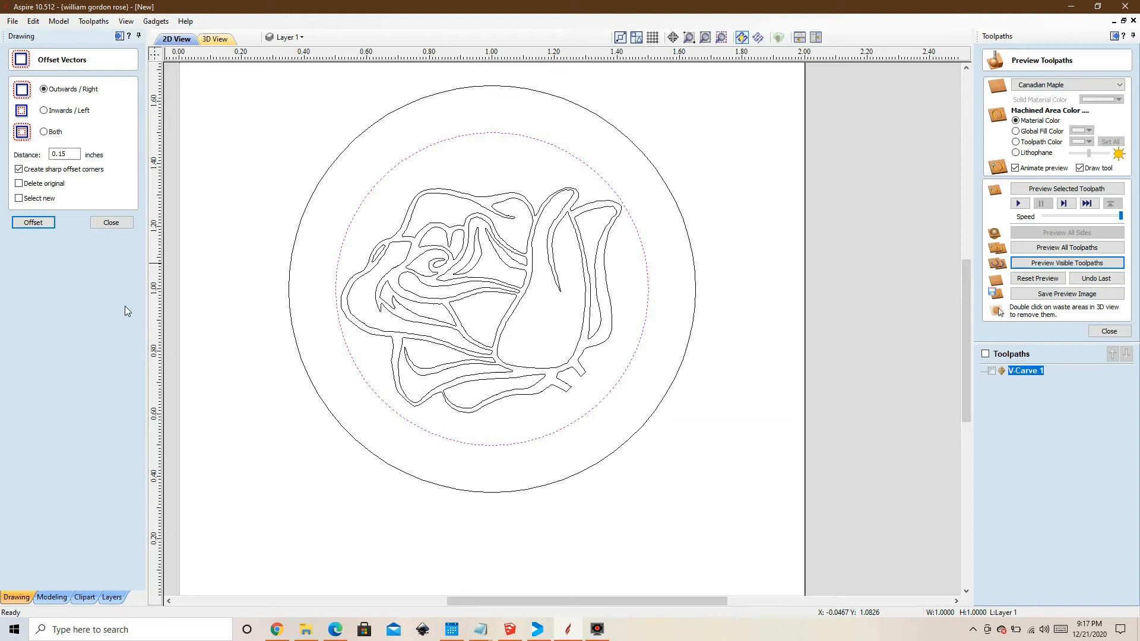
mouse_move(26, 482)
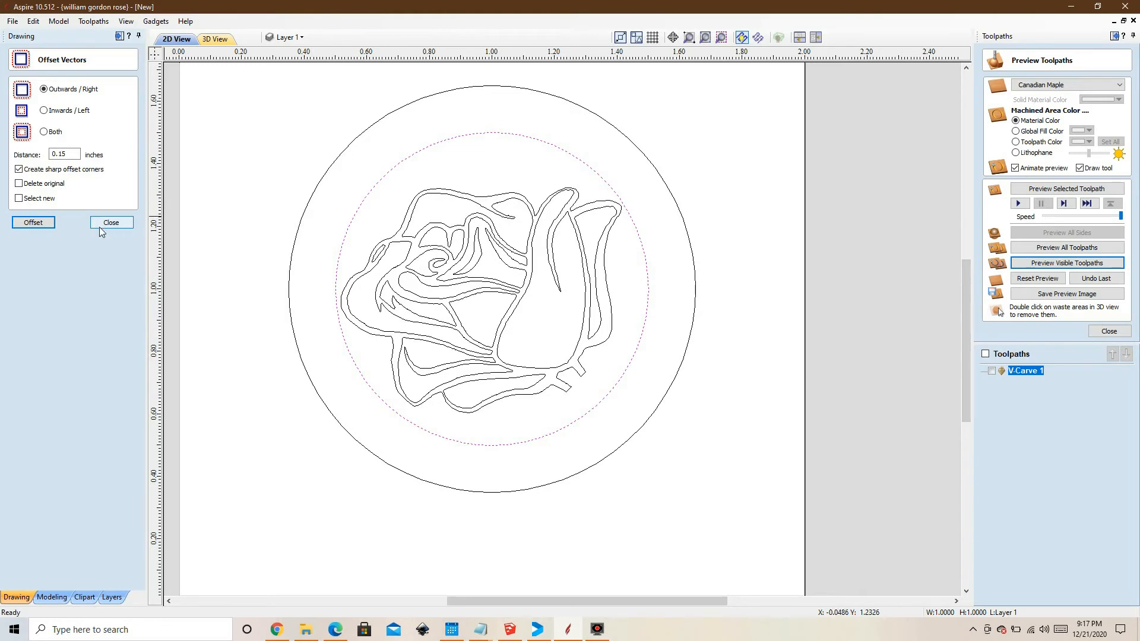
click(112, 224)
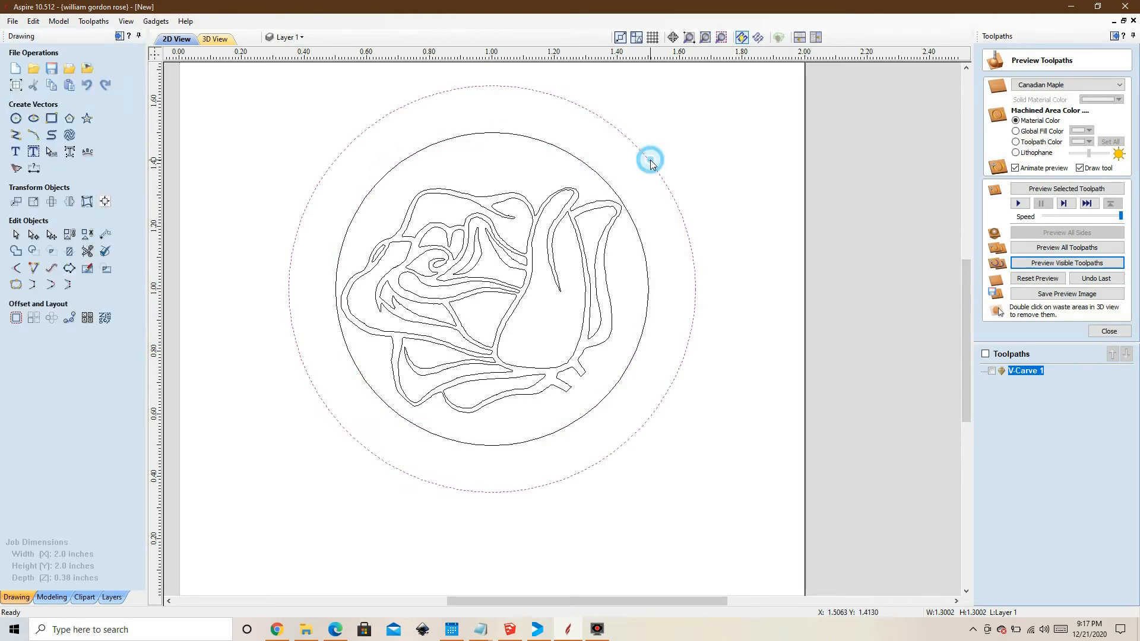
mouse_move(534, 197)
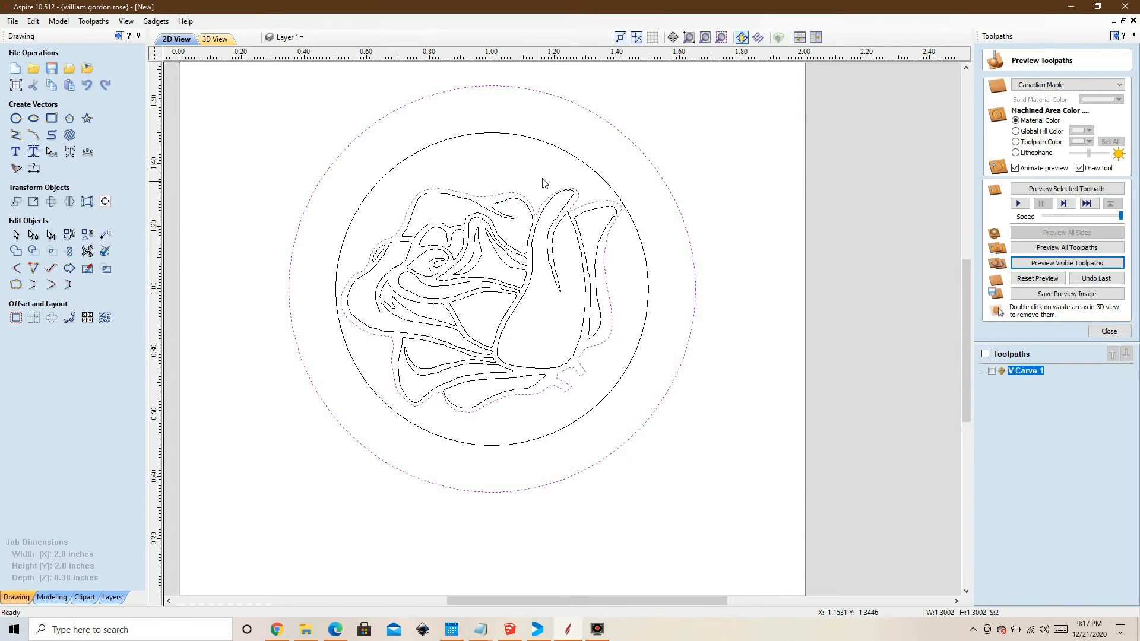
mouse_move(1087, 325)
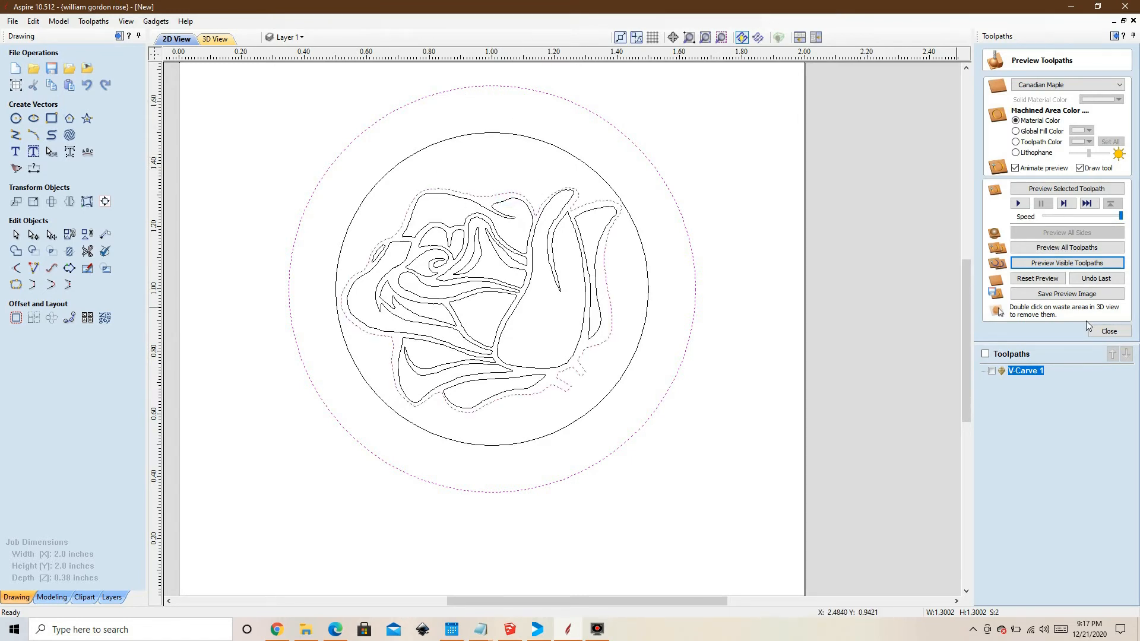
- Close the toolpath preview to return to the toolpath operations
click(1109, 330)
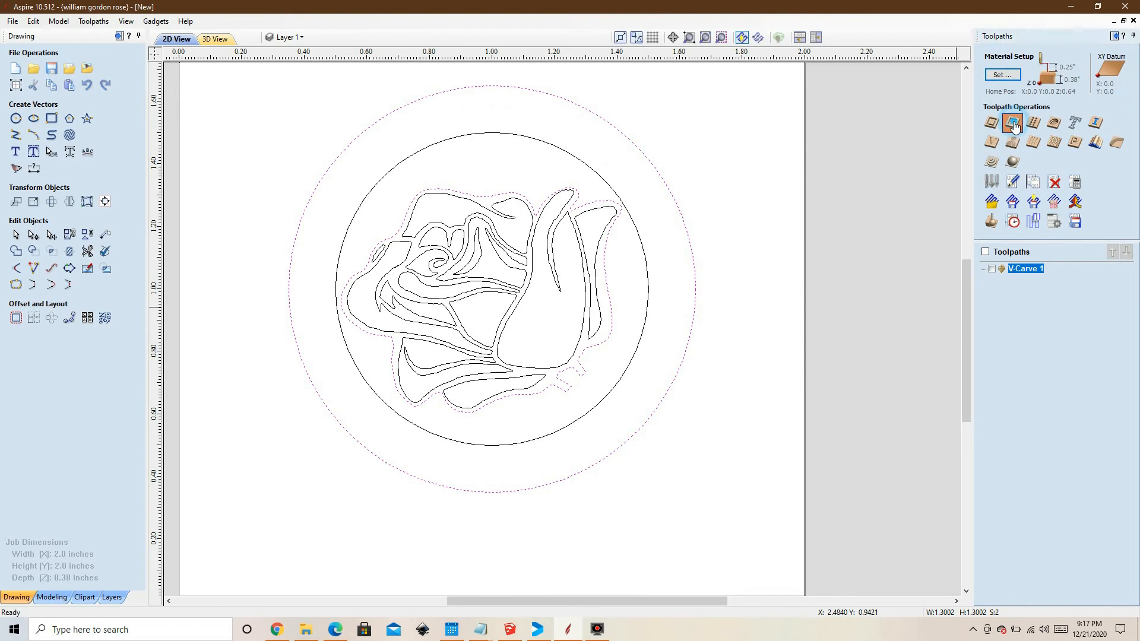
- Create a 0.1-inch-deep Pocket 1 toolpath around the rose and preview it on the stock
click(1012, 122)
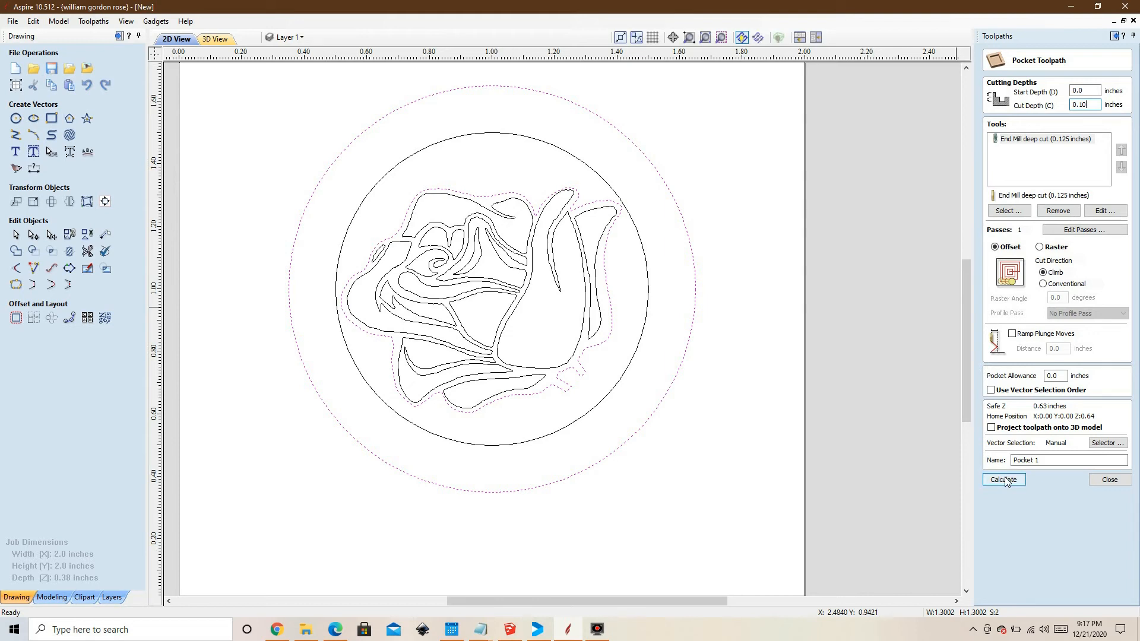
click(1004, 478)
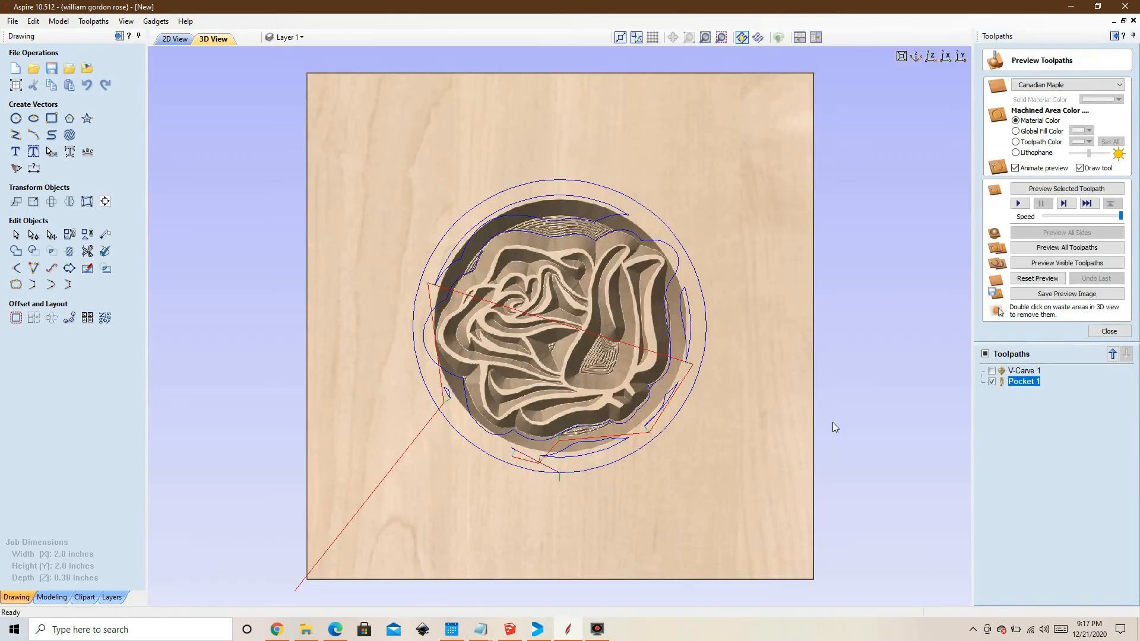
mouse_move(1081, 270)
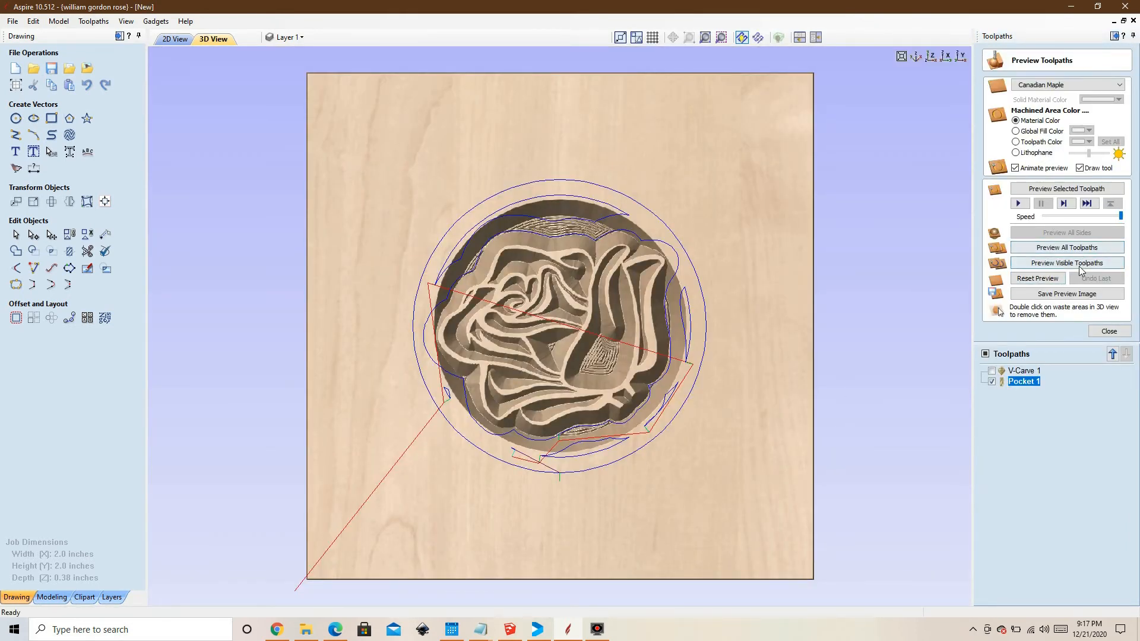
click(1067, 262)
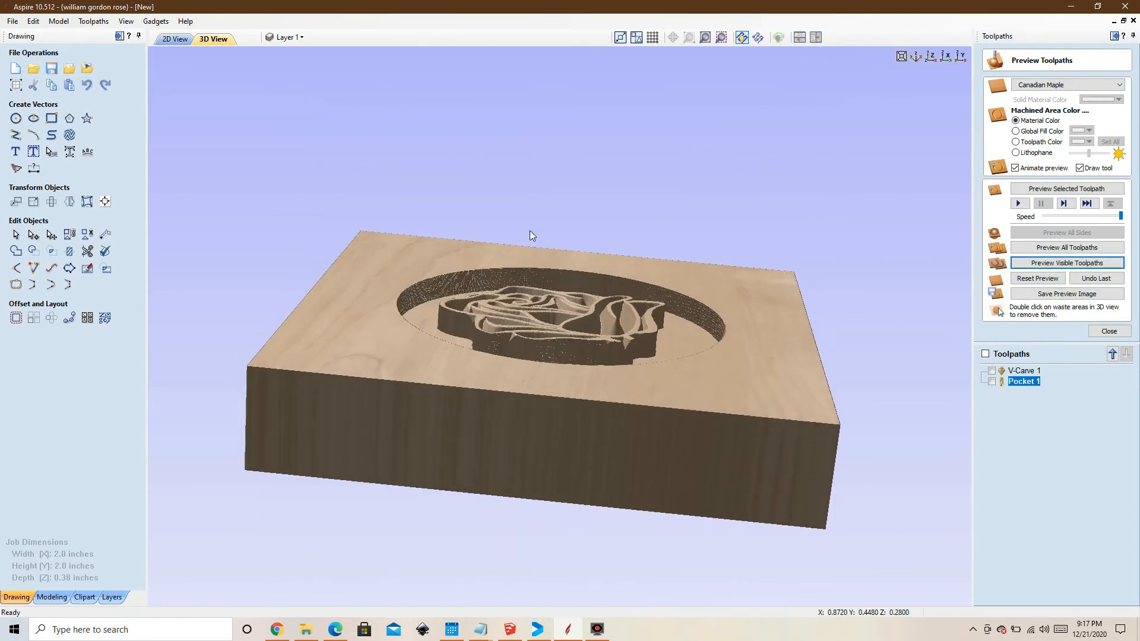
click(174, 38)
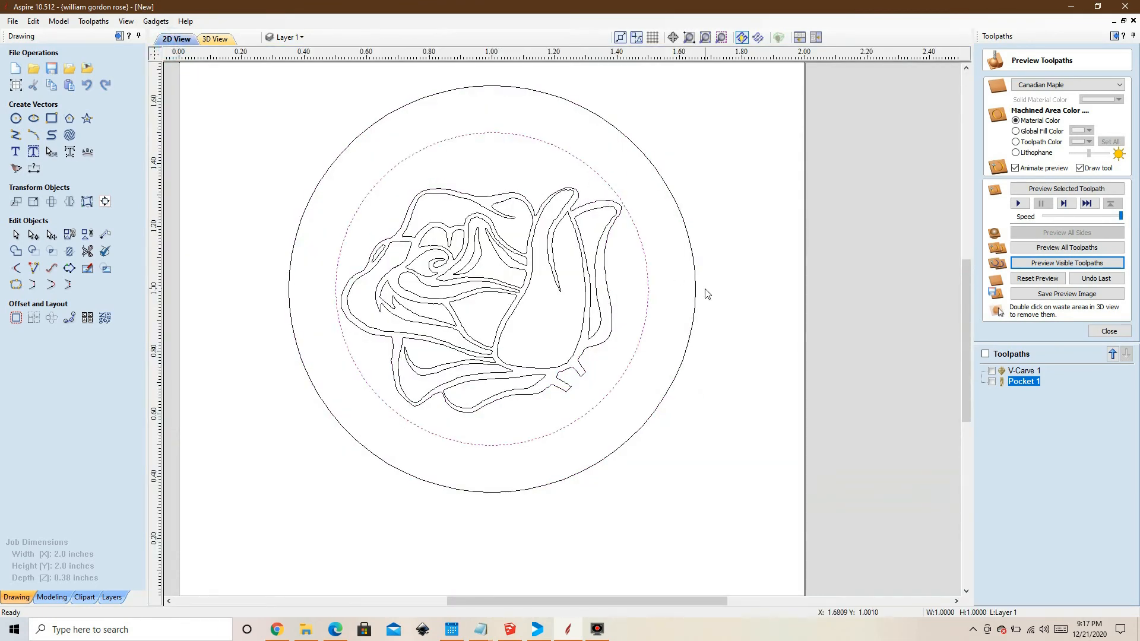
mouse_move(645, 393)
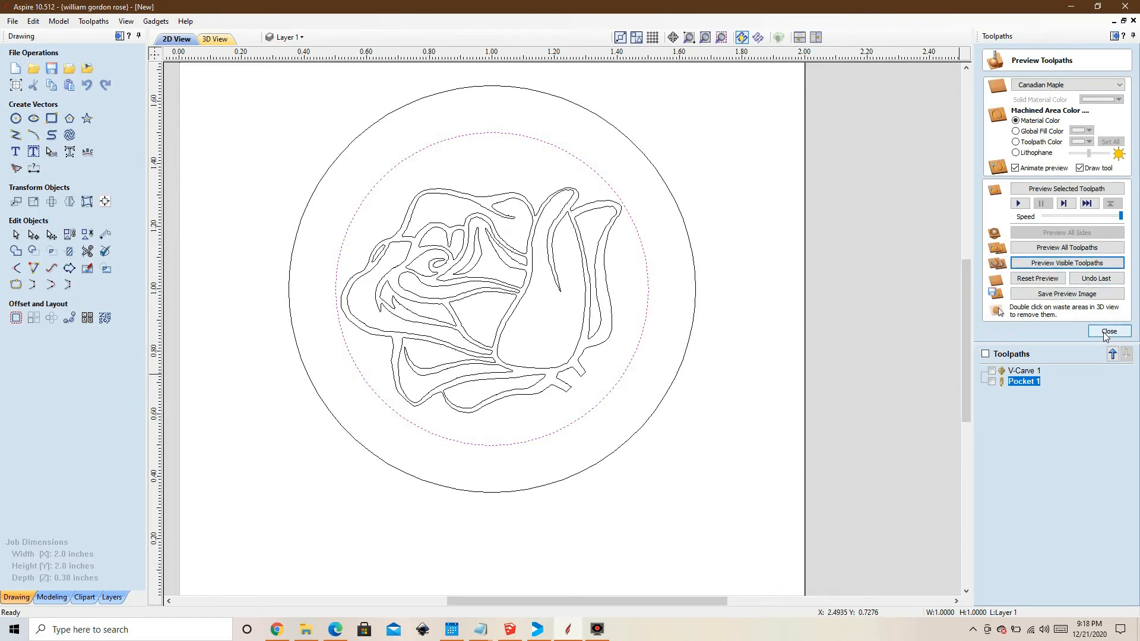
- Close the pocket toolpath preview to return to the 2D drawing
click(1109, 332)
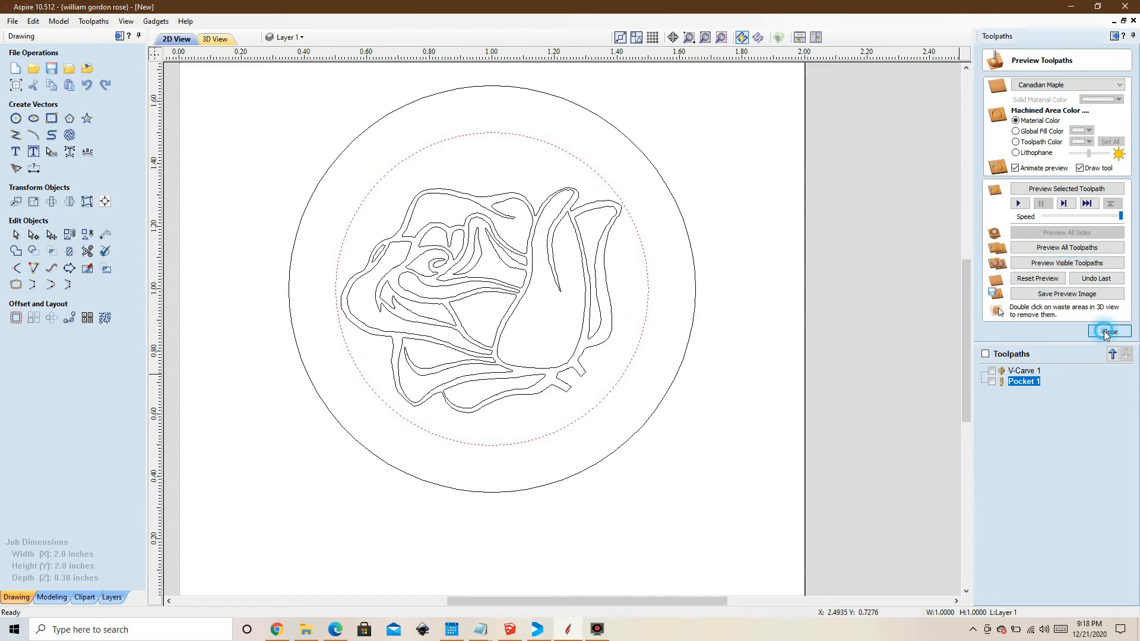
- Create an outside Profile 8 toolpath, depths 0.0/0.38, with smooth ramps
click(1109, 331)
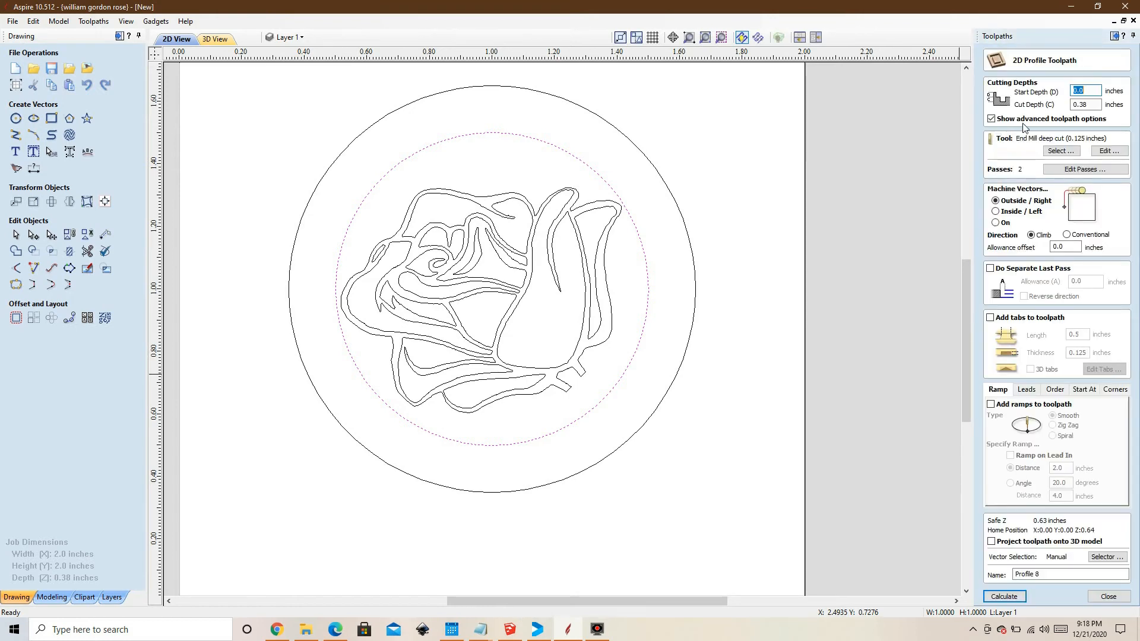
mouse_move(1095, 145)
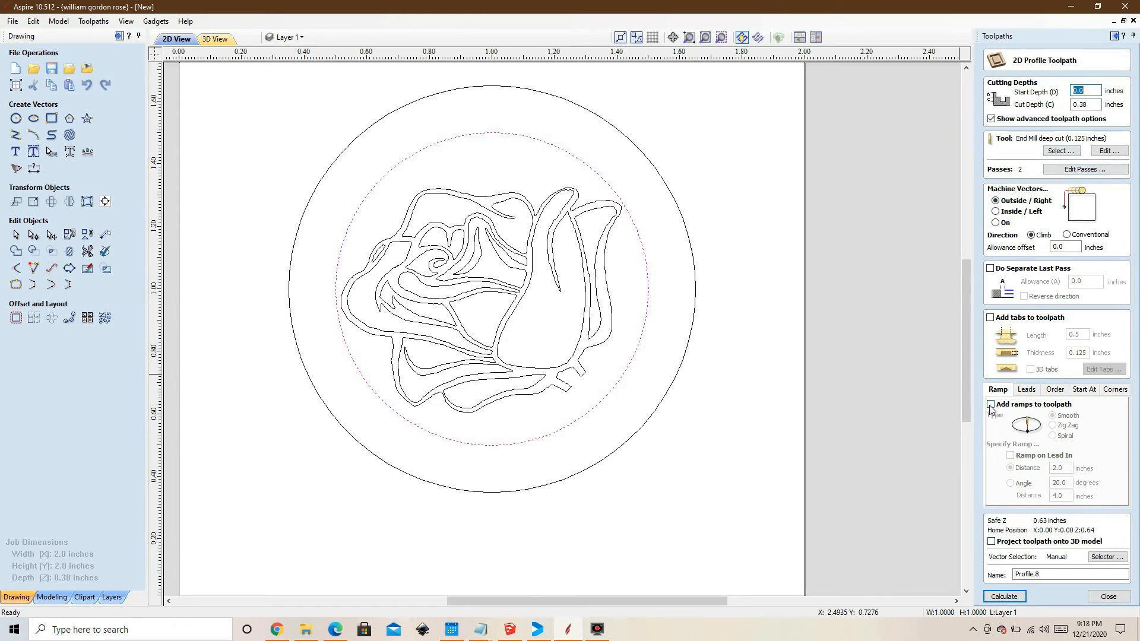
click(990, 403)
text(1)
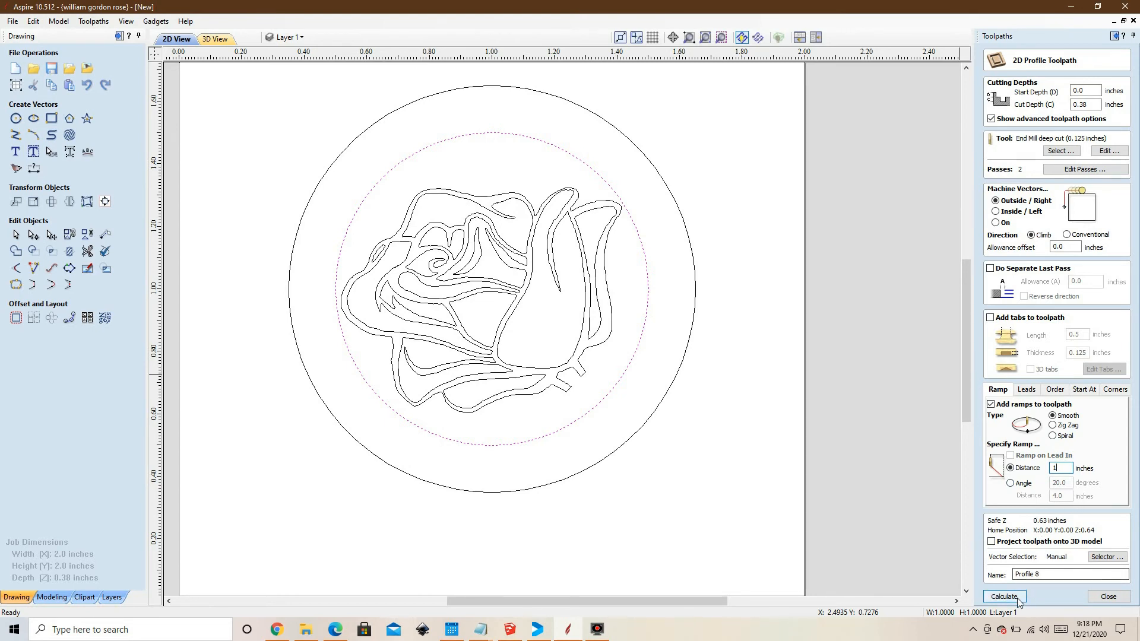
click(1004, 596)
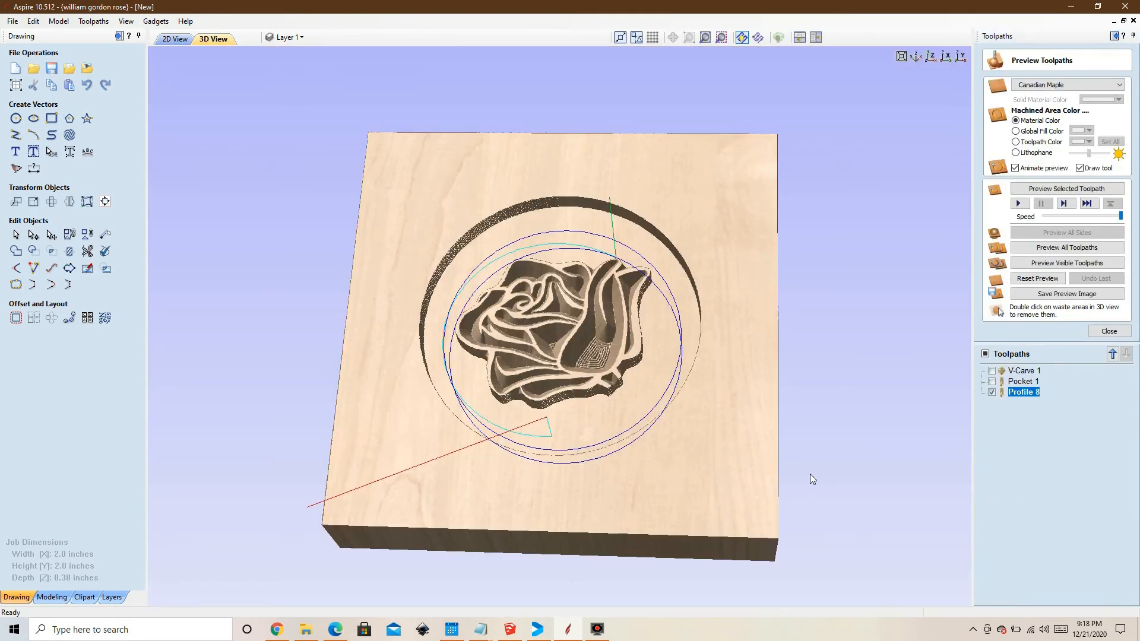
- Simulate the profile cutting the rose stamp into a round disc, then return to 2D
click(1066, 262)
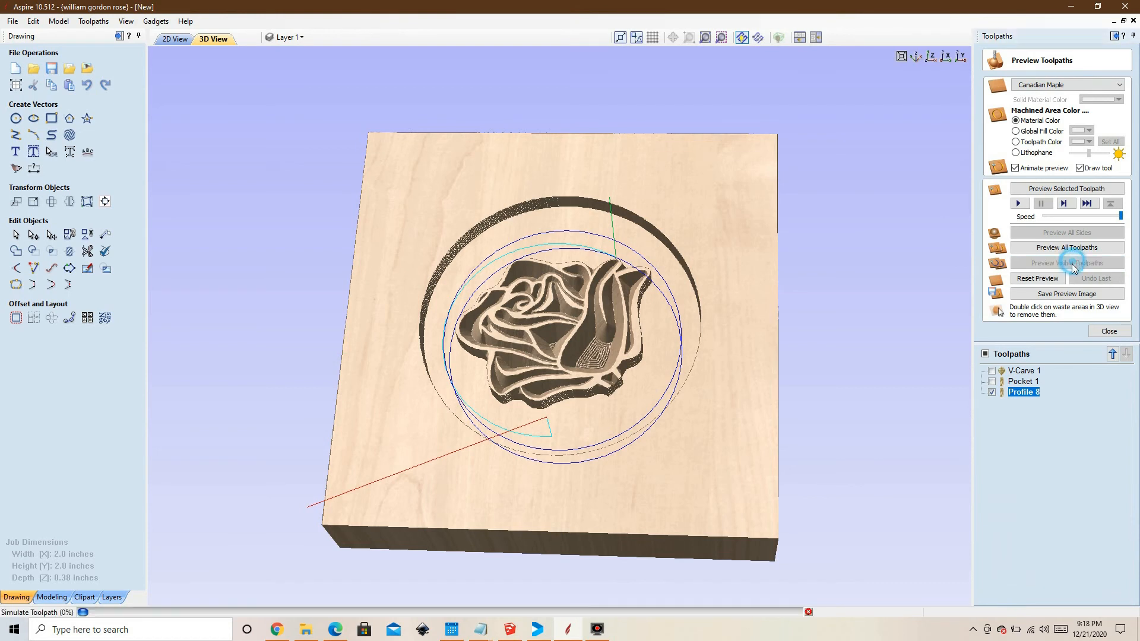
click(1067, 247)
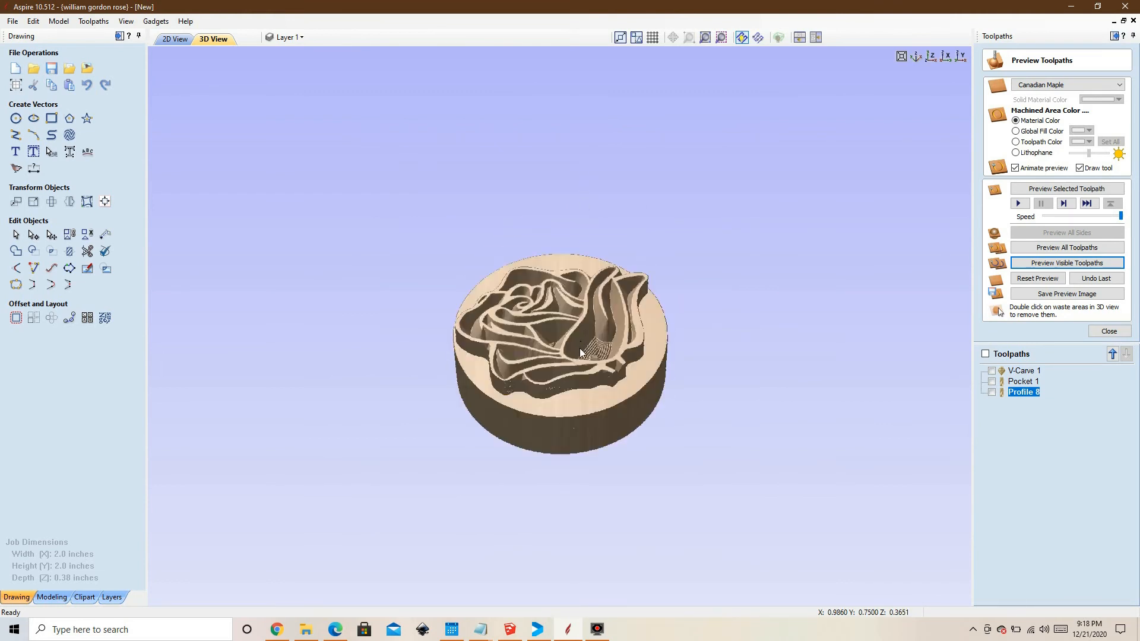
click(173, 38)
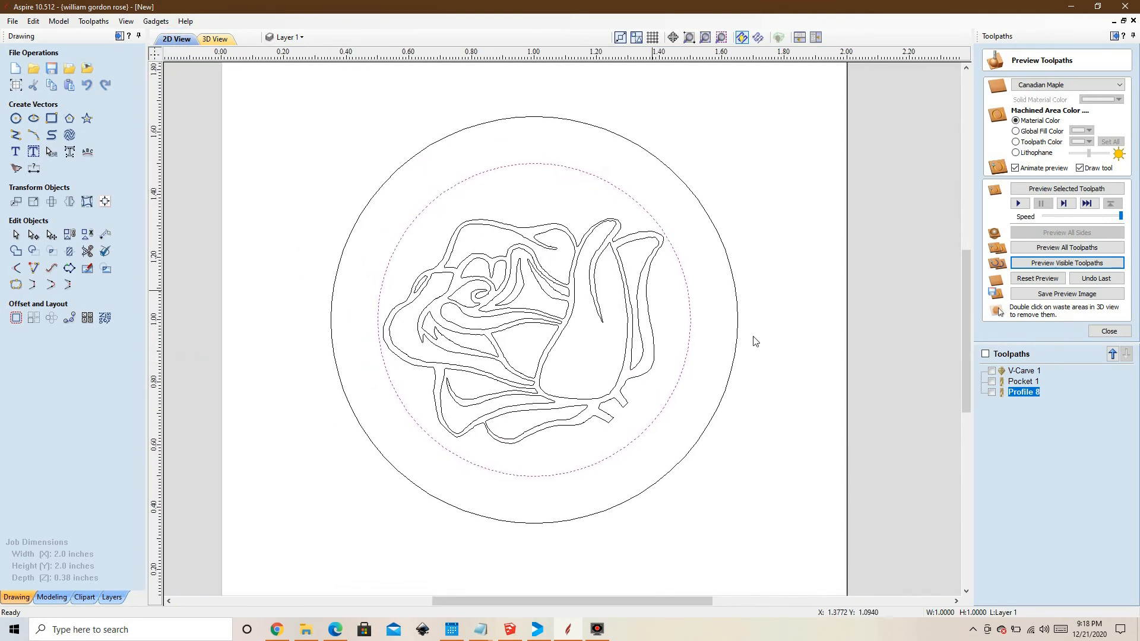
mouse_move(627, 224)
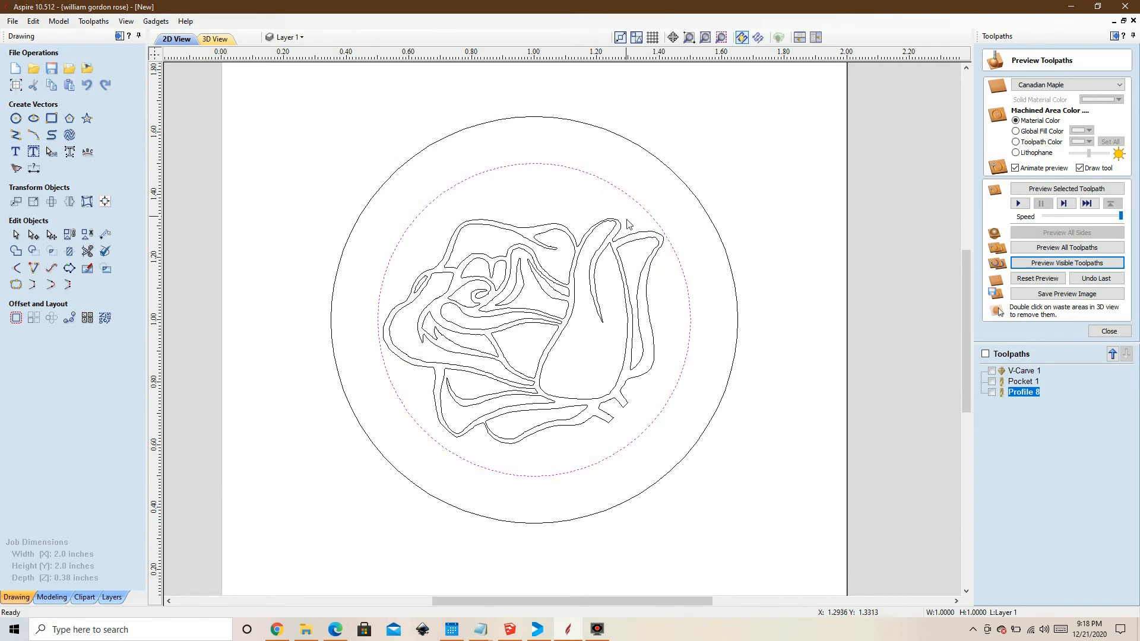
mouse_move(607, 190)
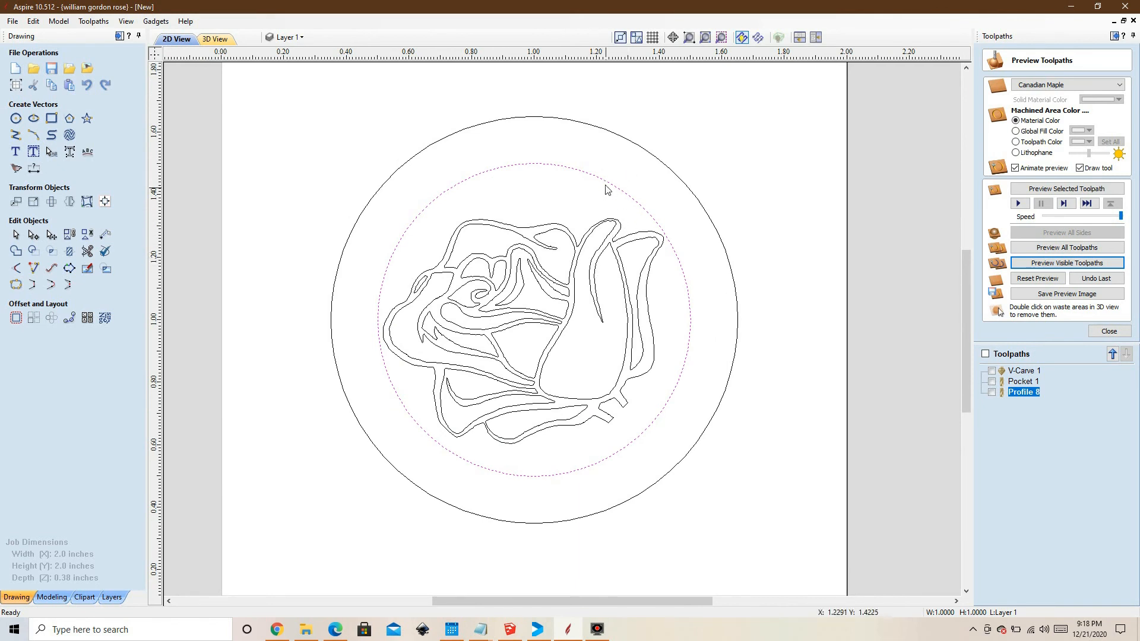
mouse_move(591, 173)
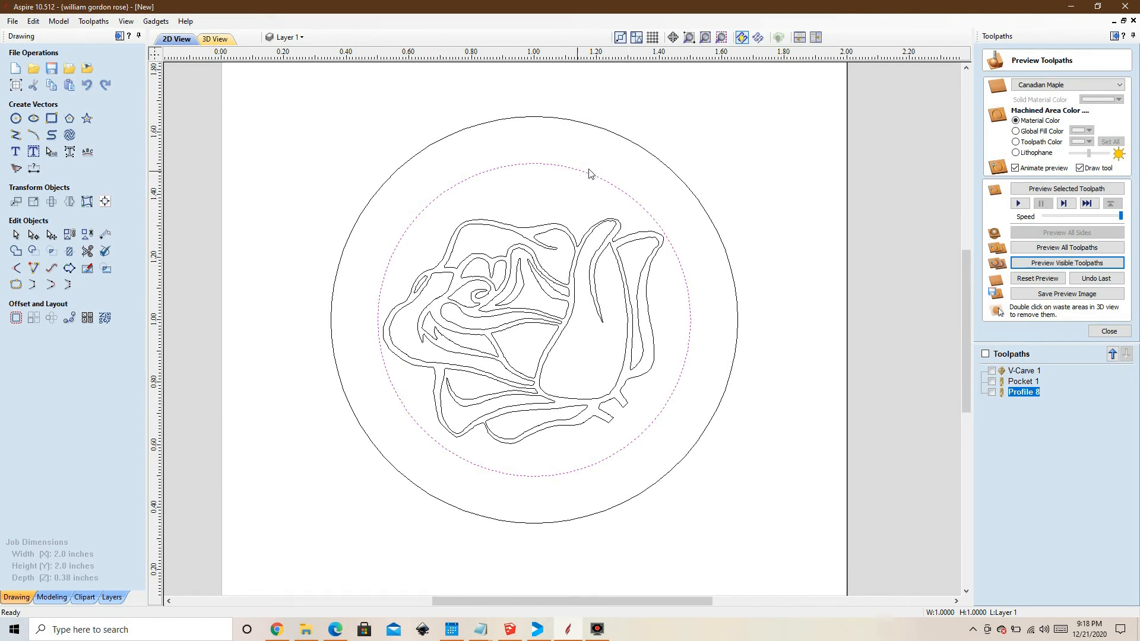
mouse_move(516, 273)
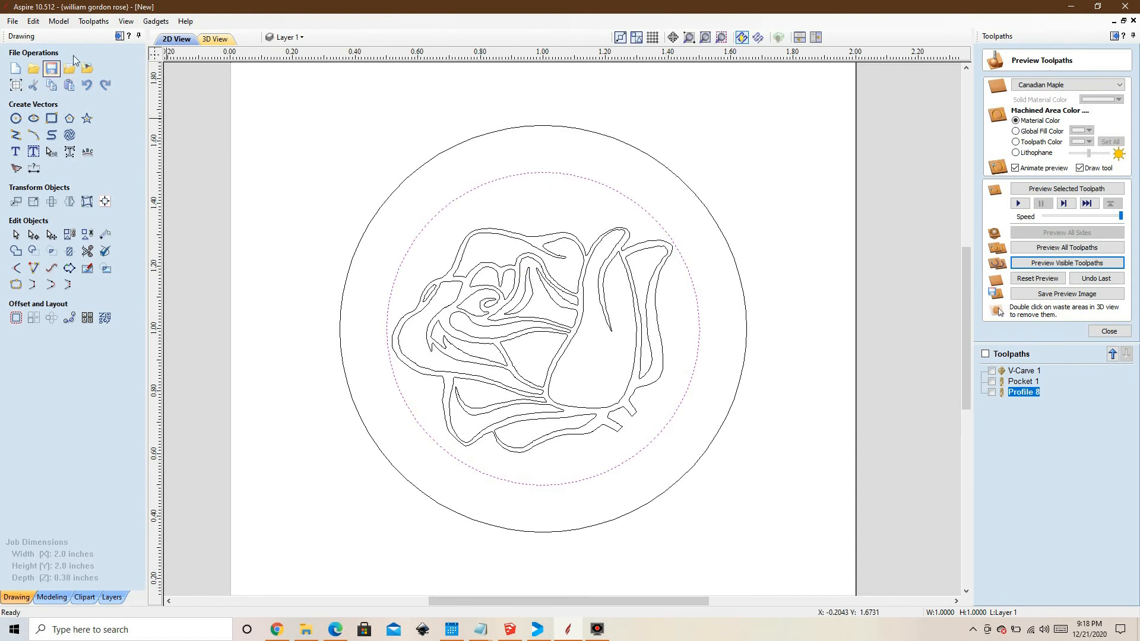
mouse_move(583, 332)
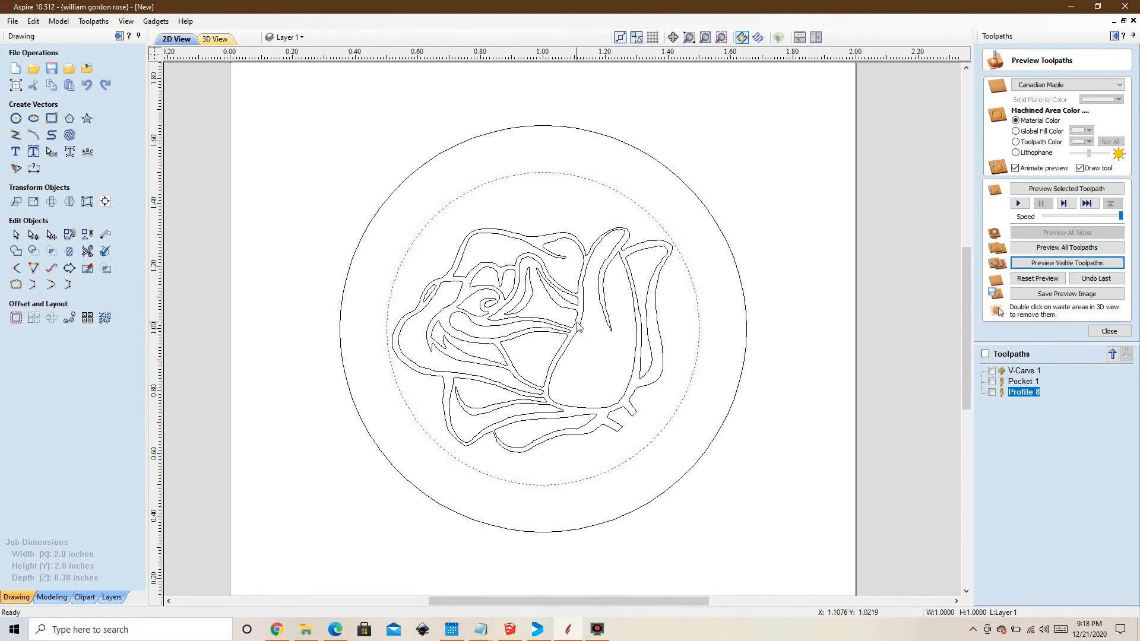
mouse_move(178, 301)
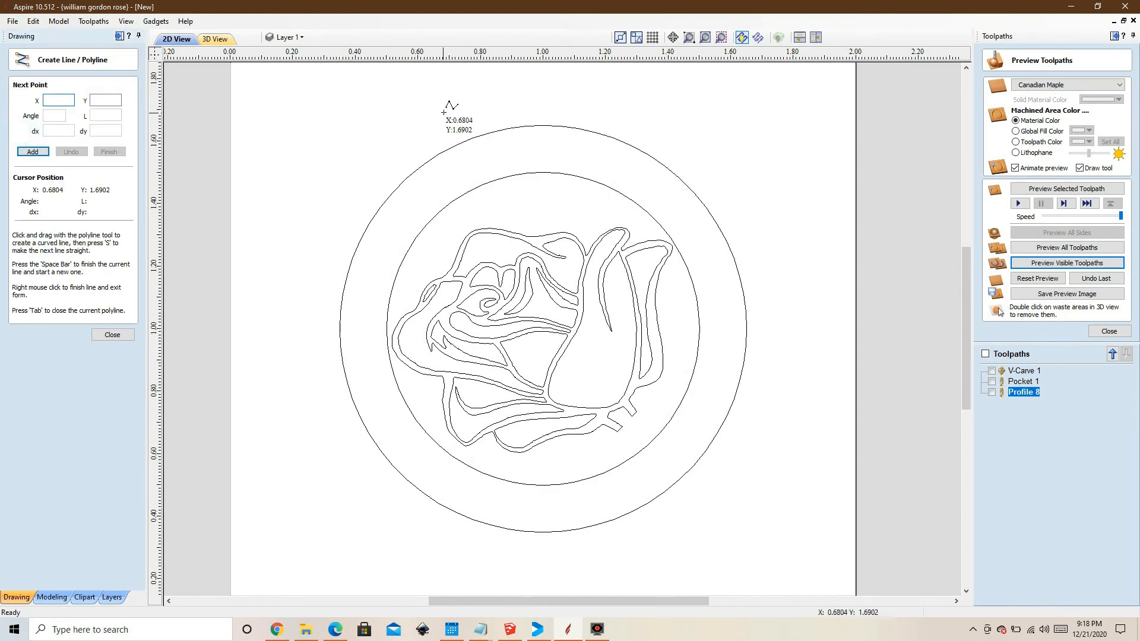
mouse_move(793, 222)
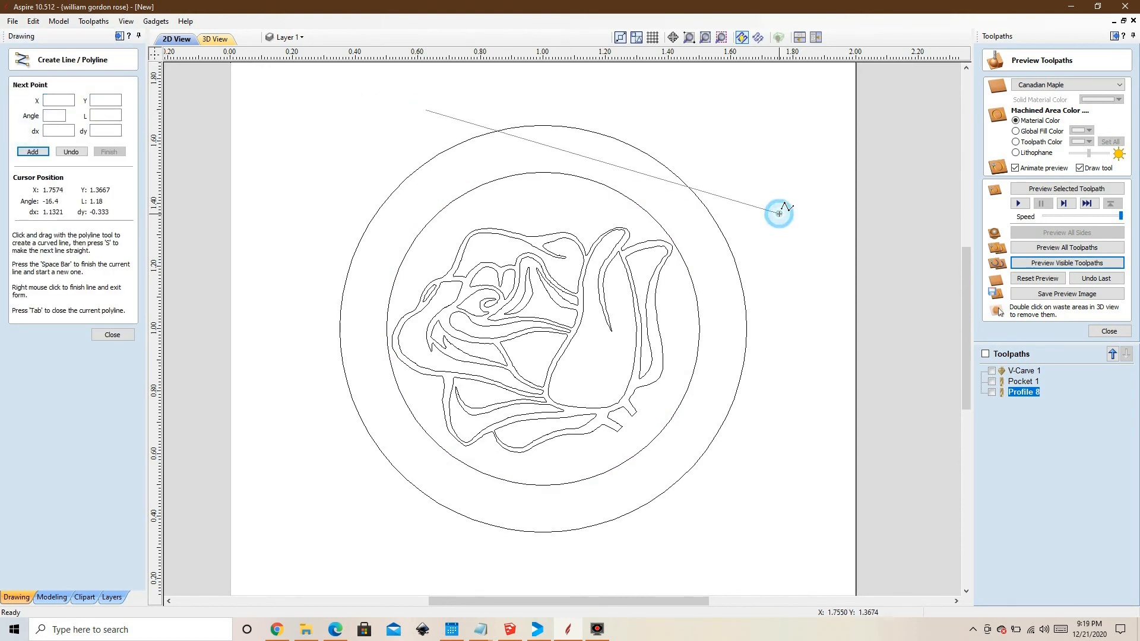
- Finish the line across the outer circle's top and trim away the arc and line ends
click(113, 335)
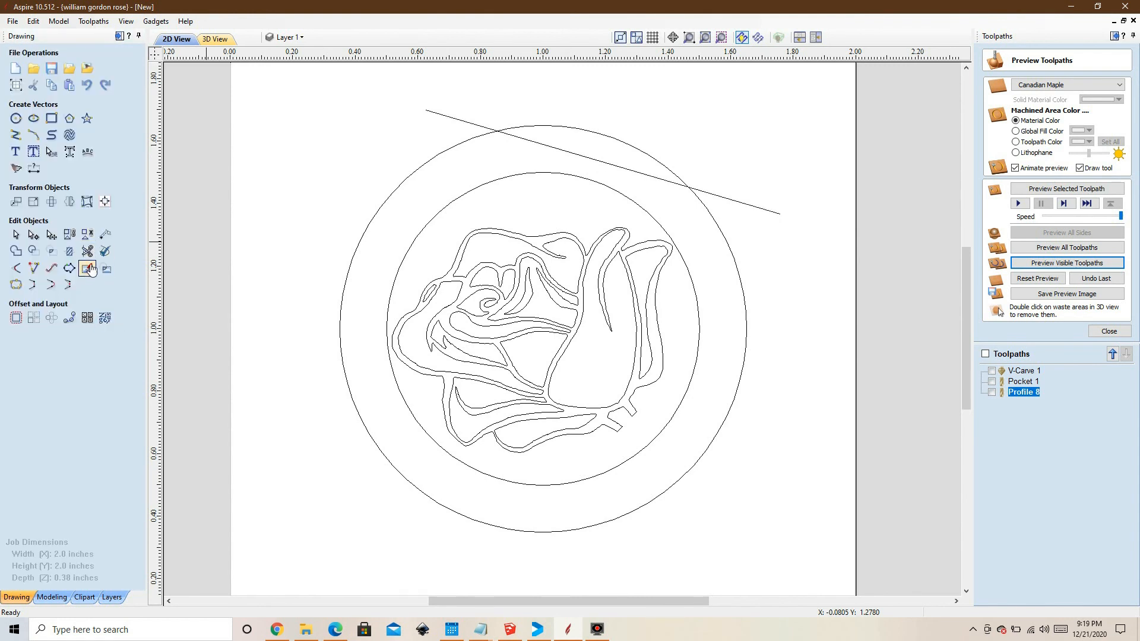
click(87, 268)
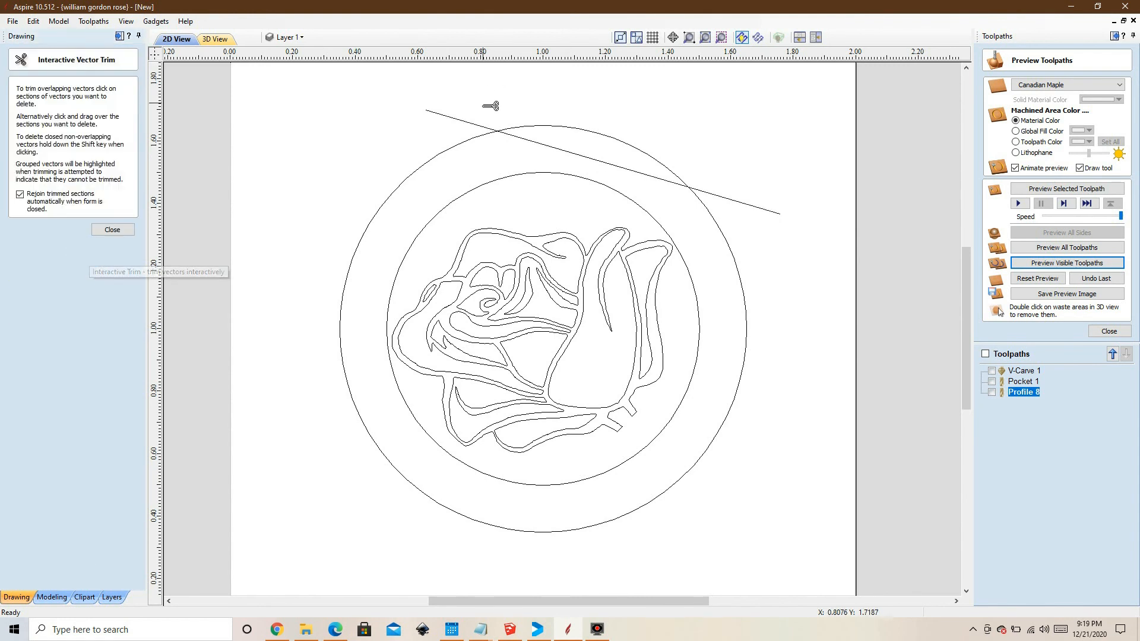
click(739, 204)
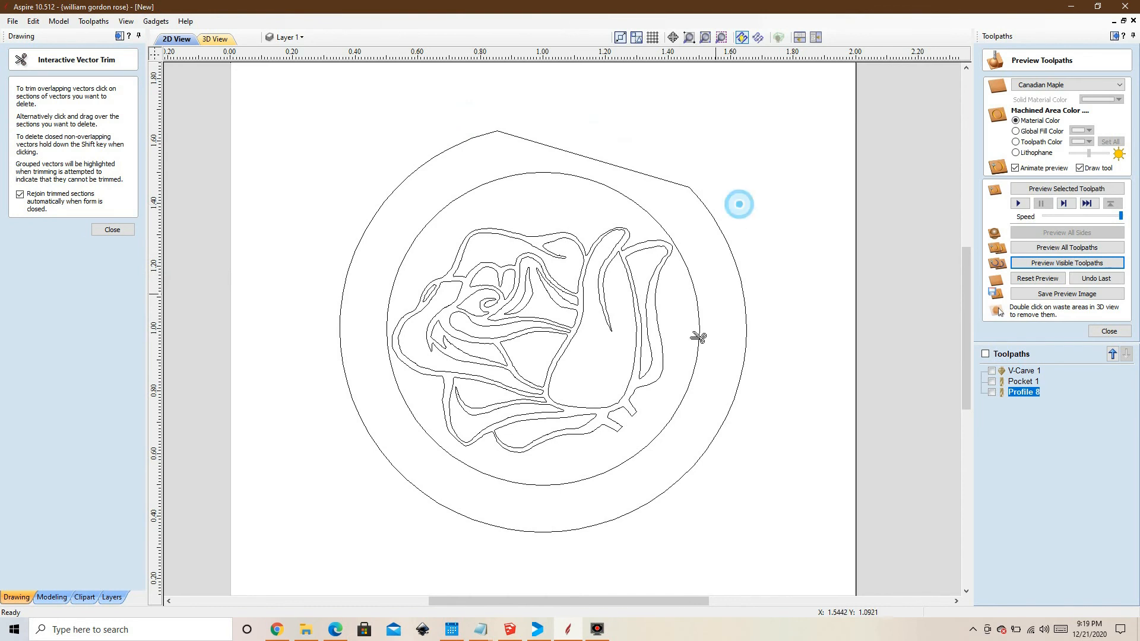
click(111, 229)
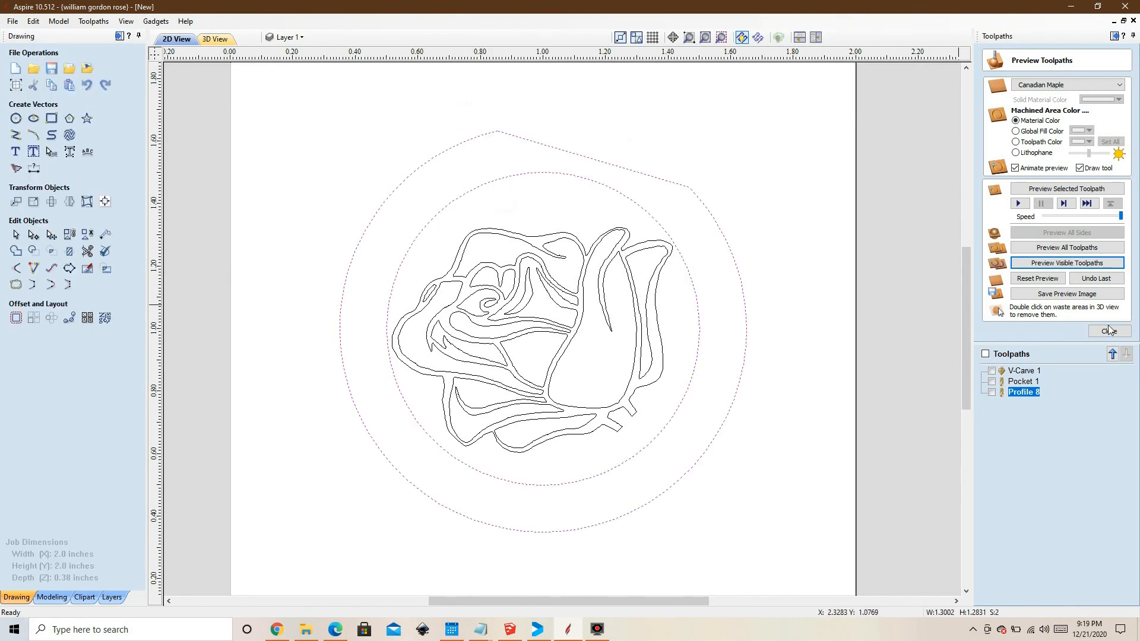
- Calculate an outside Profile 9 toolpath, depths 0.0/0.38, along the flat-topped outline
click(1109, 330)
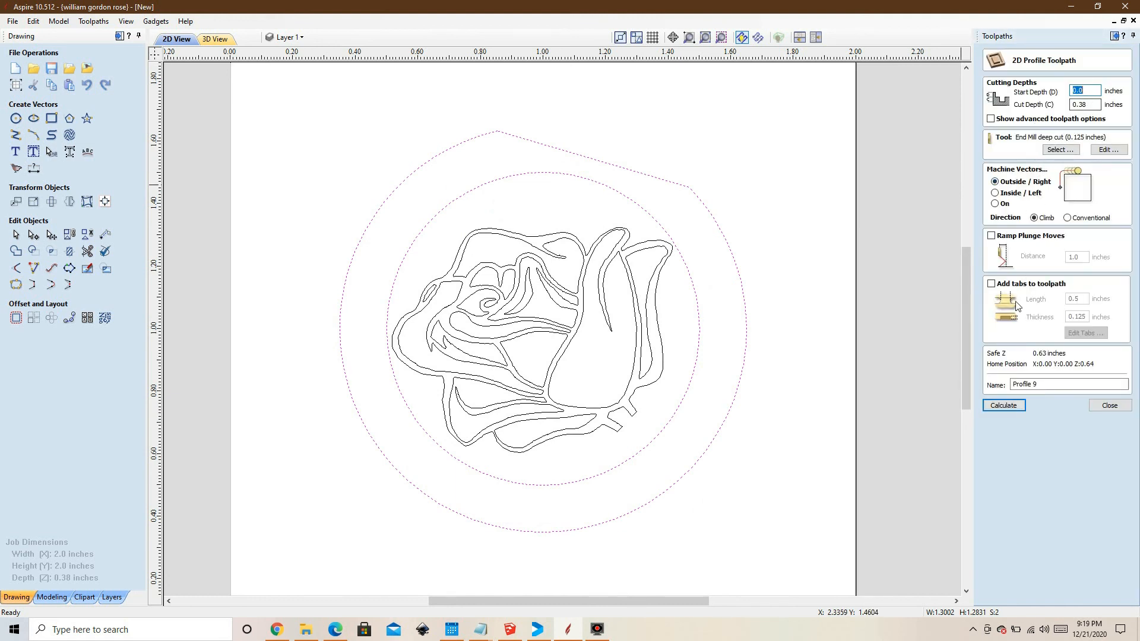
click(1005, 406)
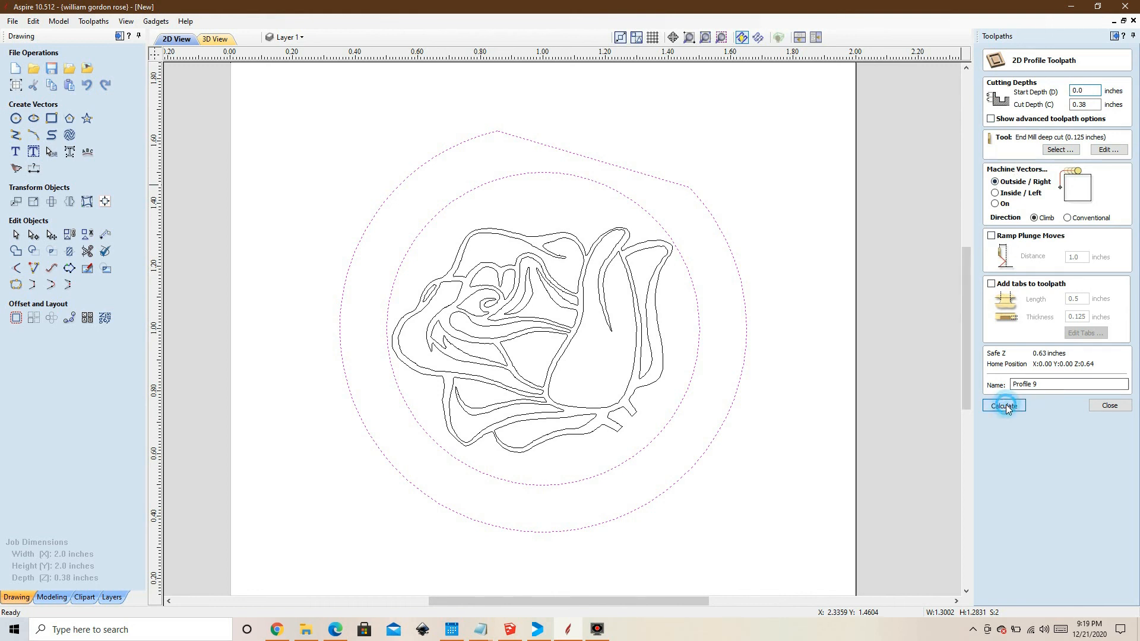
click(1004, 406)
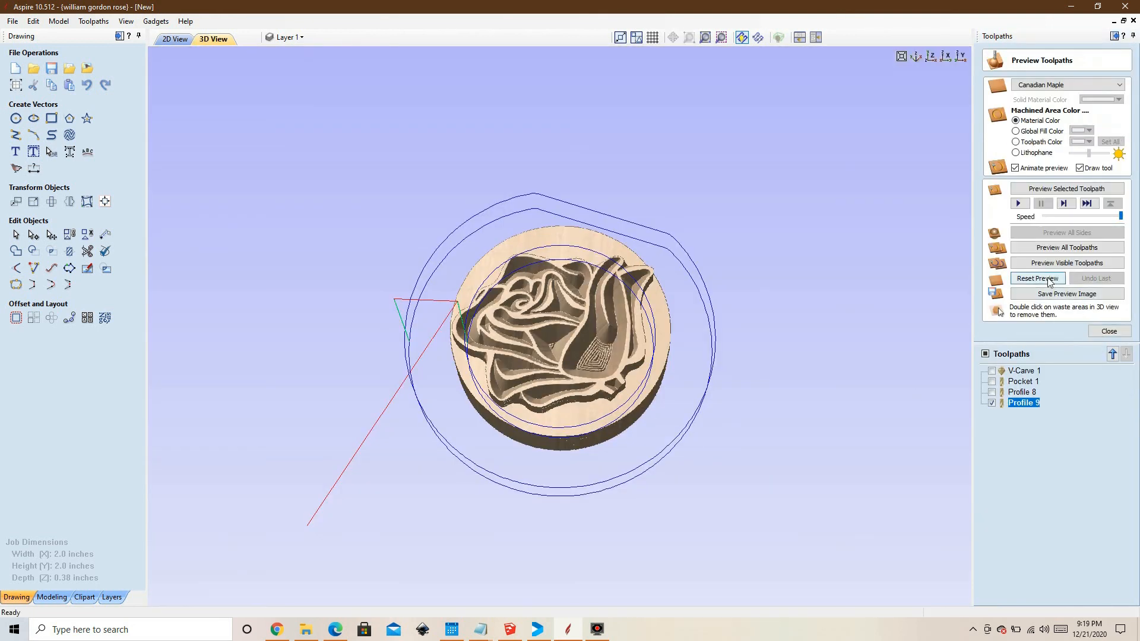
- Reset the preview and simulate Profile 9 alone as a flat-topped ring
click(1038, 278)
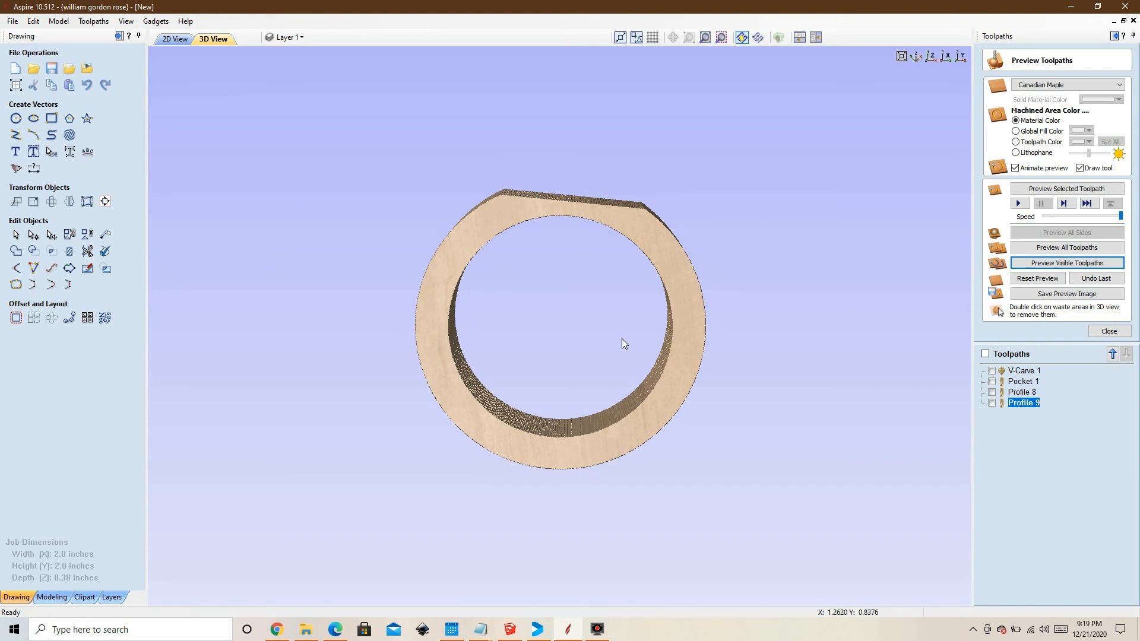
mouse_move(890, 269)
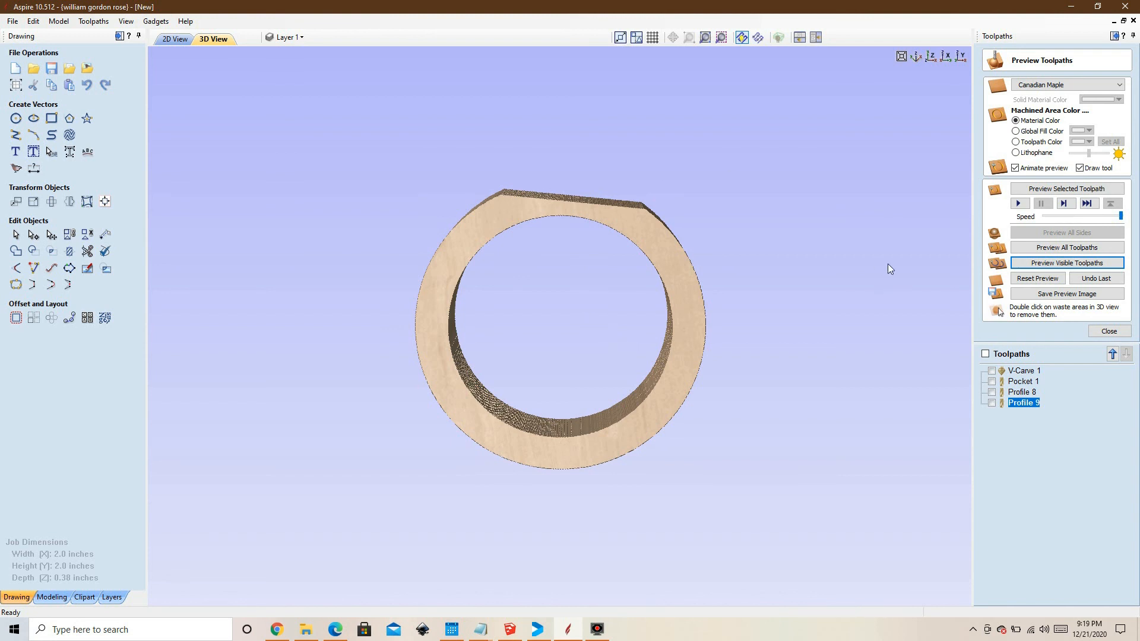